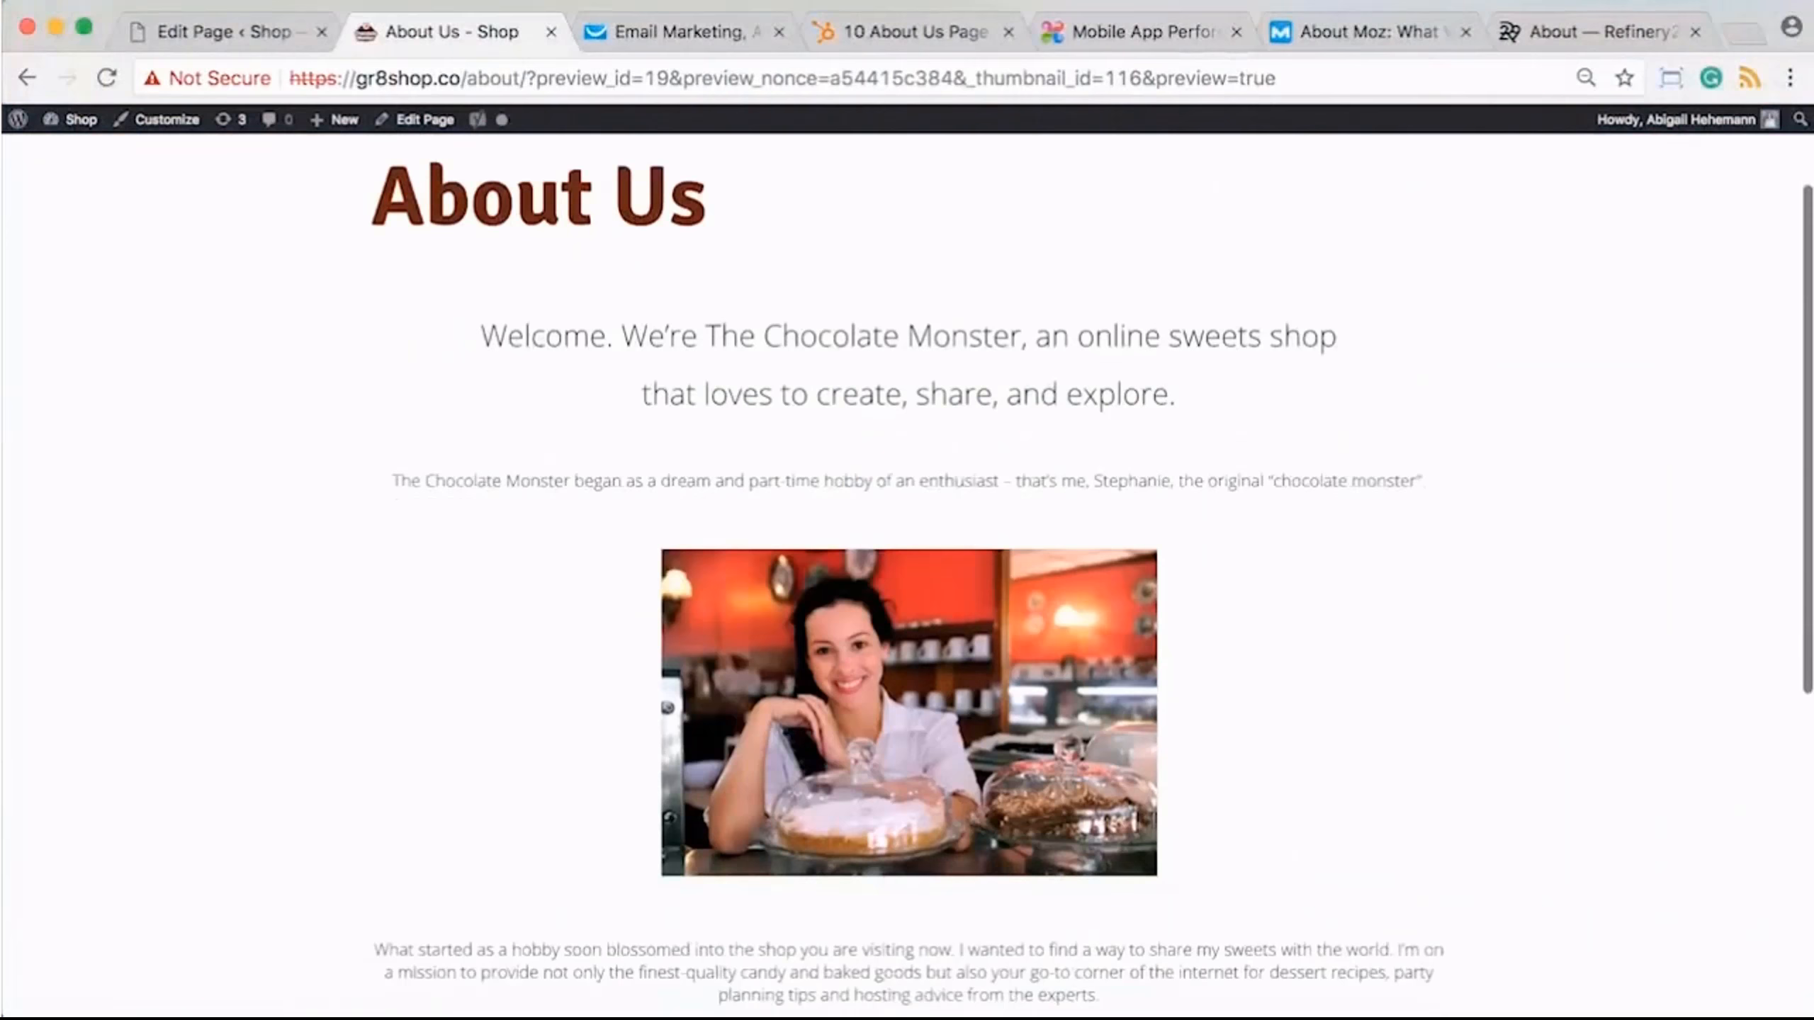
- Scroll through the About Us preview and select the mailing list invitation text
scroll("down", 3)
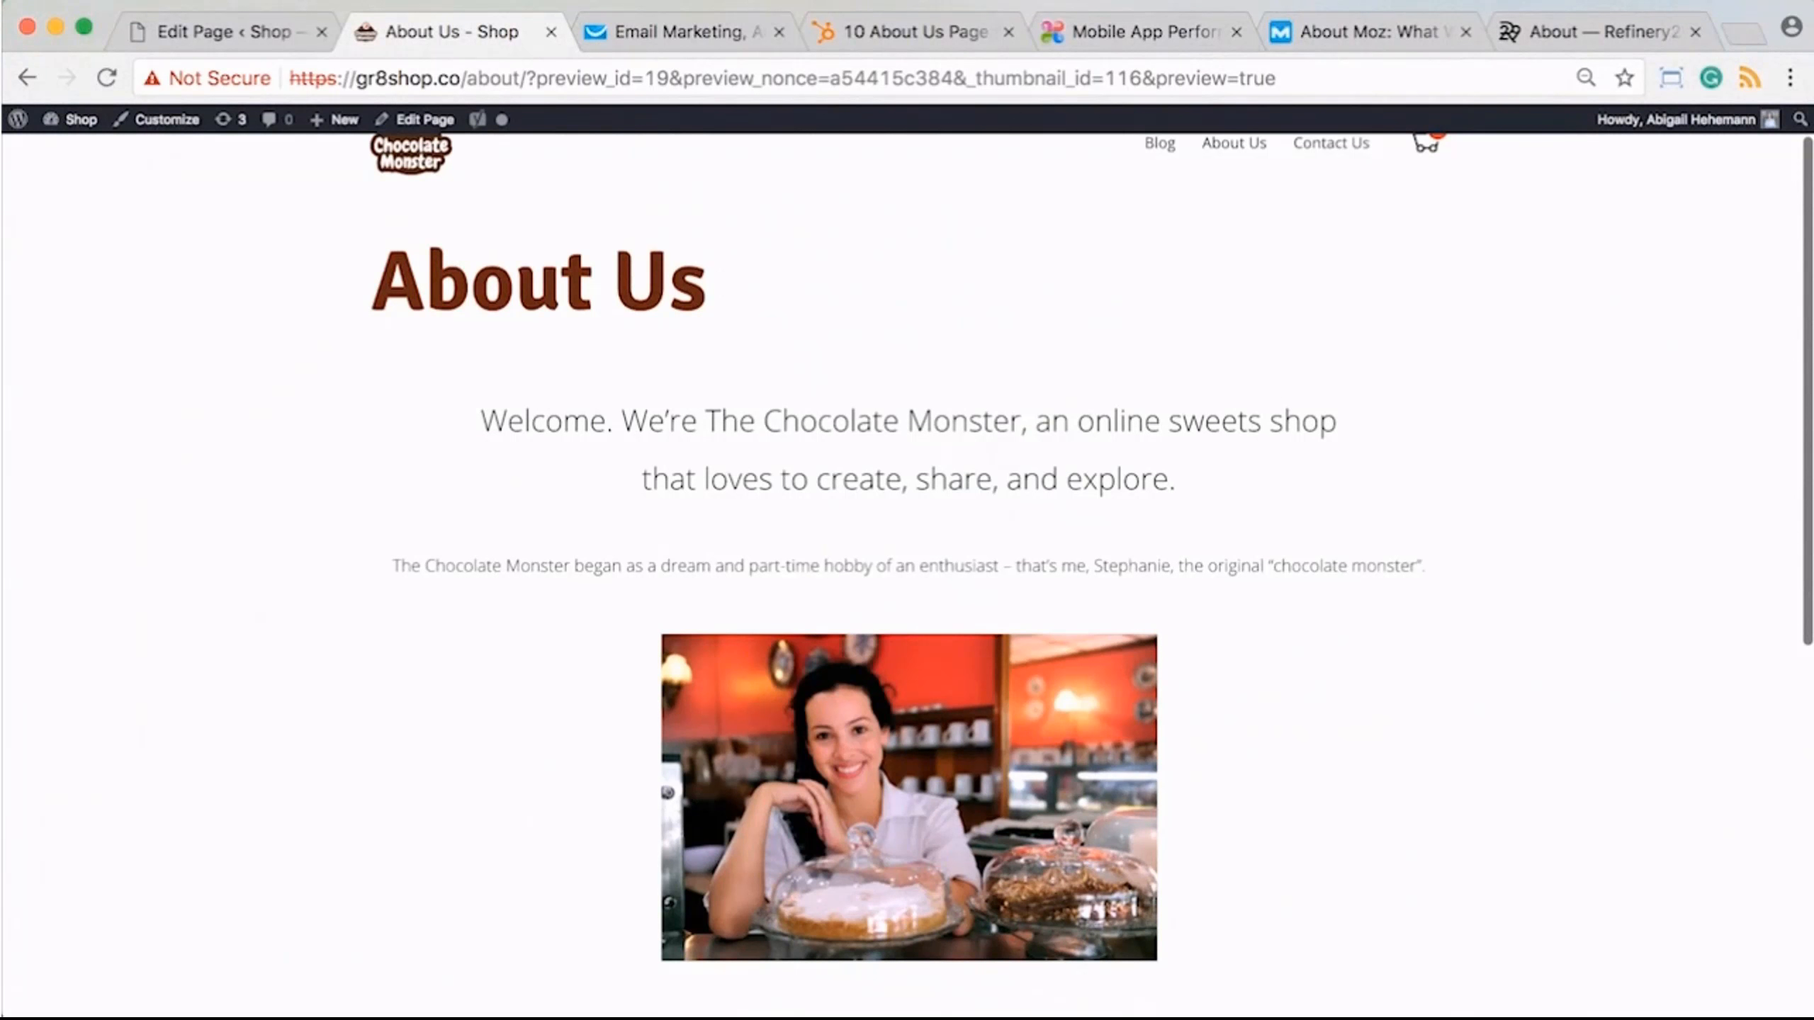
scroll("down", 3)
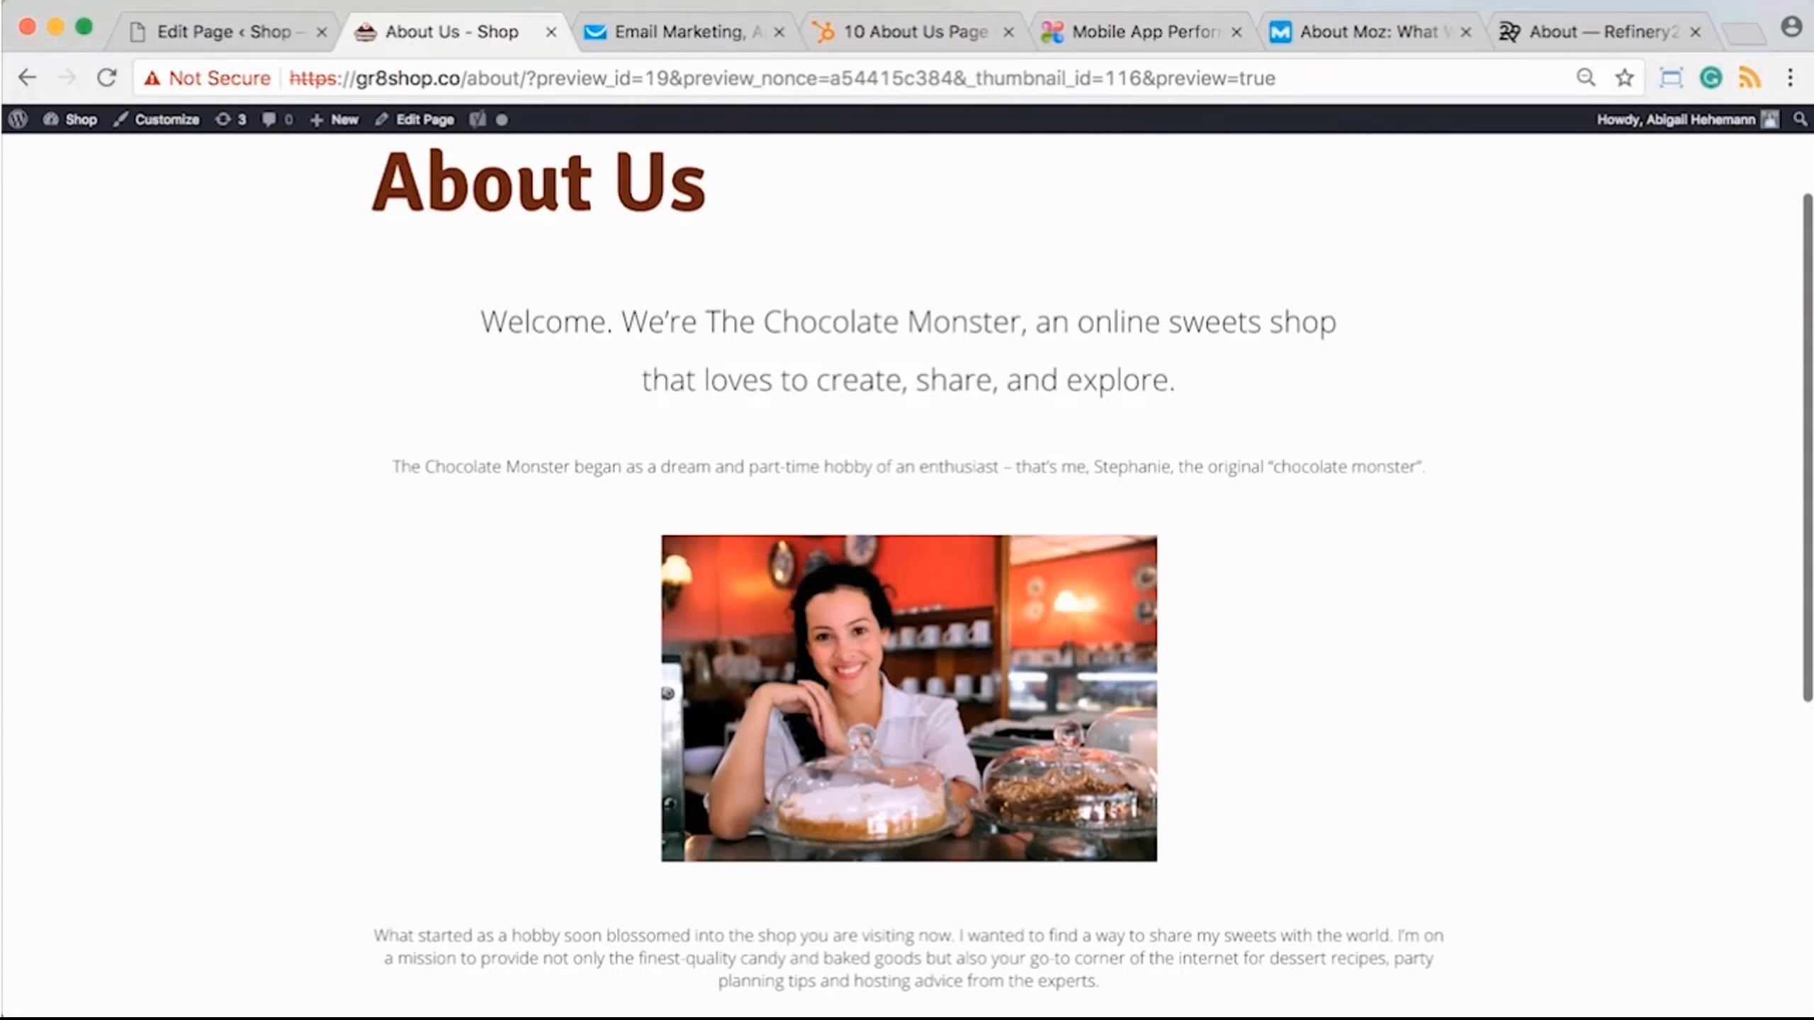
scroll("down", 3)
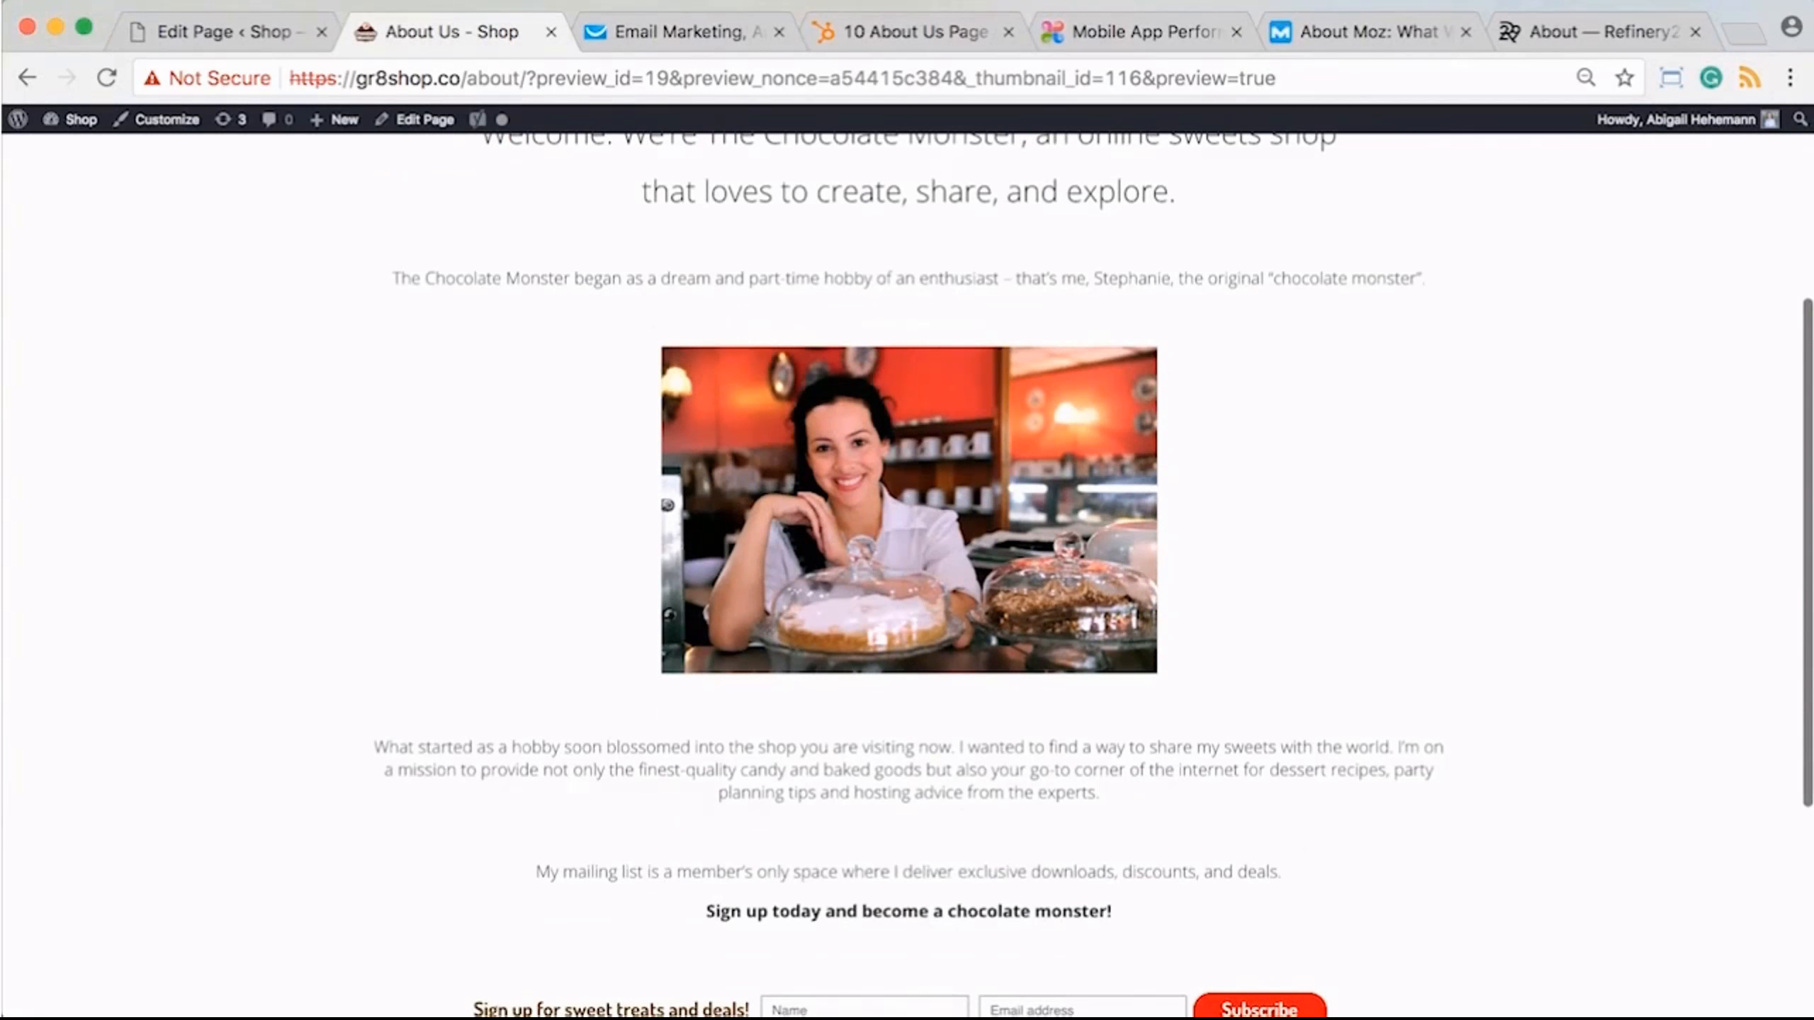
scroll("down", 3)
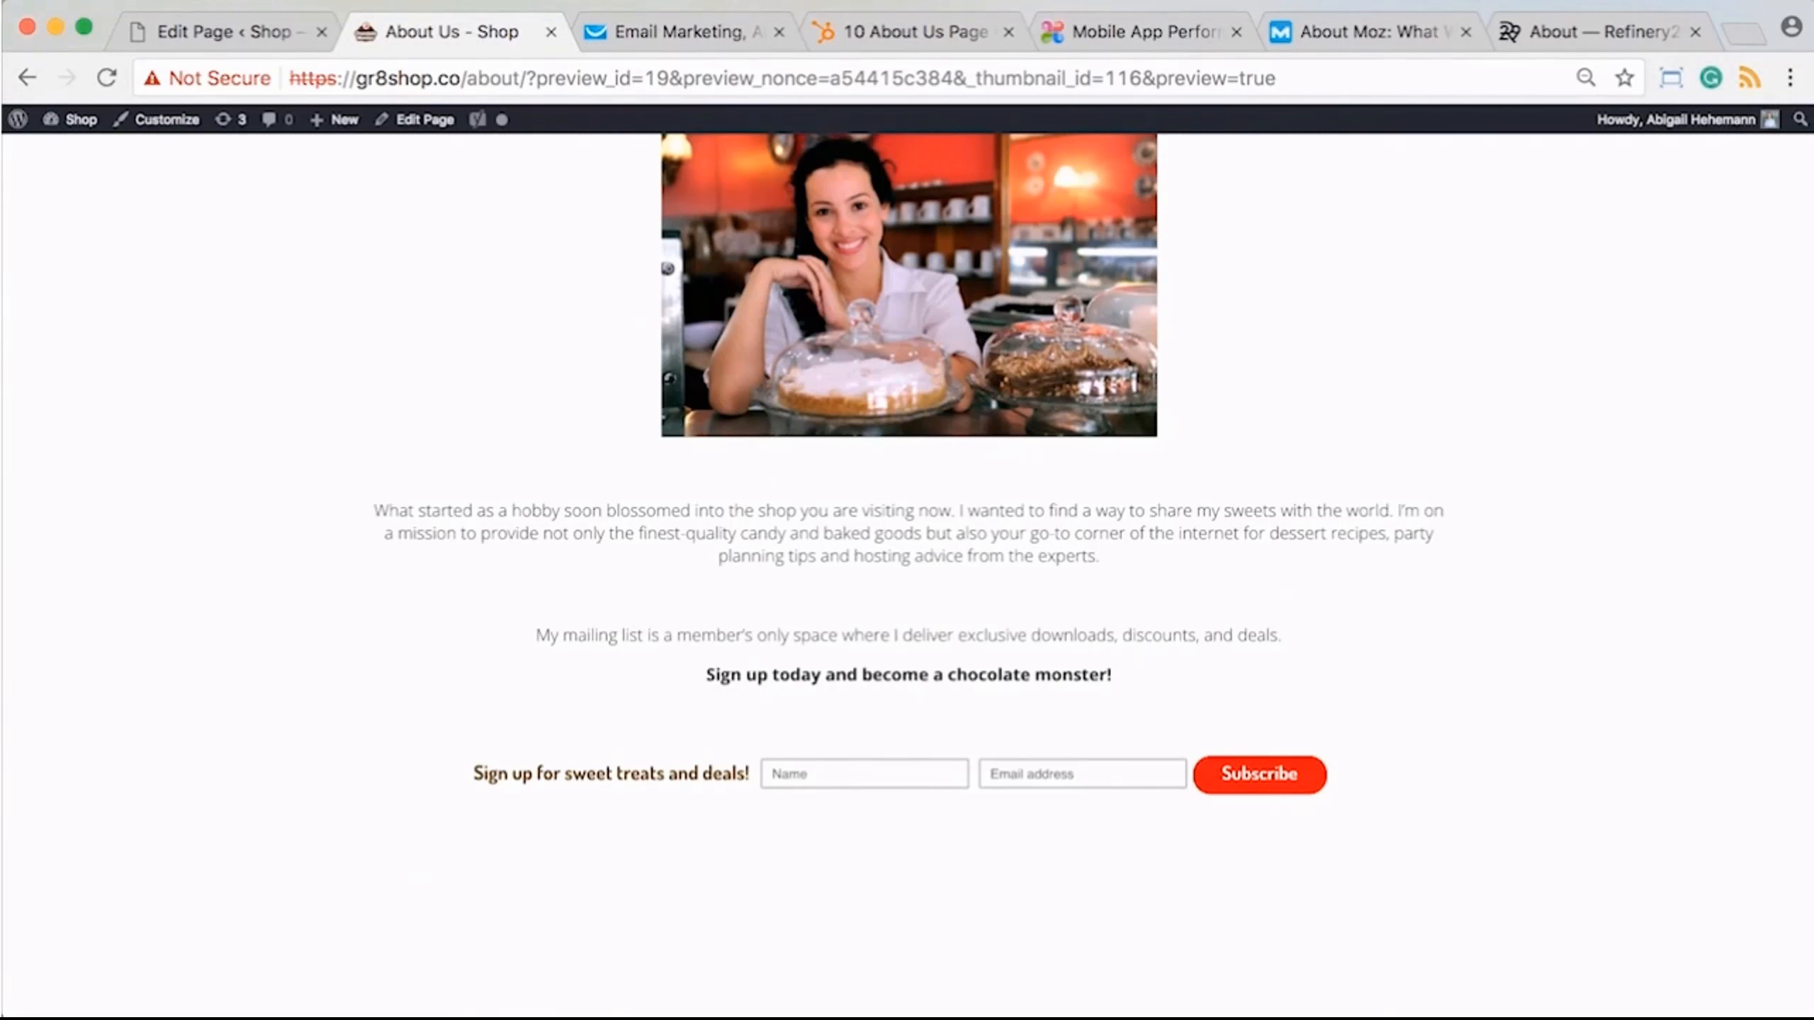
scroll("up", 3)
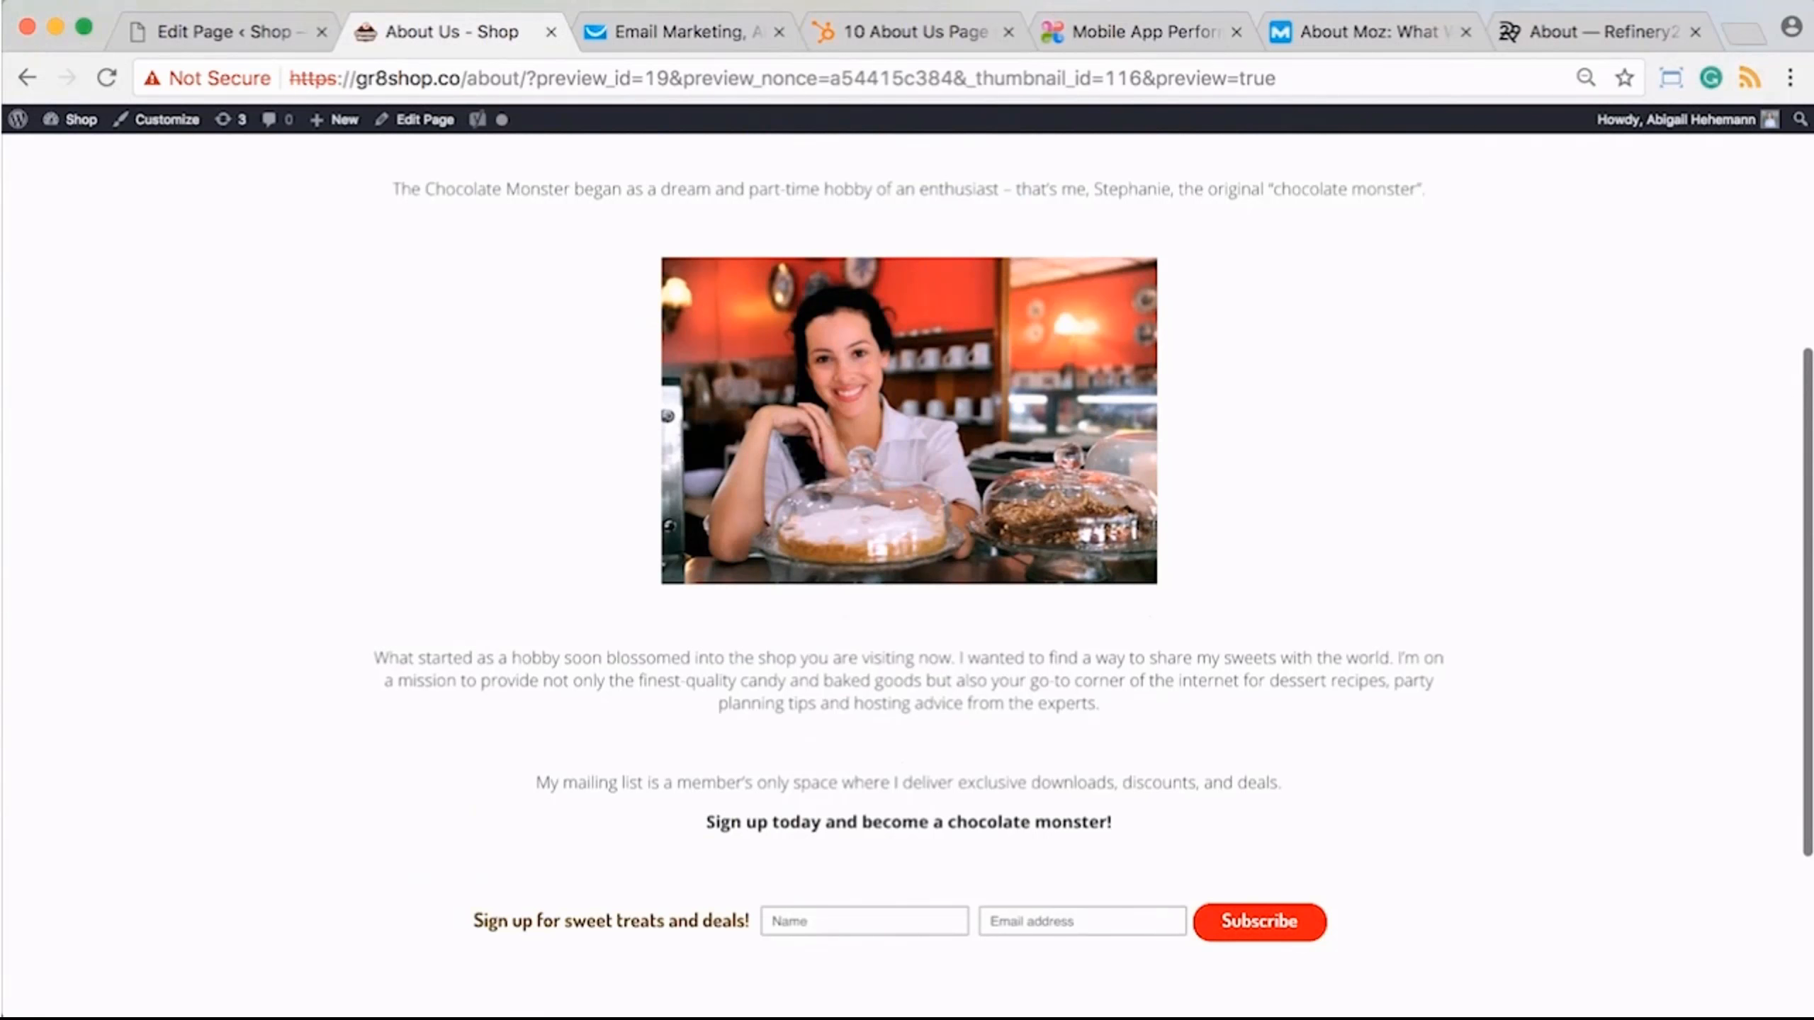
double_click(588, 782)
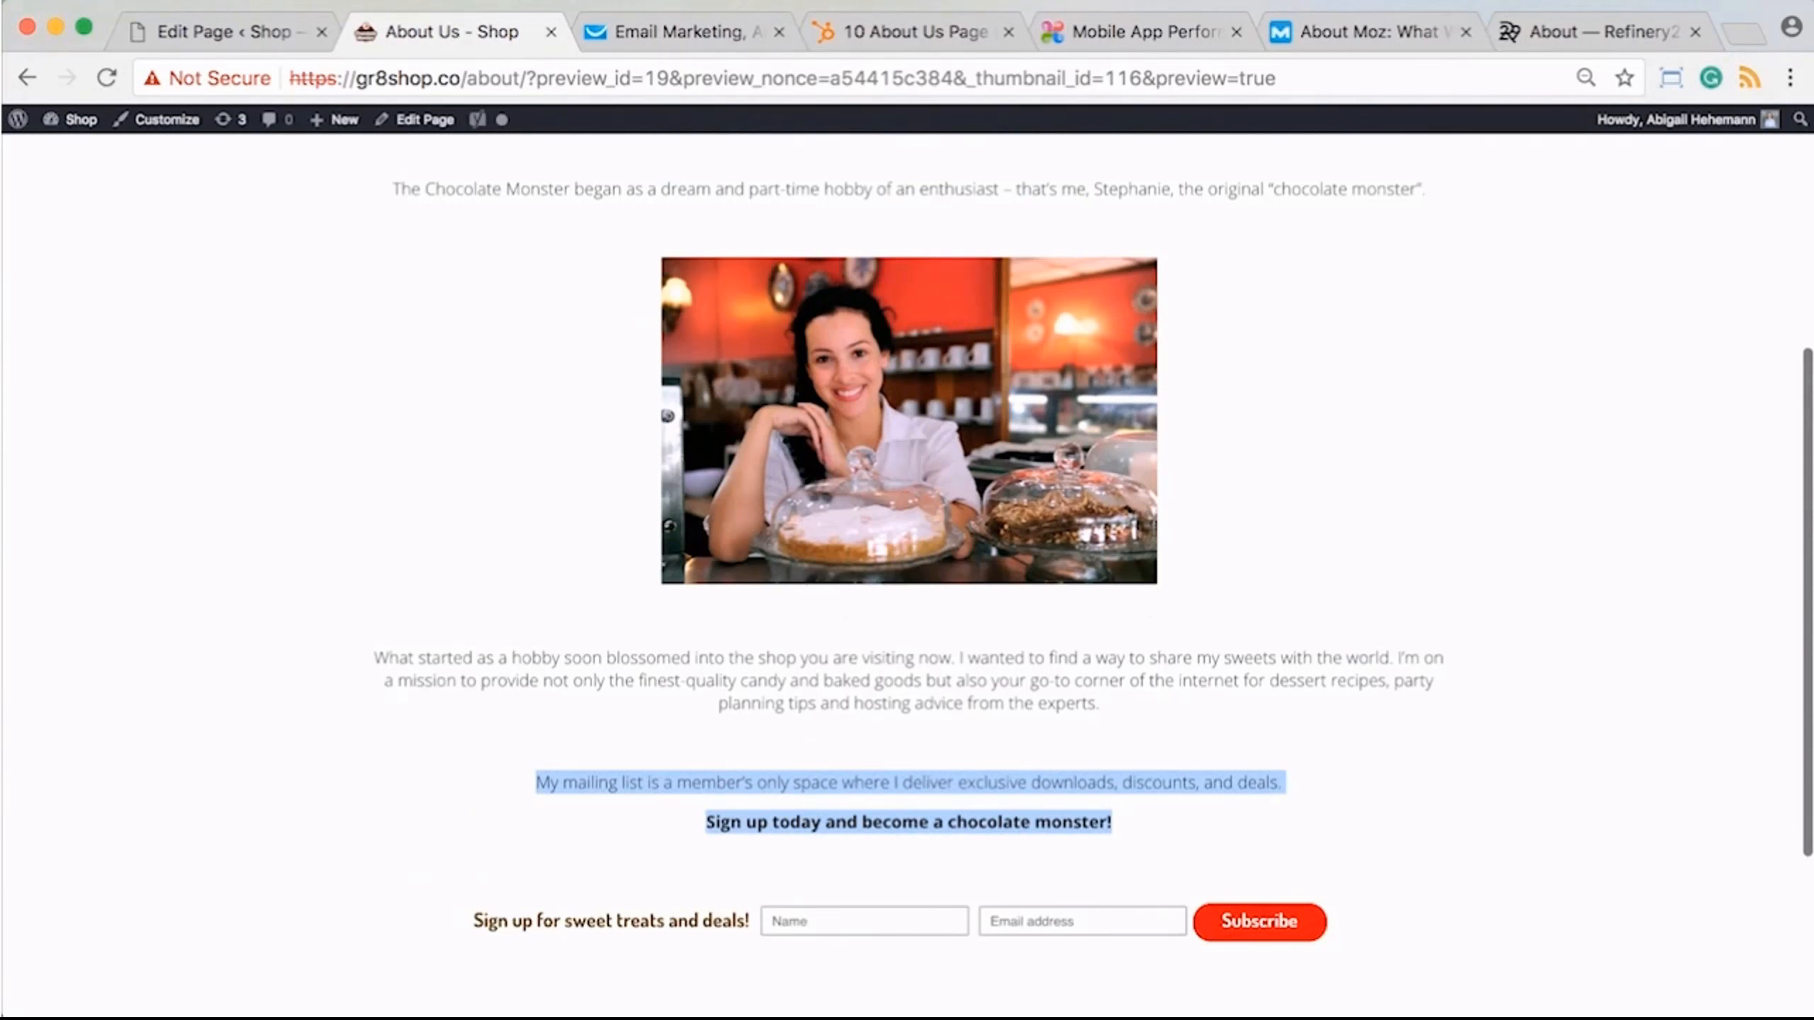
scroll("down", 3)
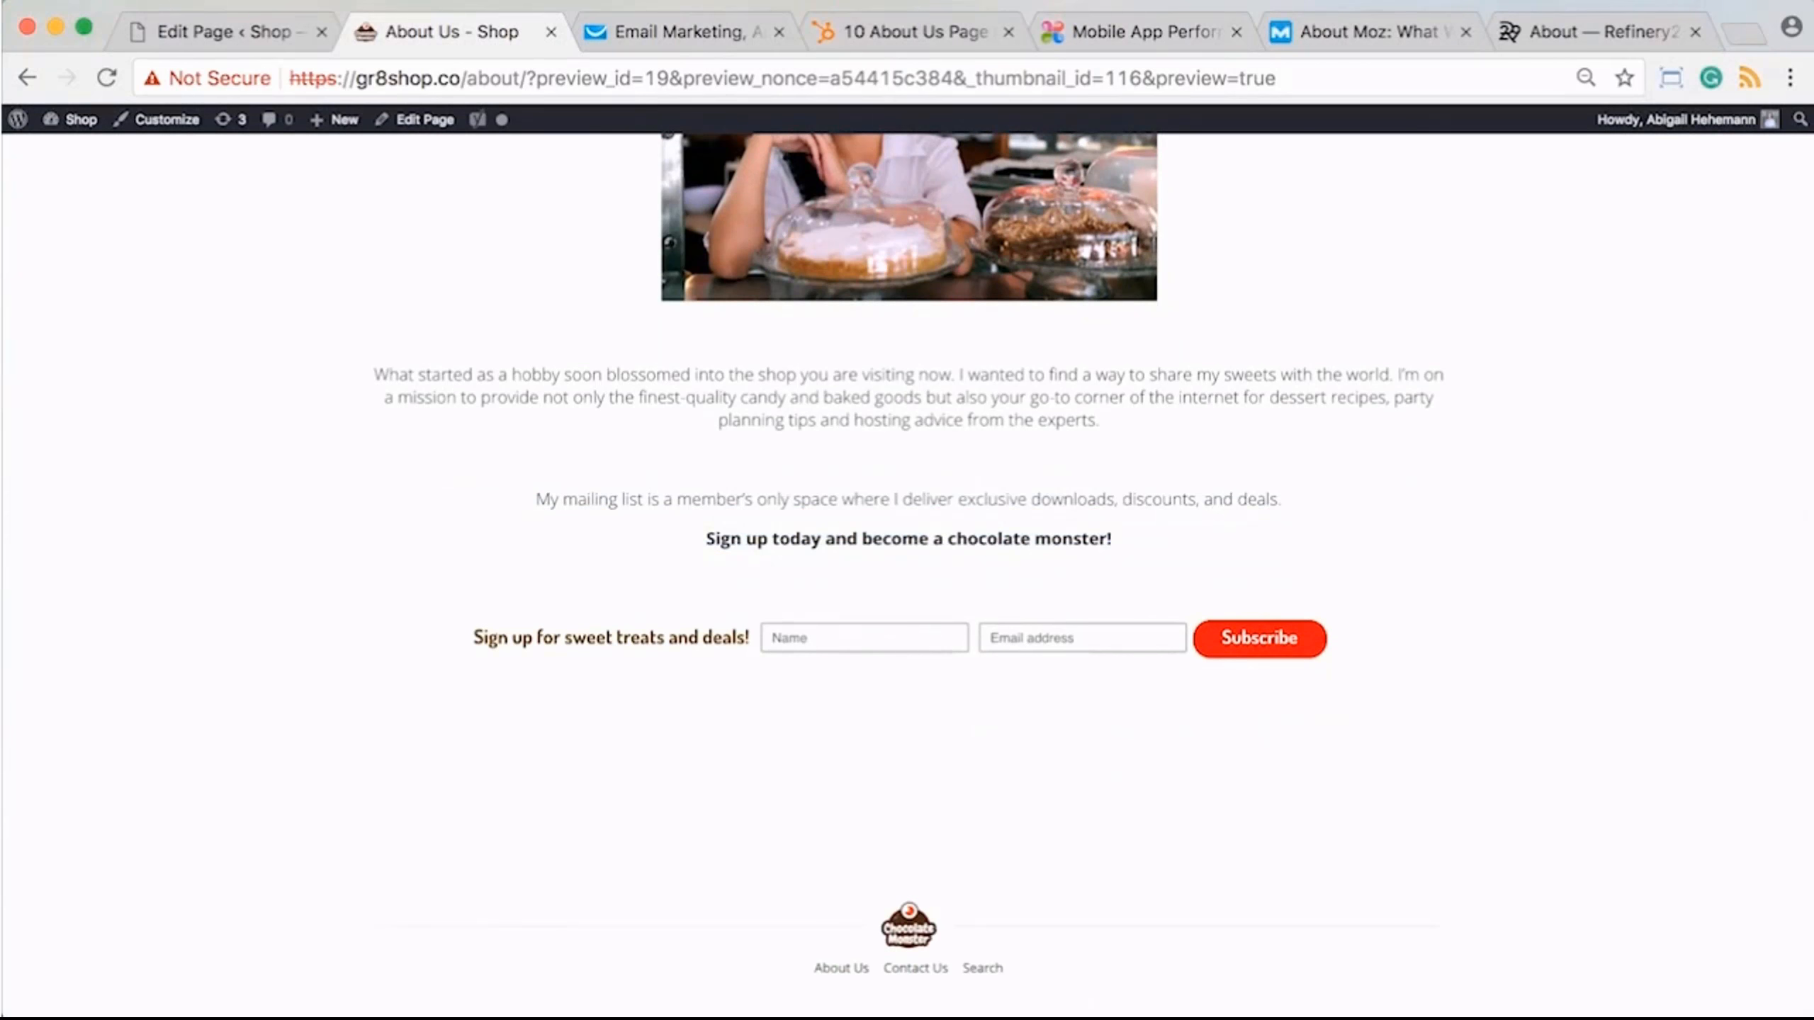
- Check the GetResponse forms list, then revisit the About Us preview and page editor
left_click(680, 31)
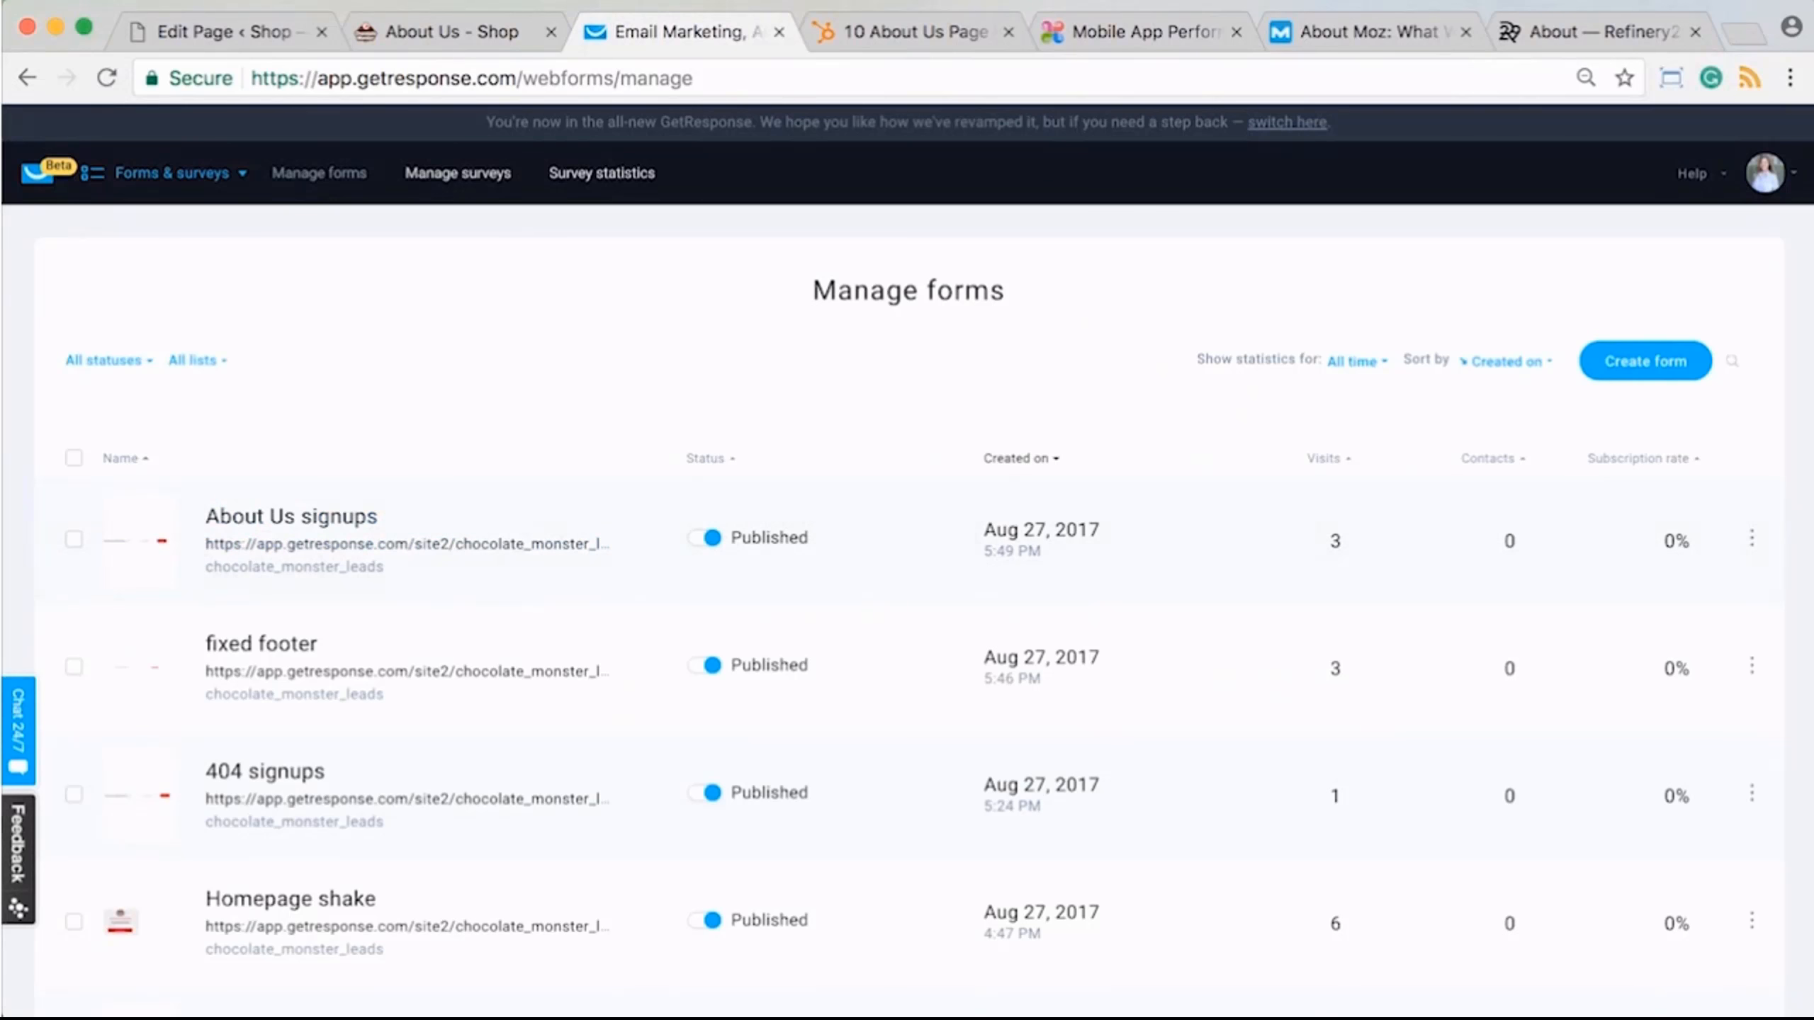
left_click(451, 32)
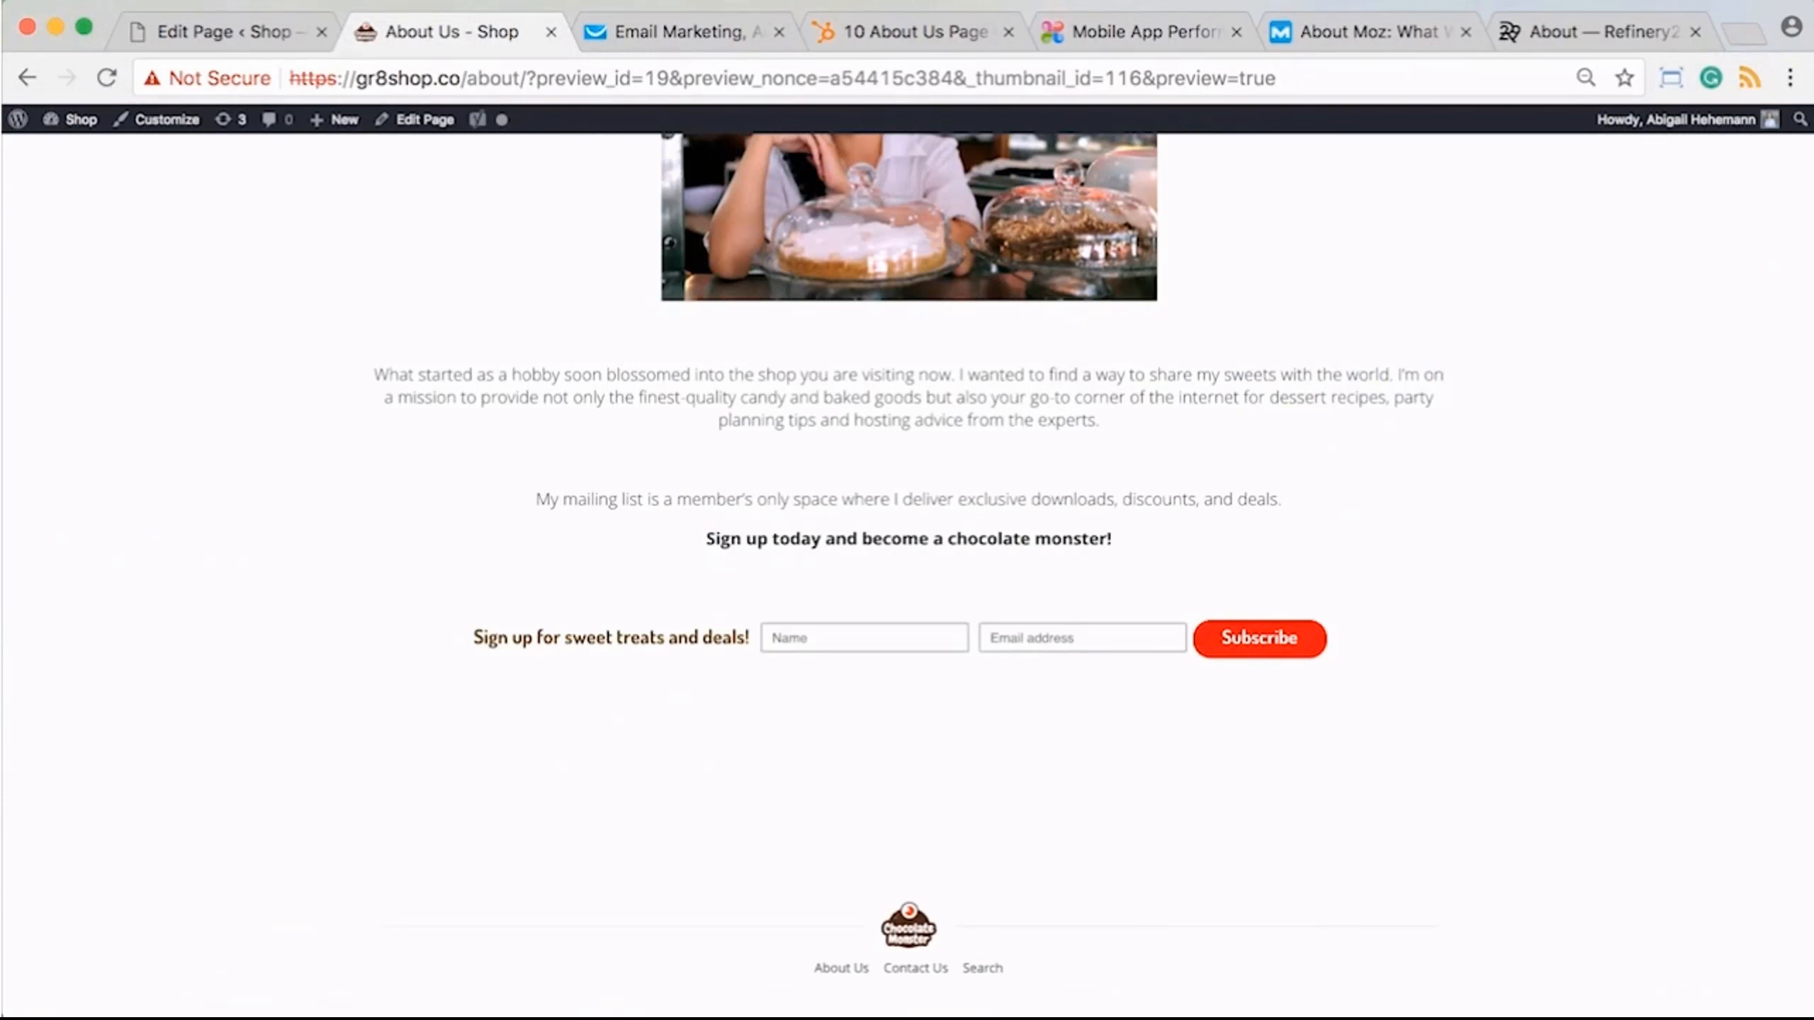
left_click(219, 31)
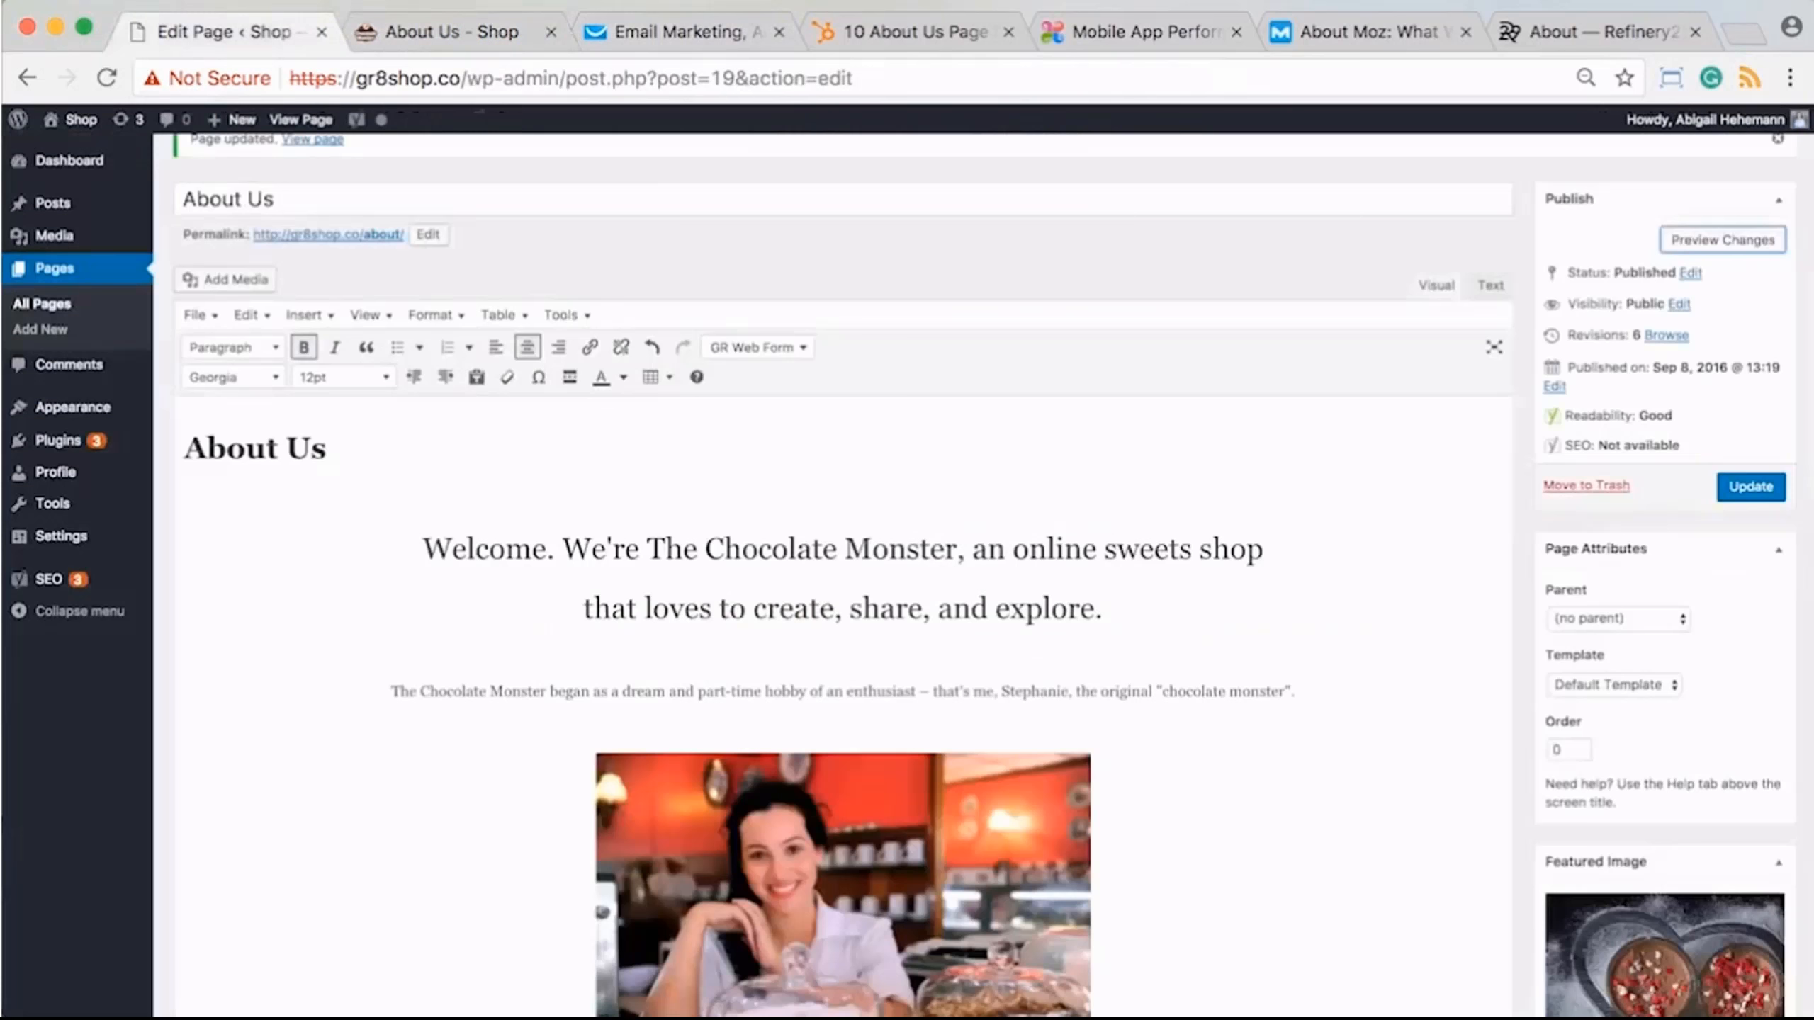
scroll("down", 3)
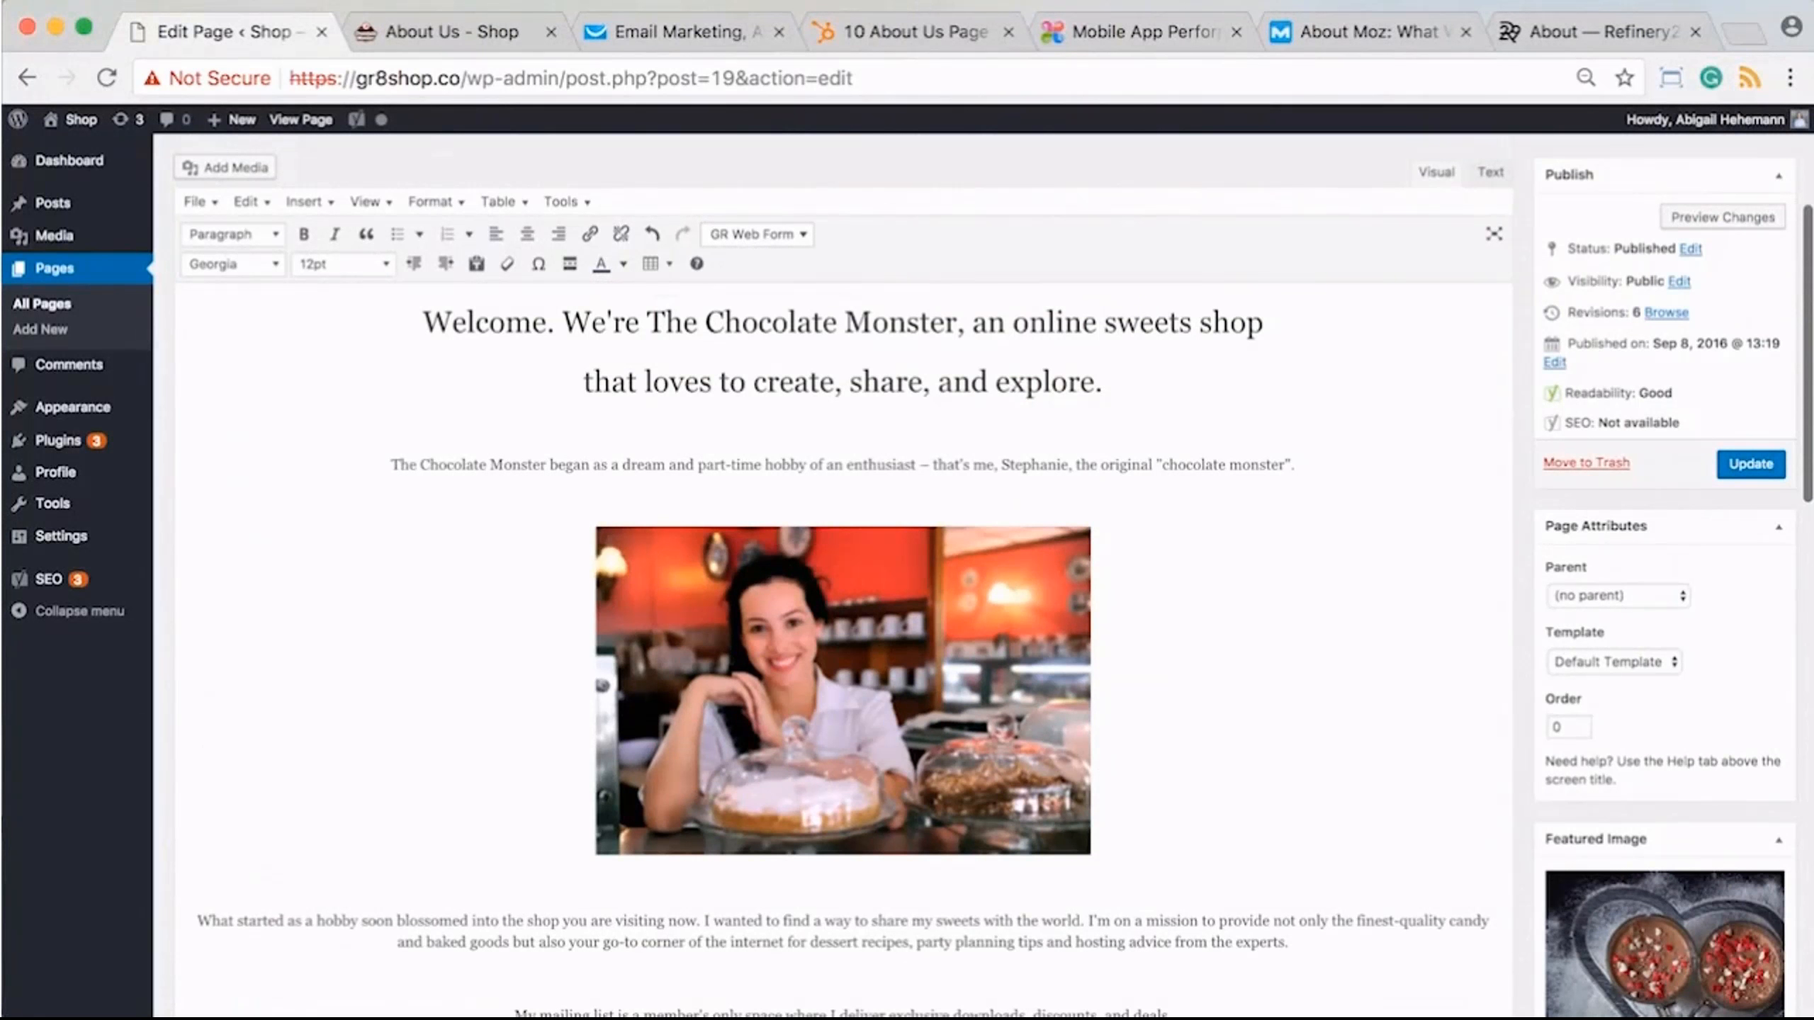
left_click(1722, 216)
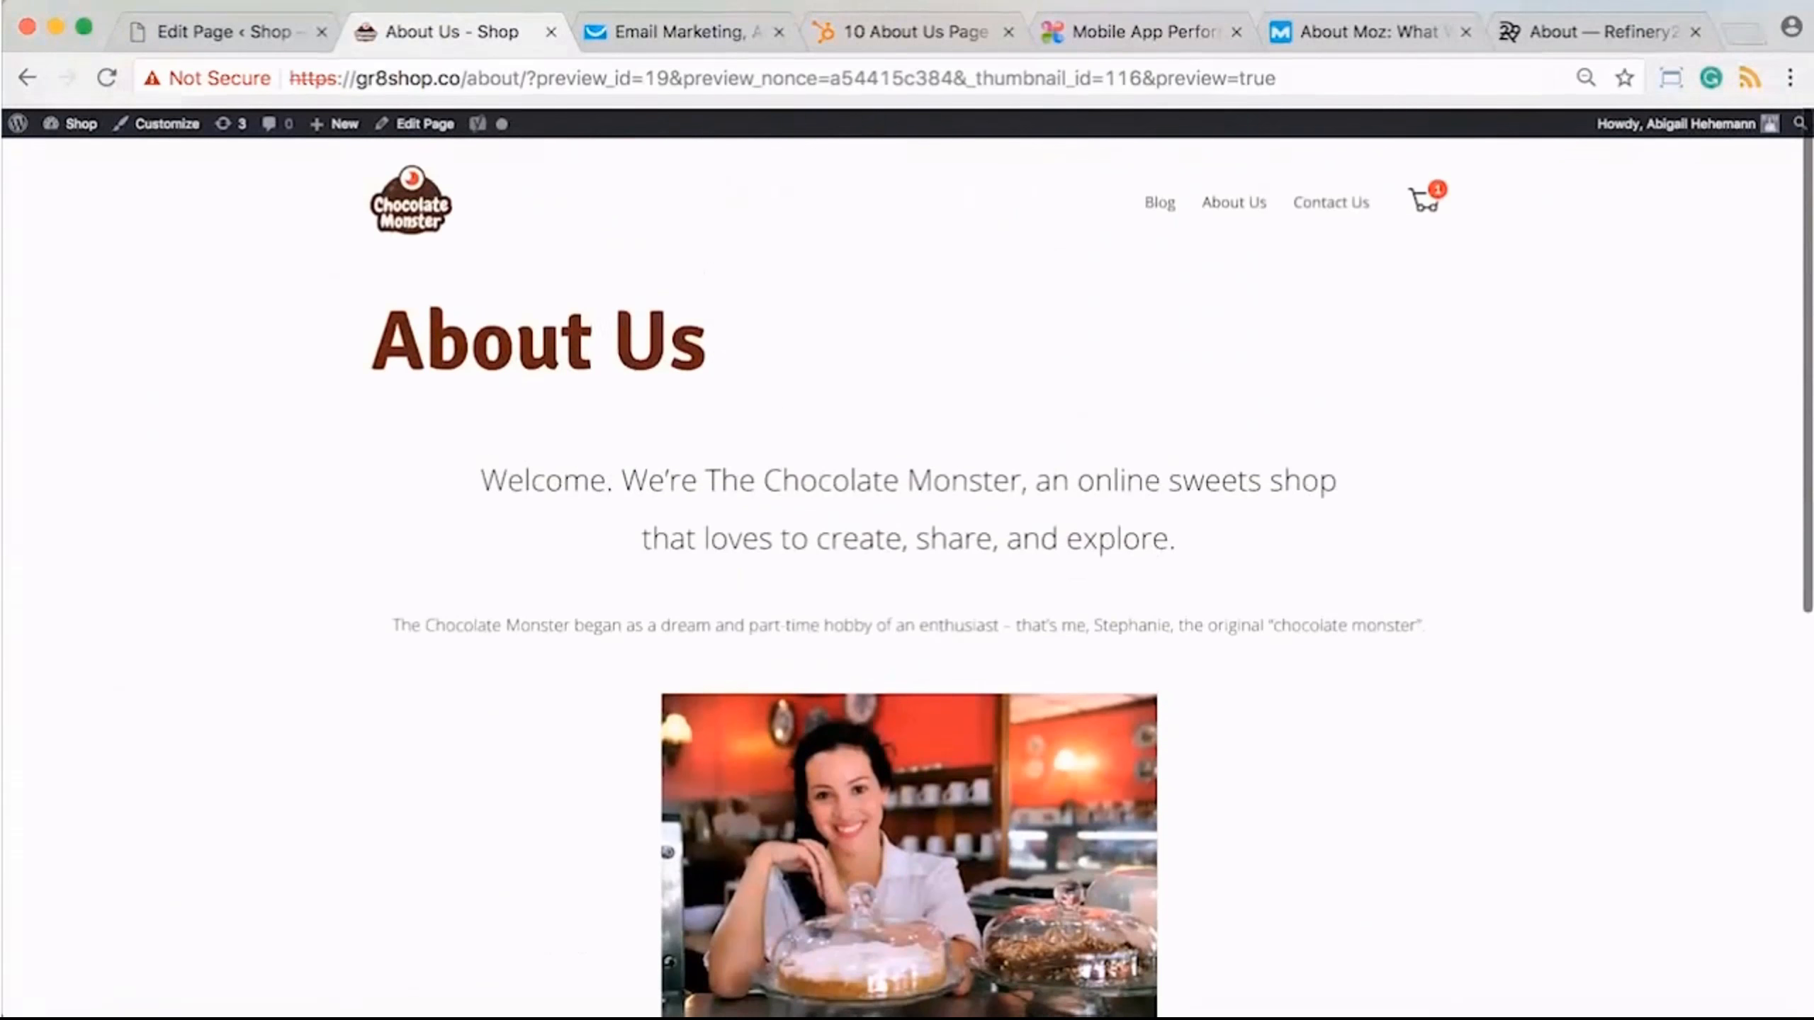
scroll("down", 3)
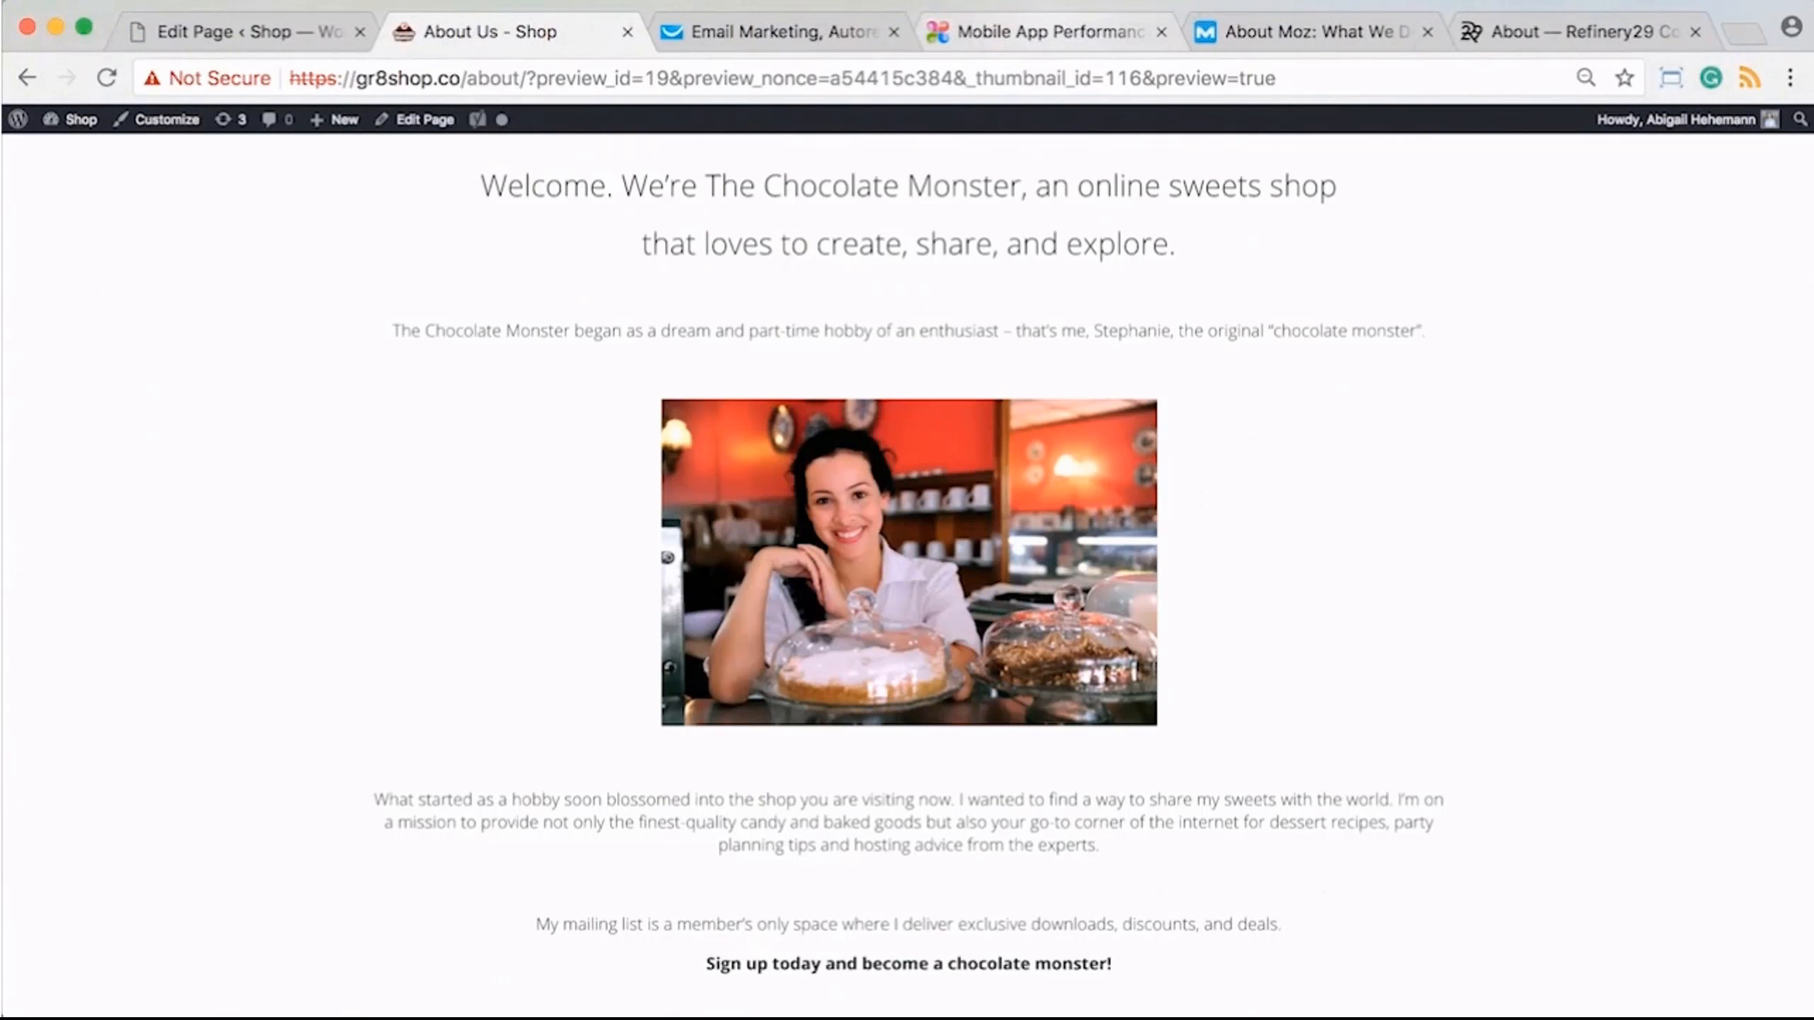
- Browse Apptopia's About page for inspiration, from mission and team down to Locations
left_click(1047, 32)
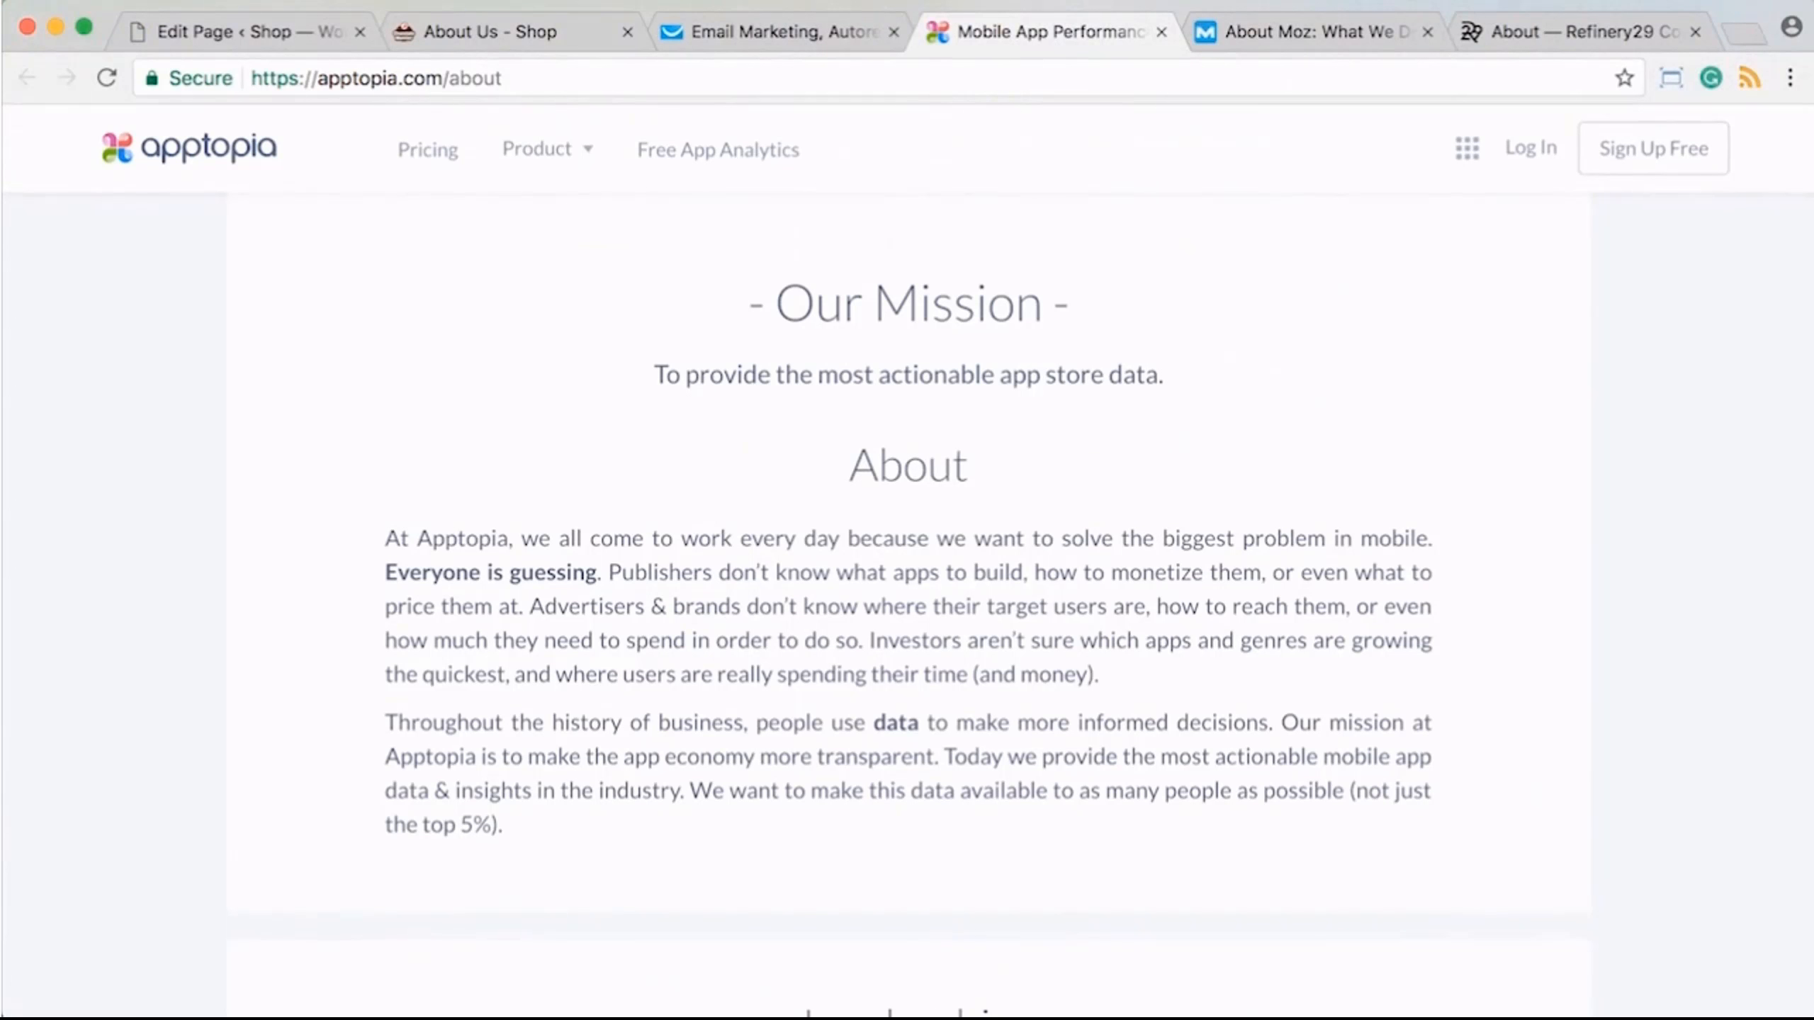
scroll("down", 3)
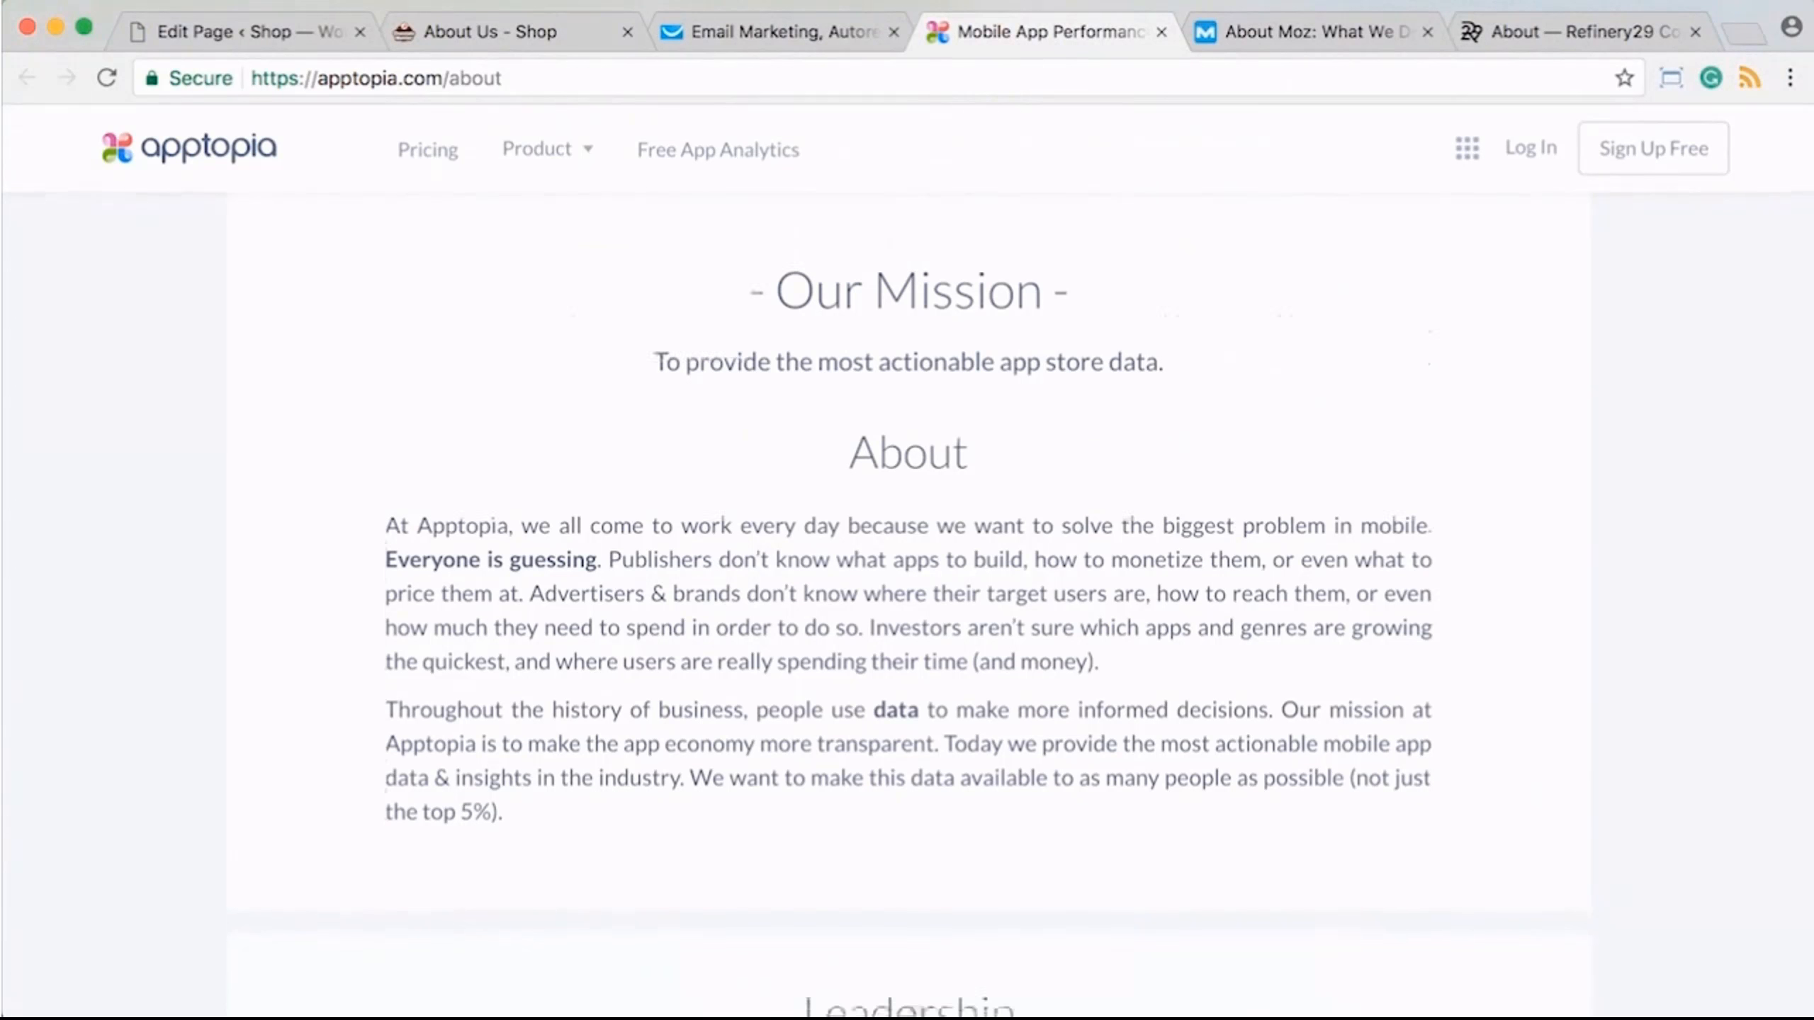
scroll("down", 3)
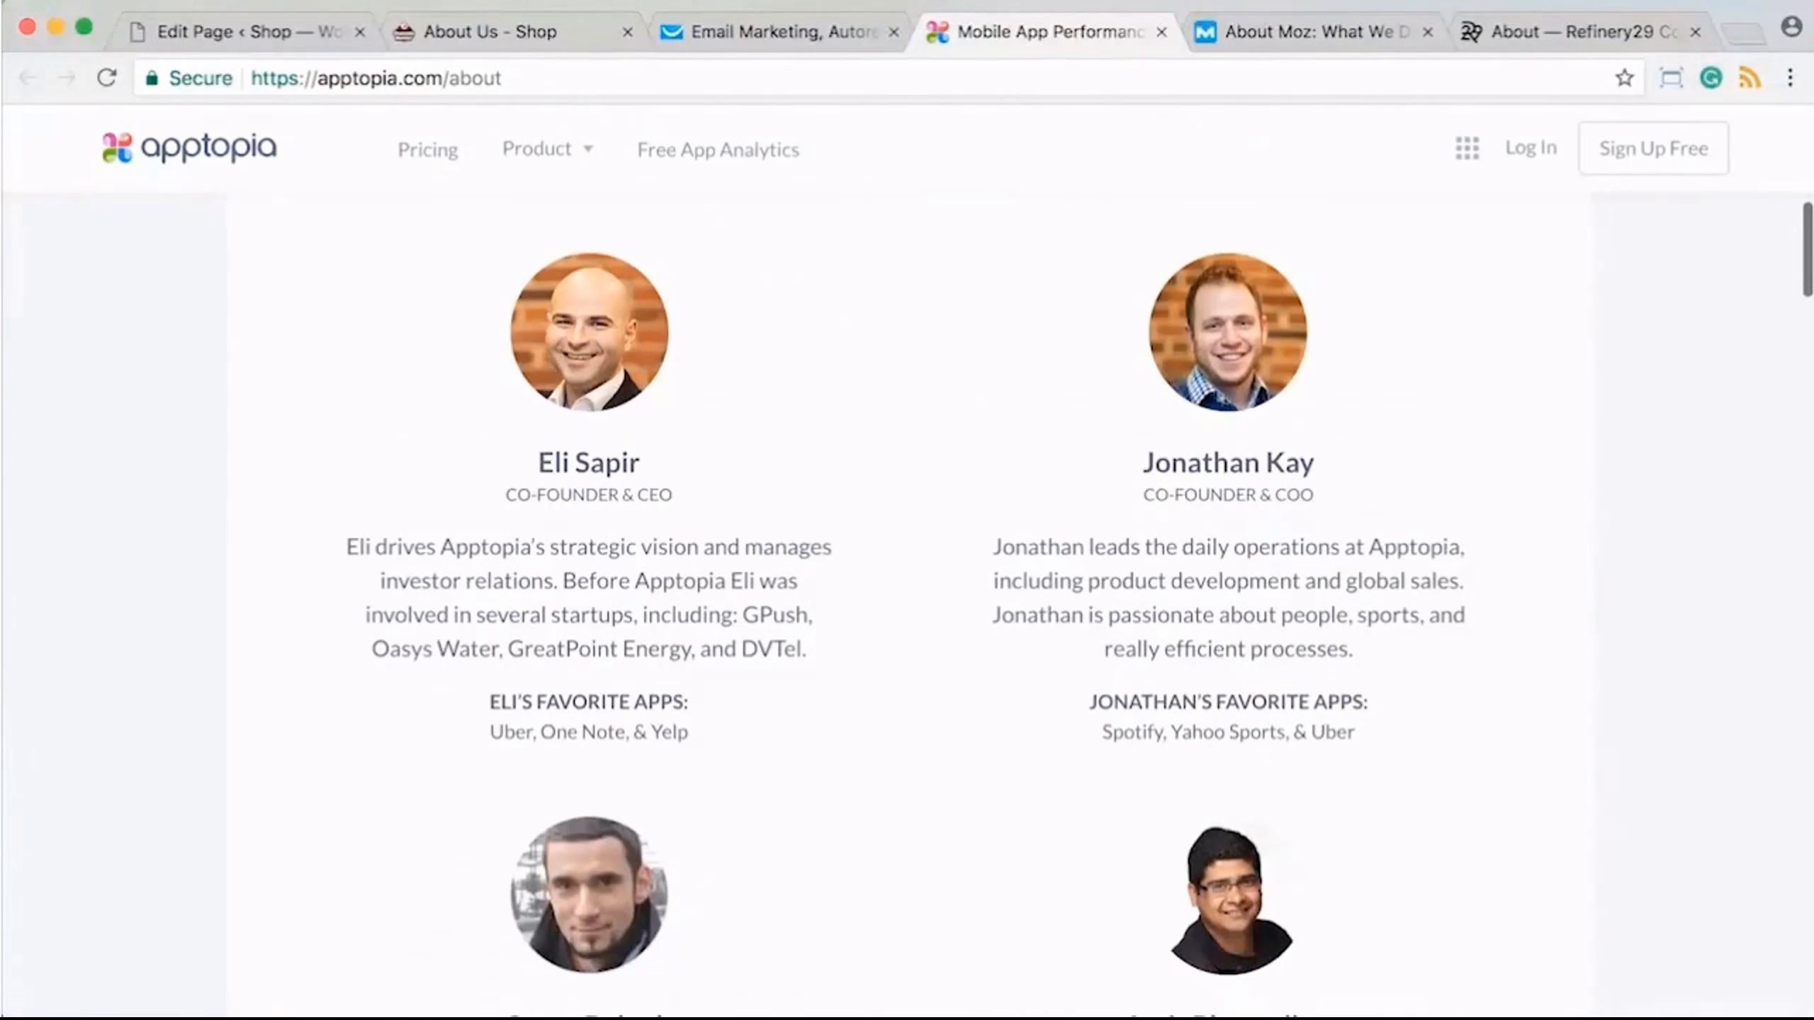
scroll("down", 3)
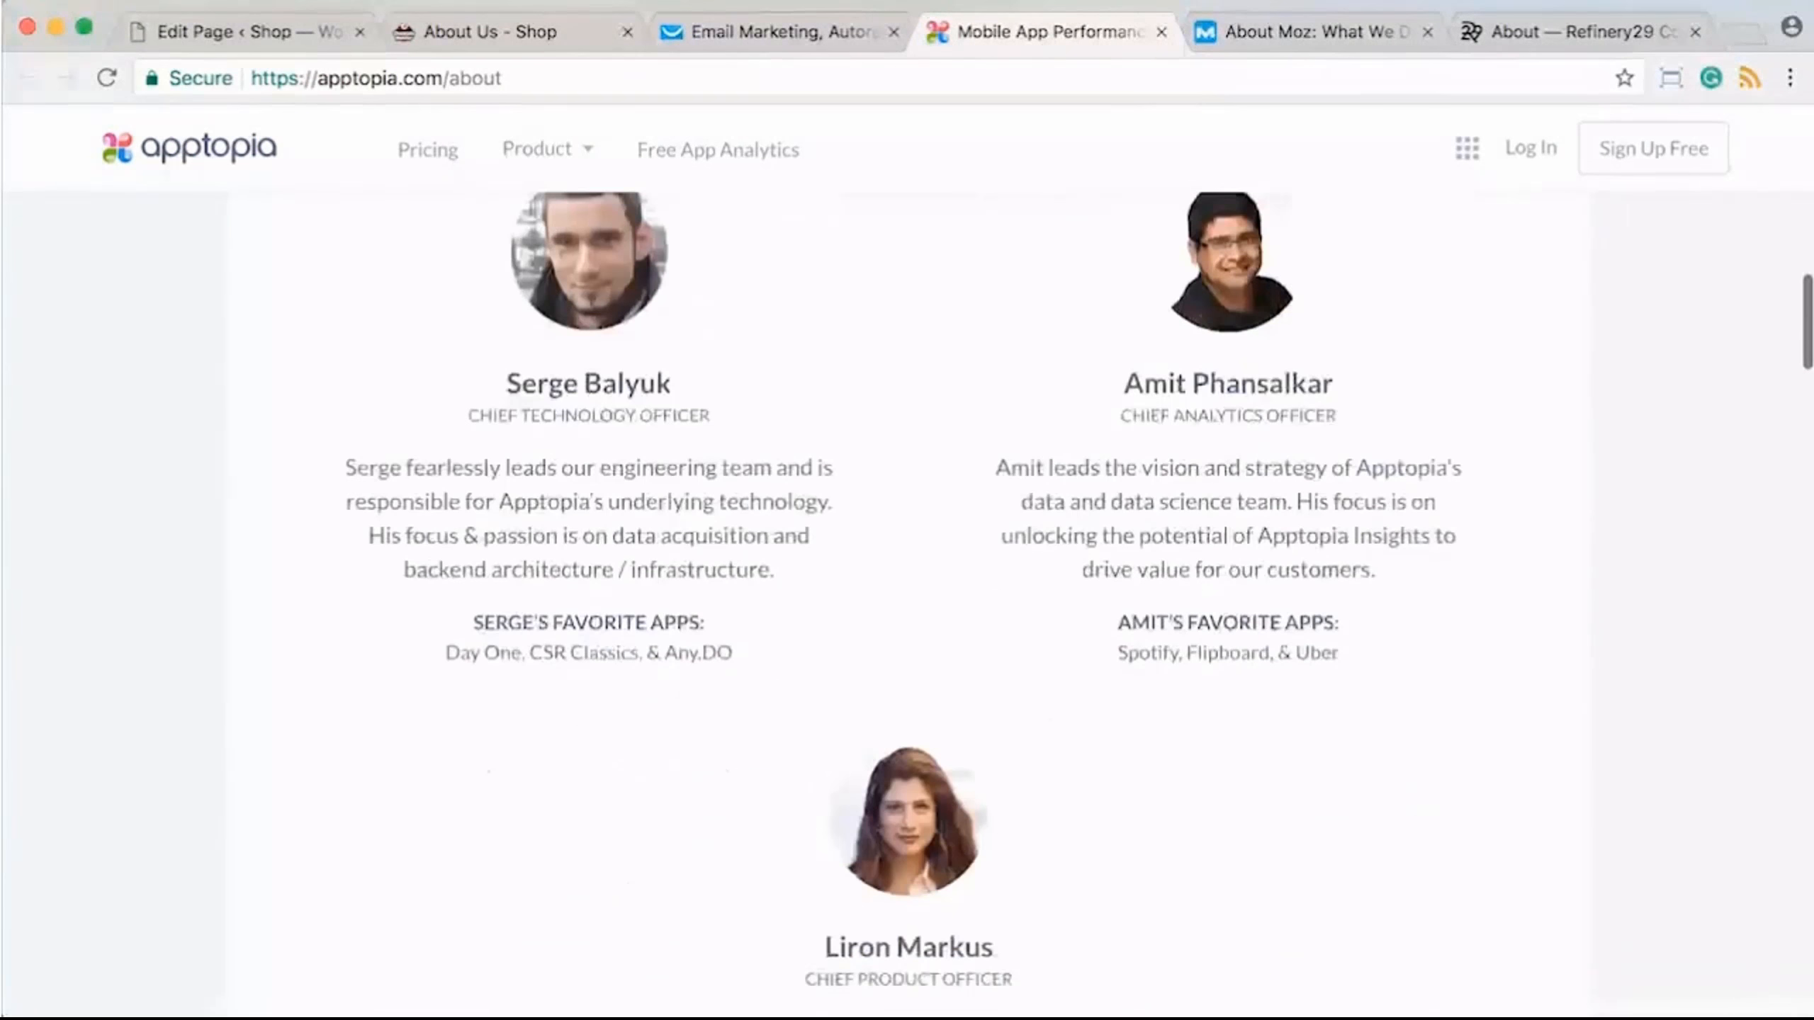
scroll("down", 3)
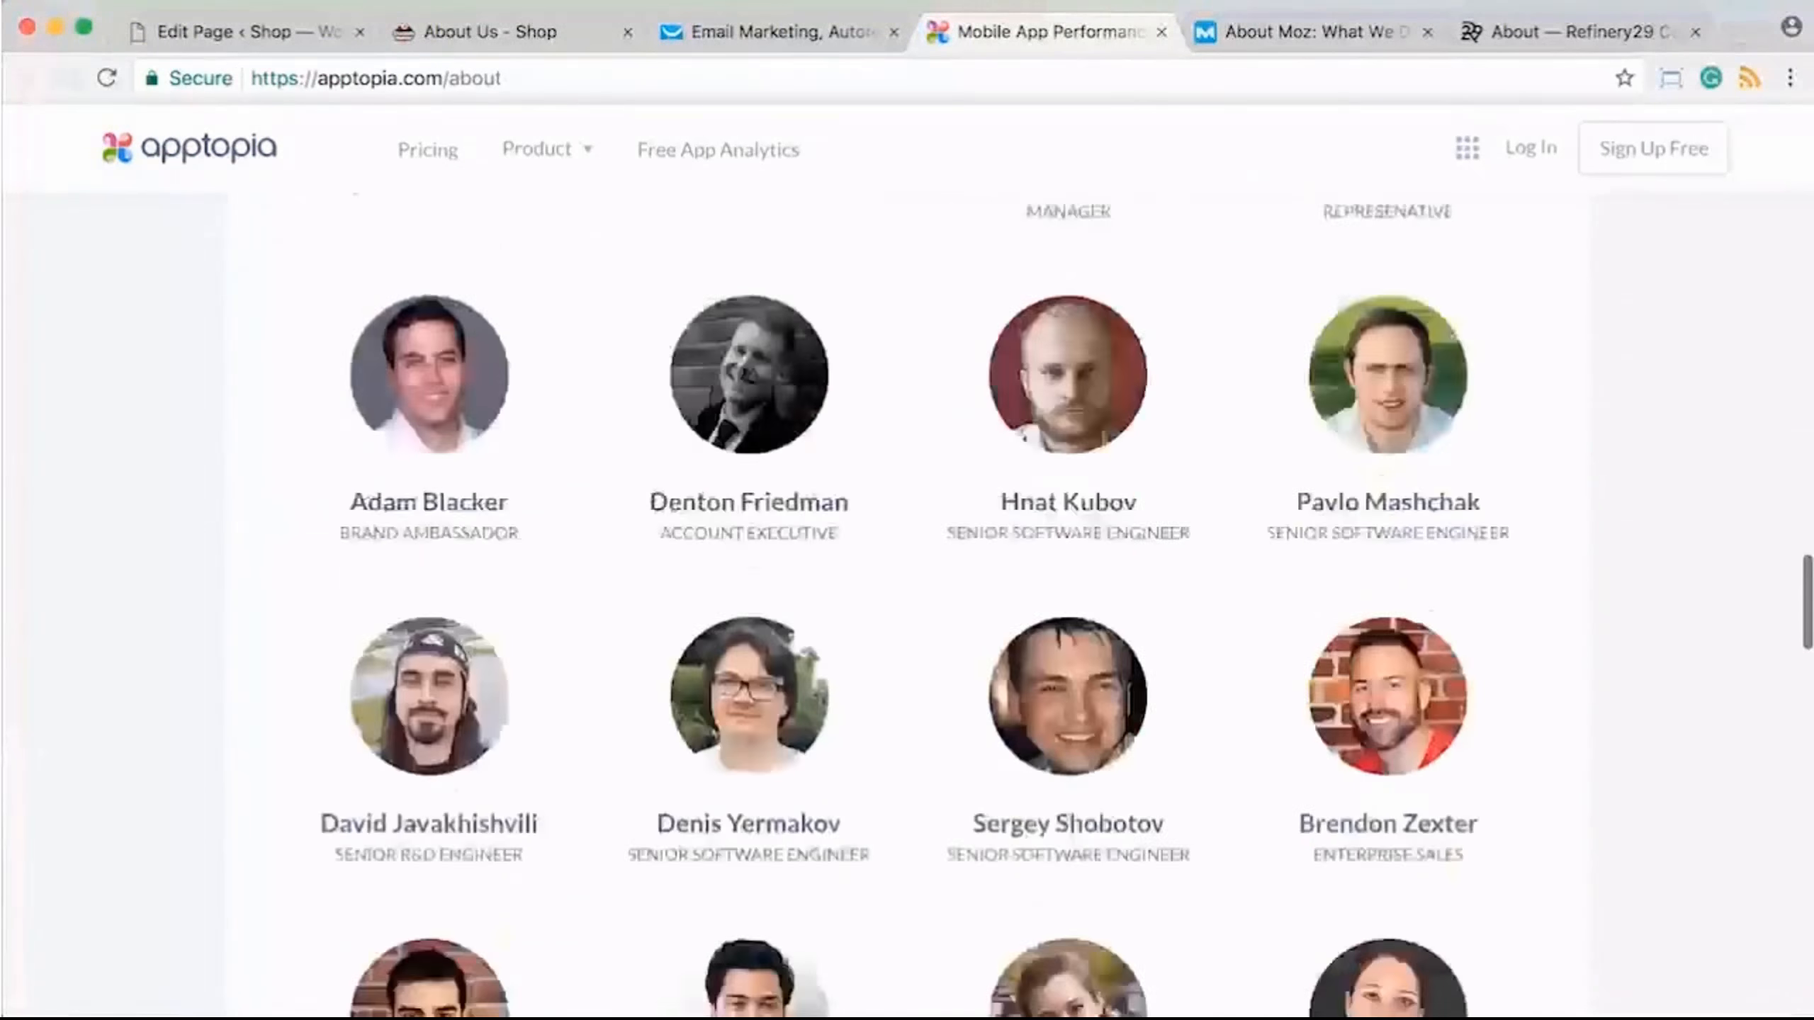
scroll("down", 3)
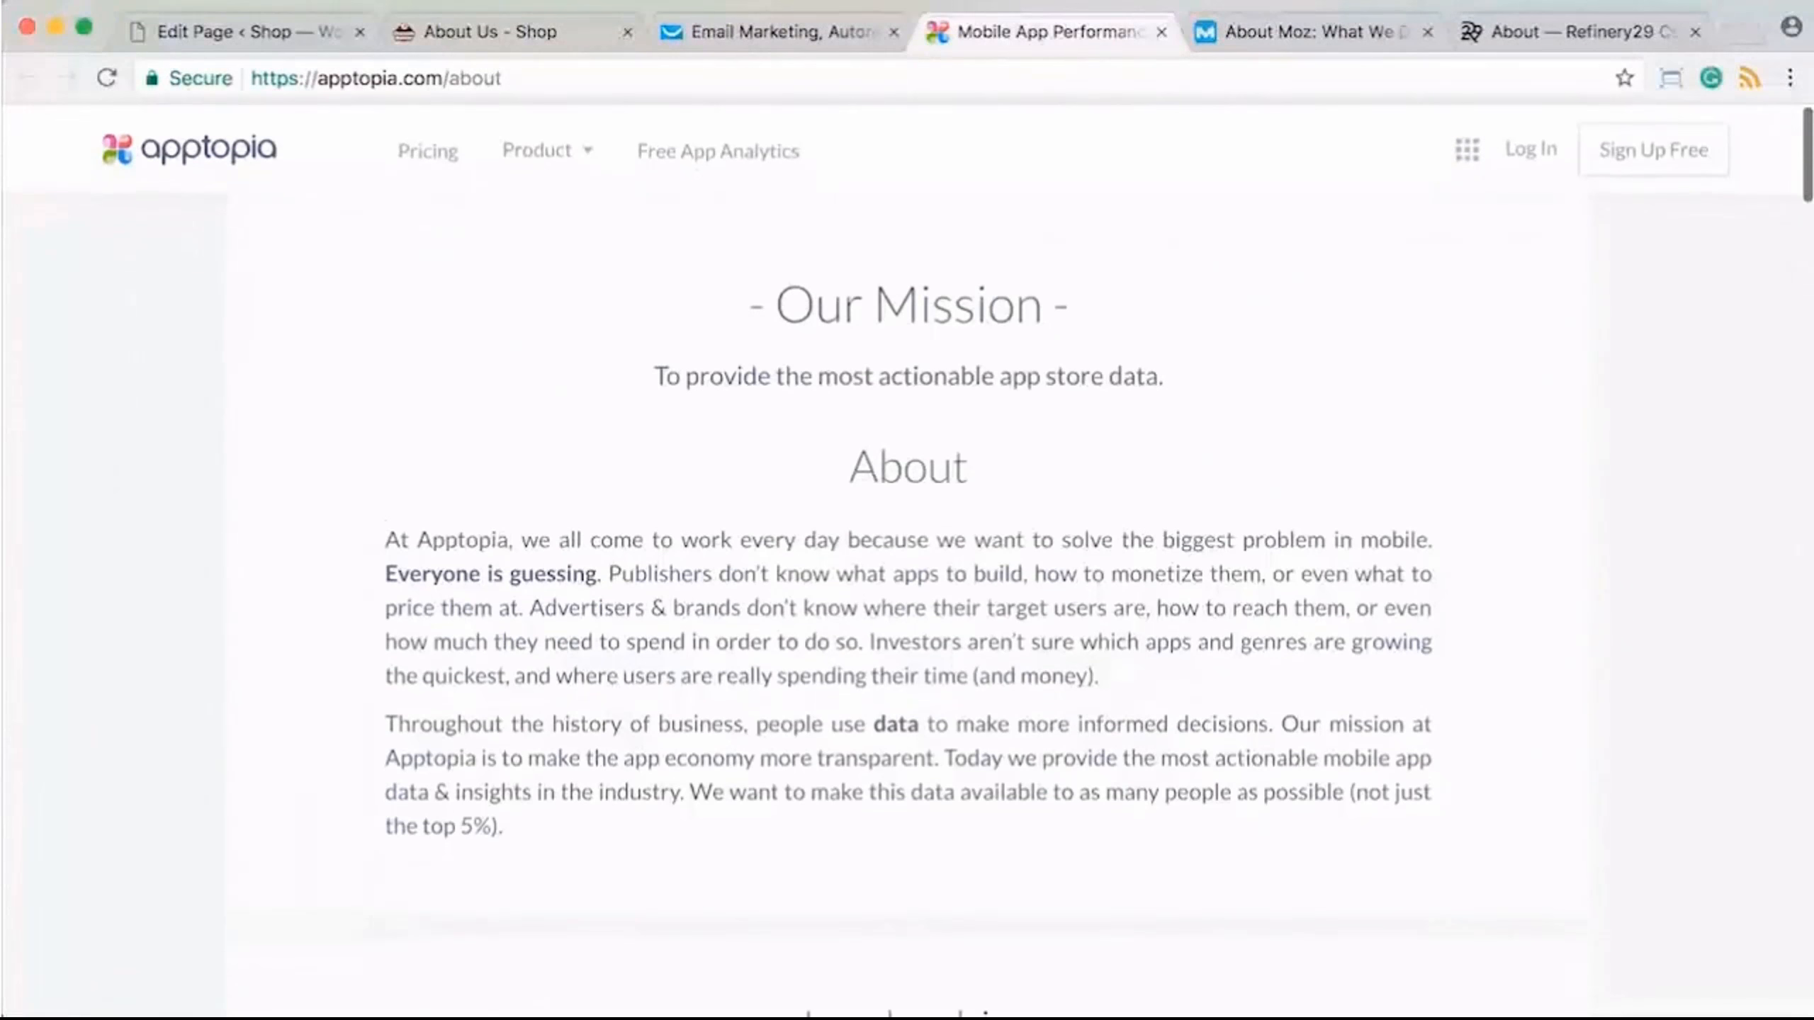
scroll("down", 3)
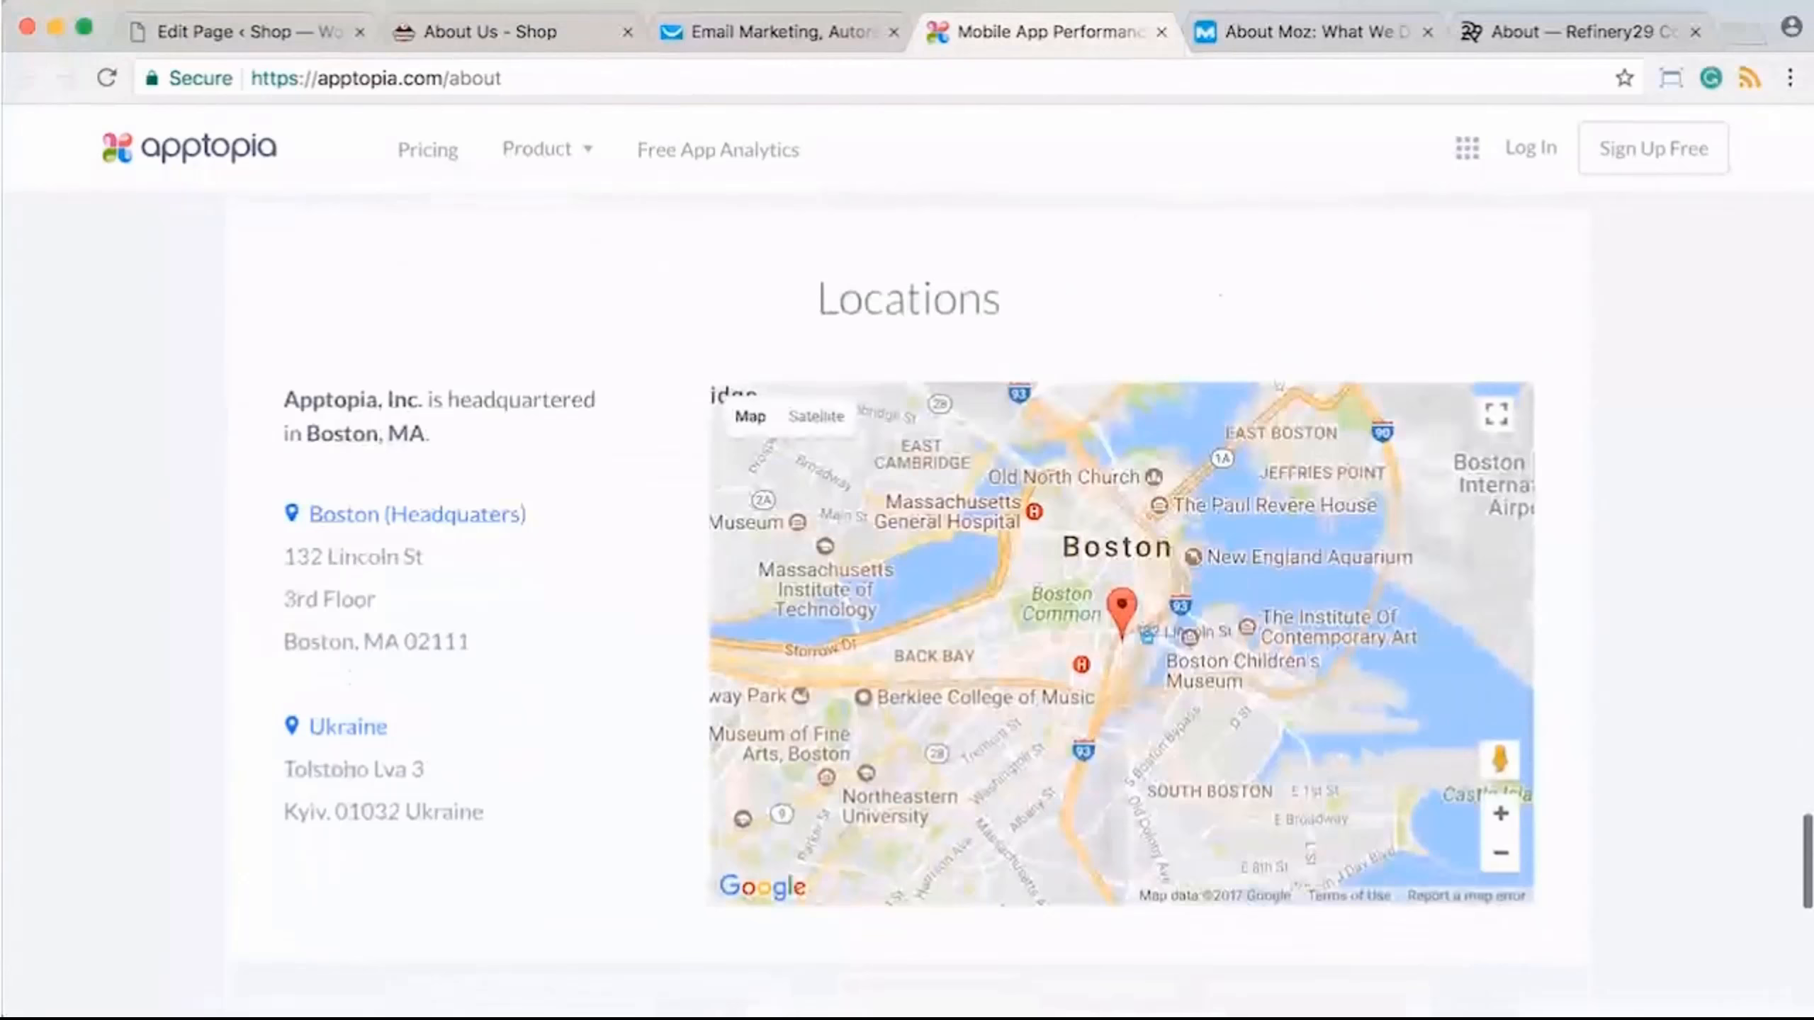
- Browse Moz's company story and 2004–2016 timeline, then bring up Refinery29's About page
left_click(1310, 31)
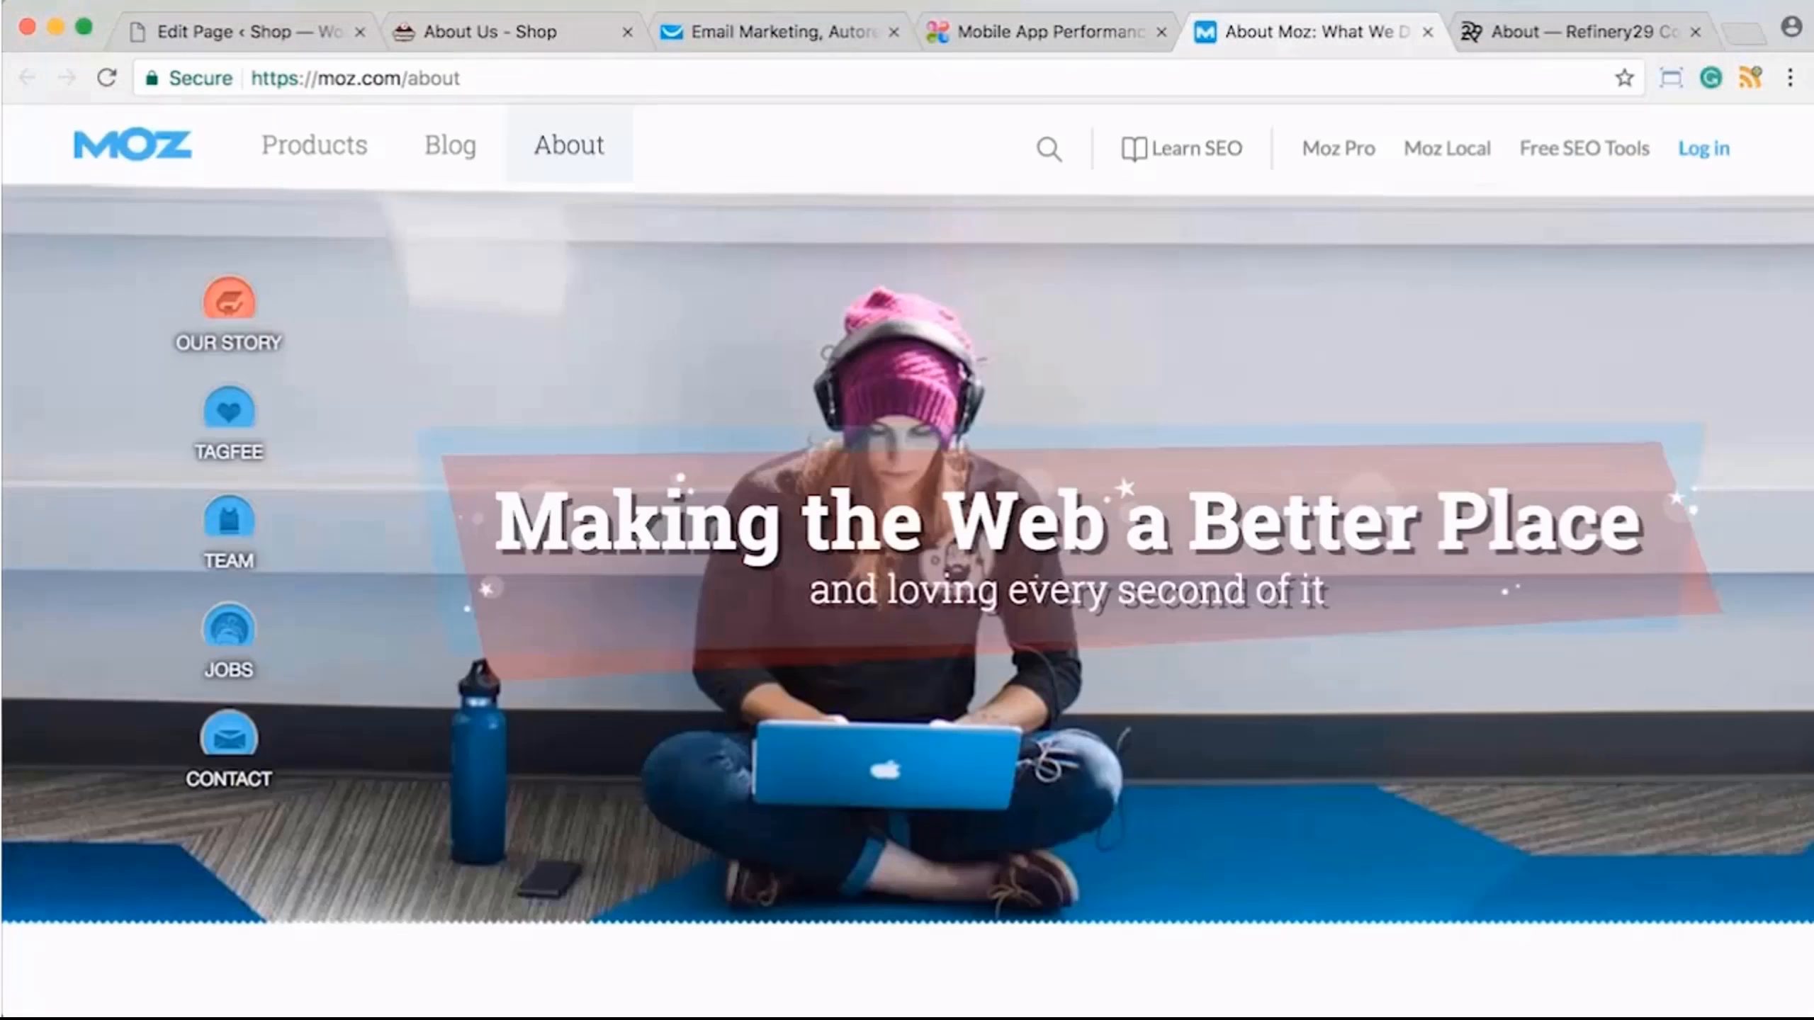
scroll("down", 3)
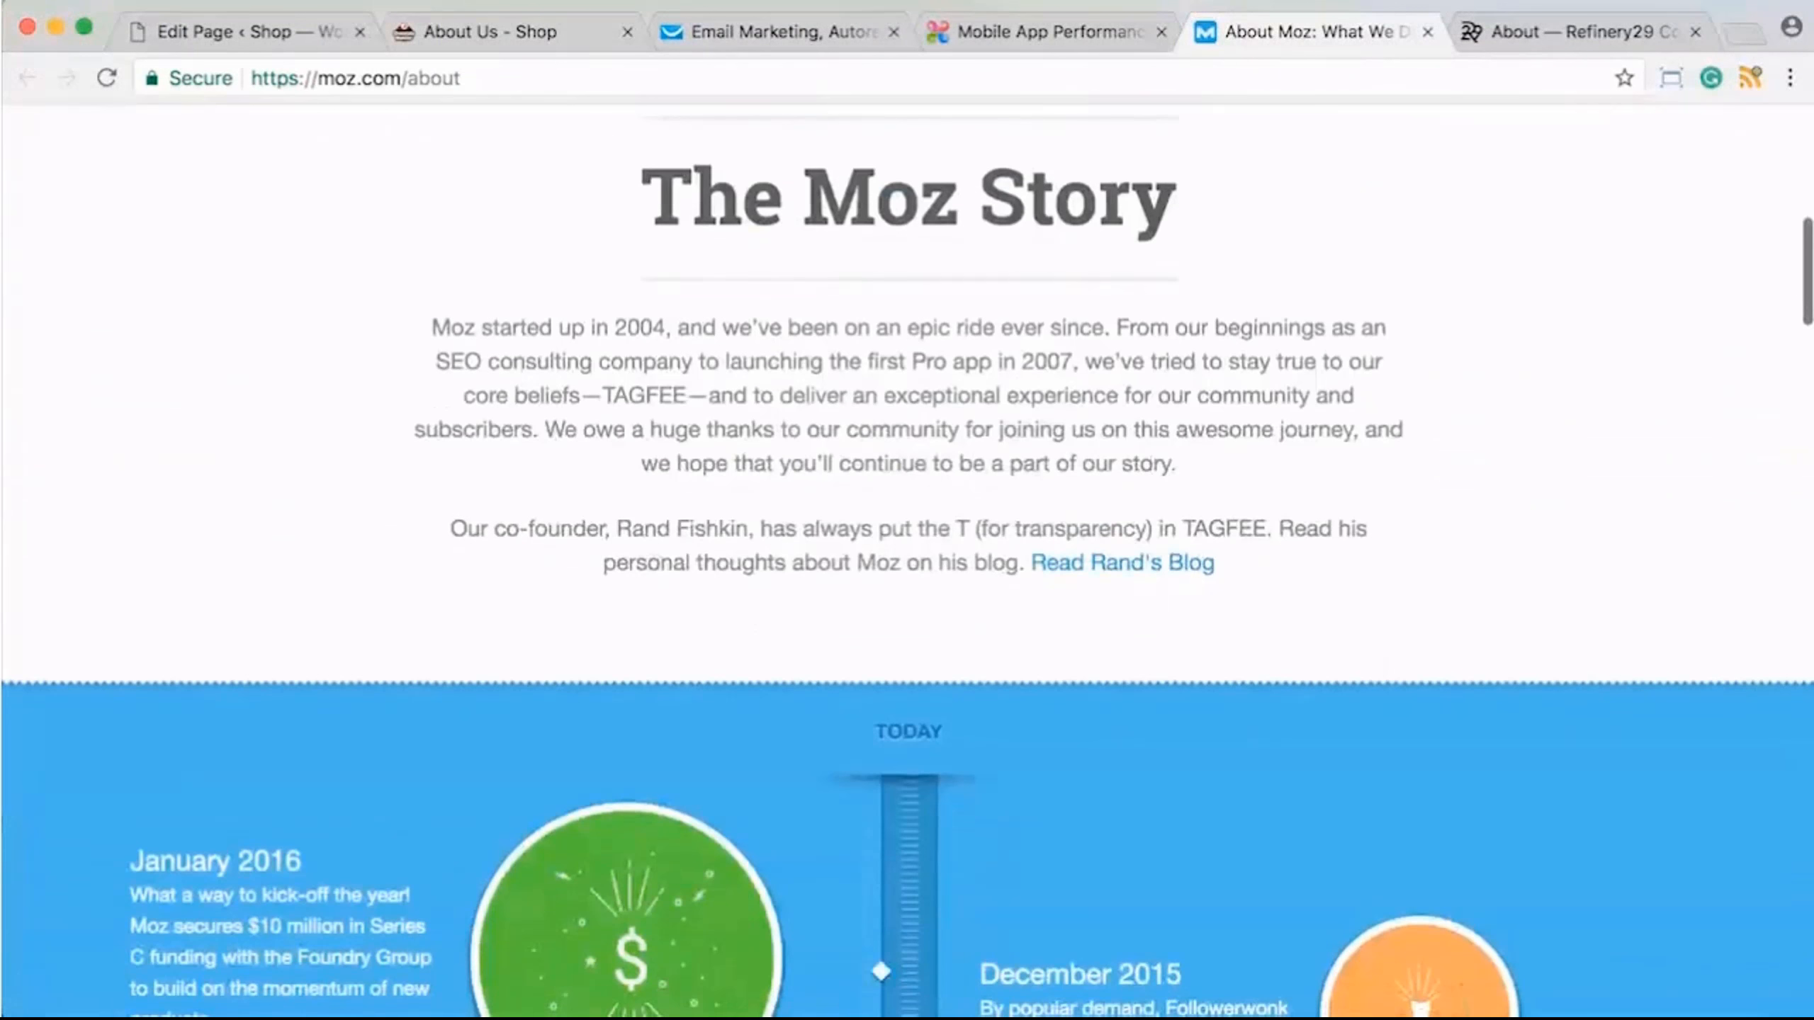
scroll("down", 3)
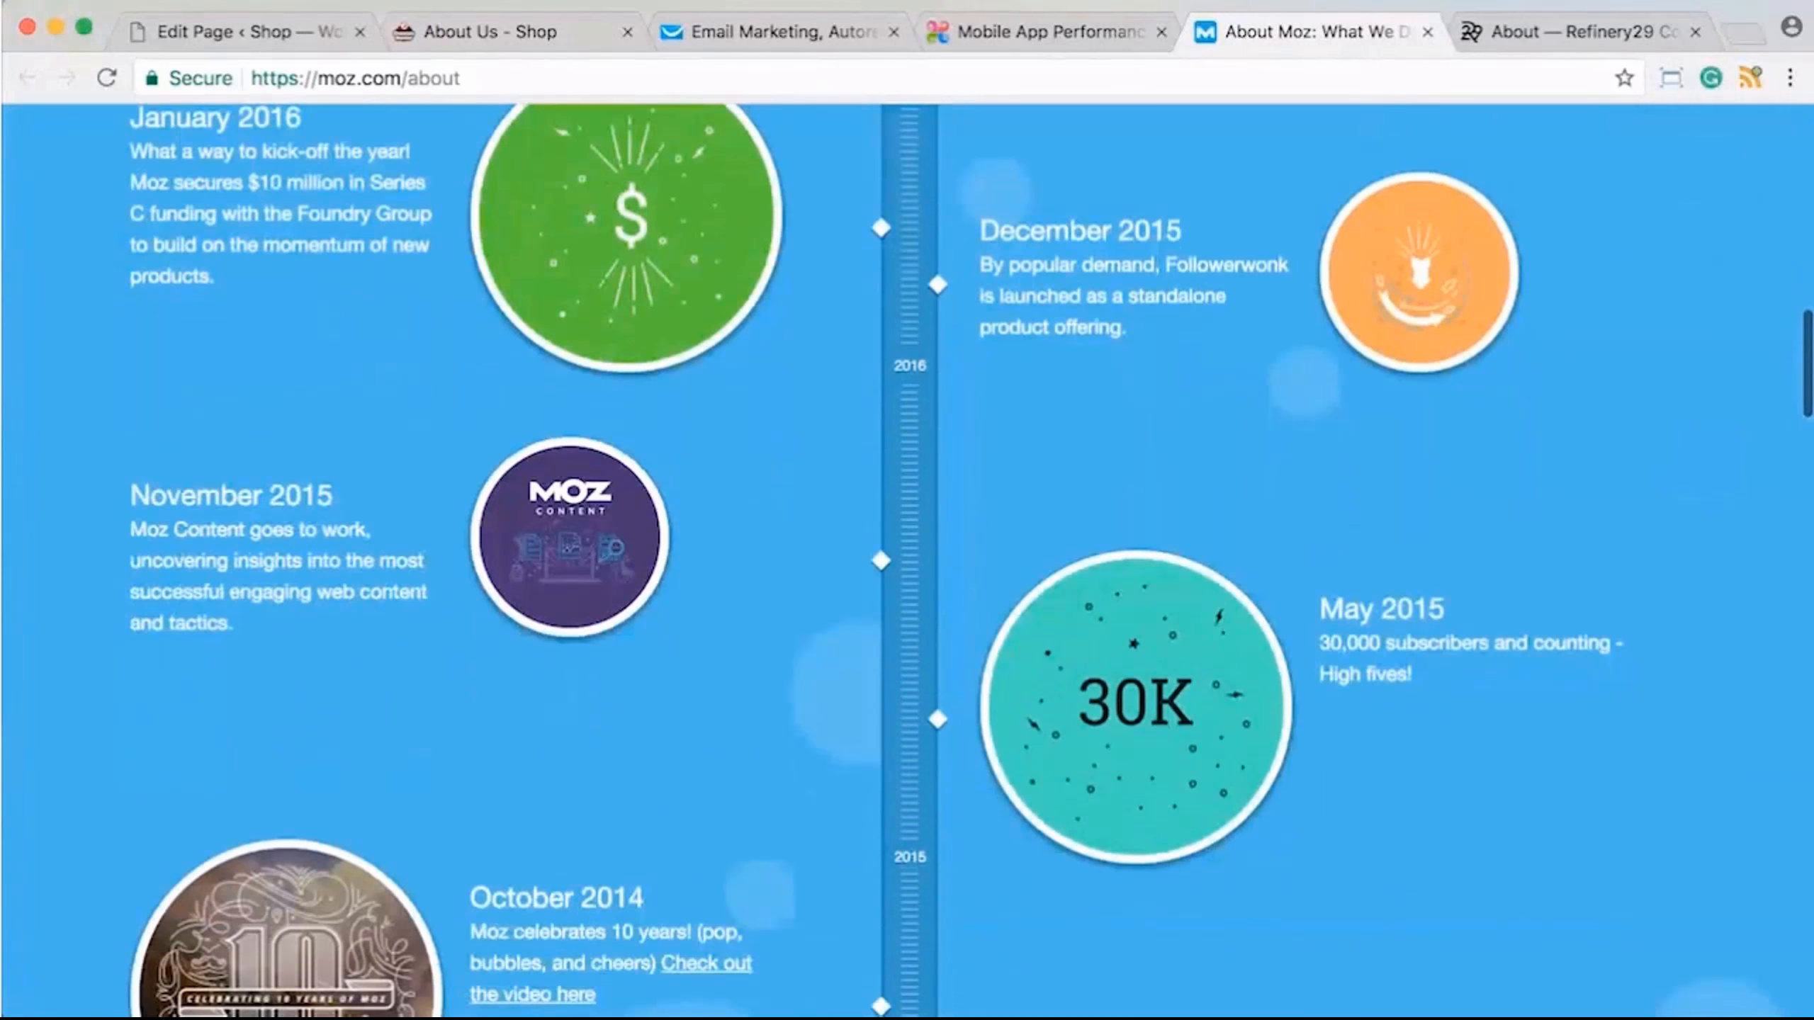
scroll("up", 3)
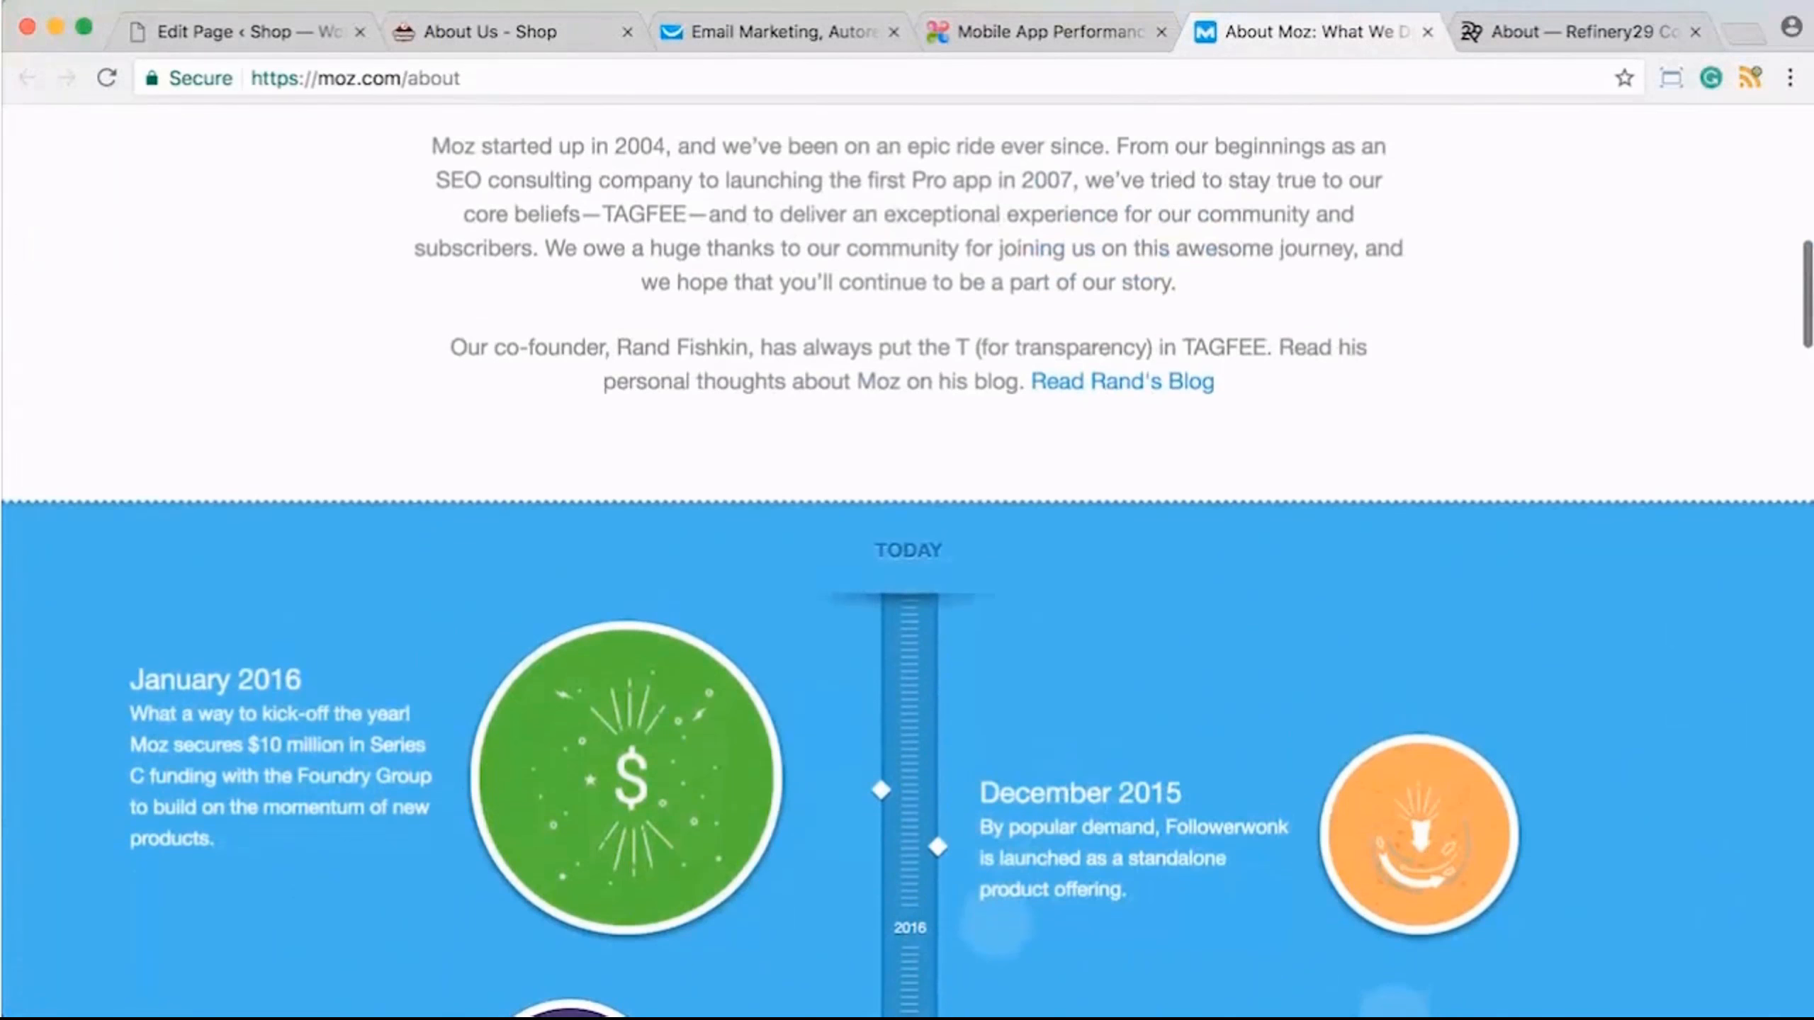
scroll("down", 3)
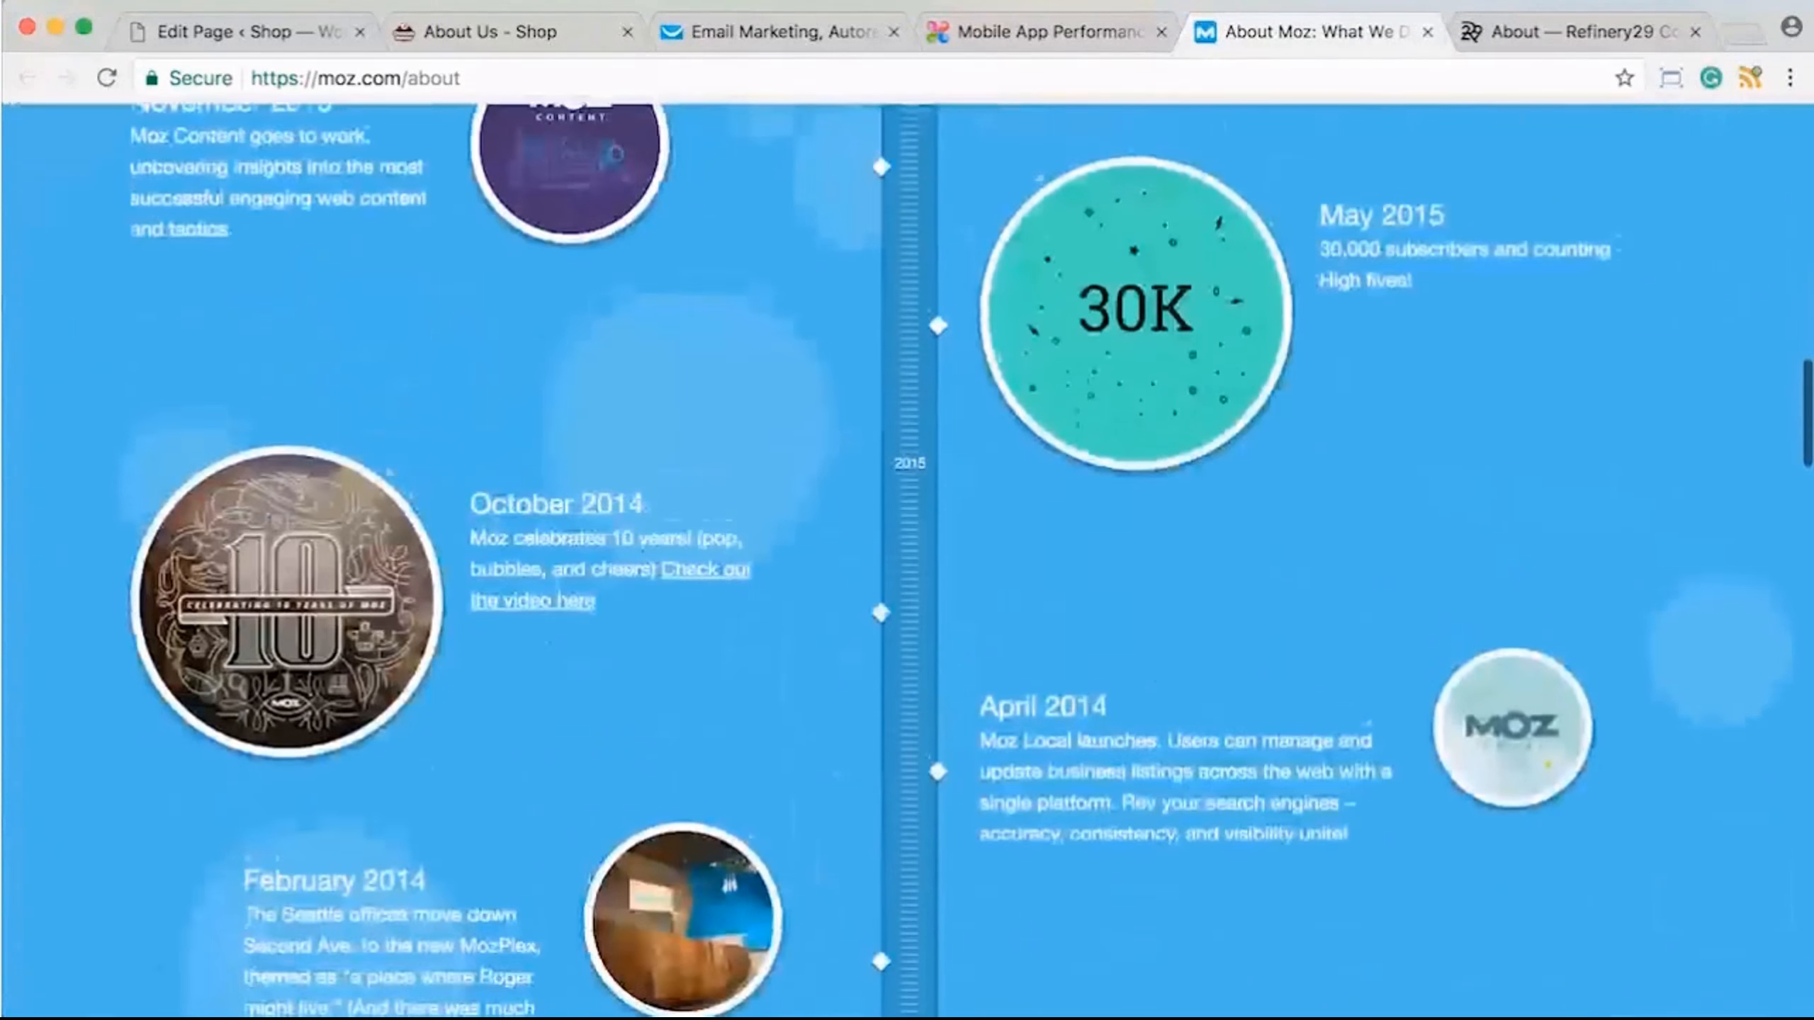
scroll("down", 3)
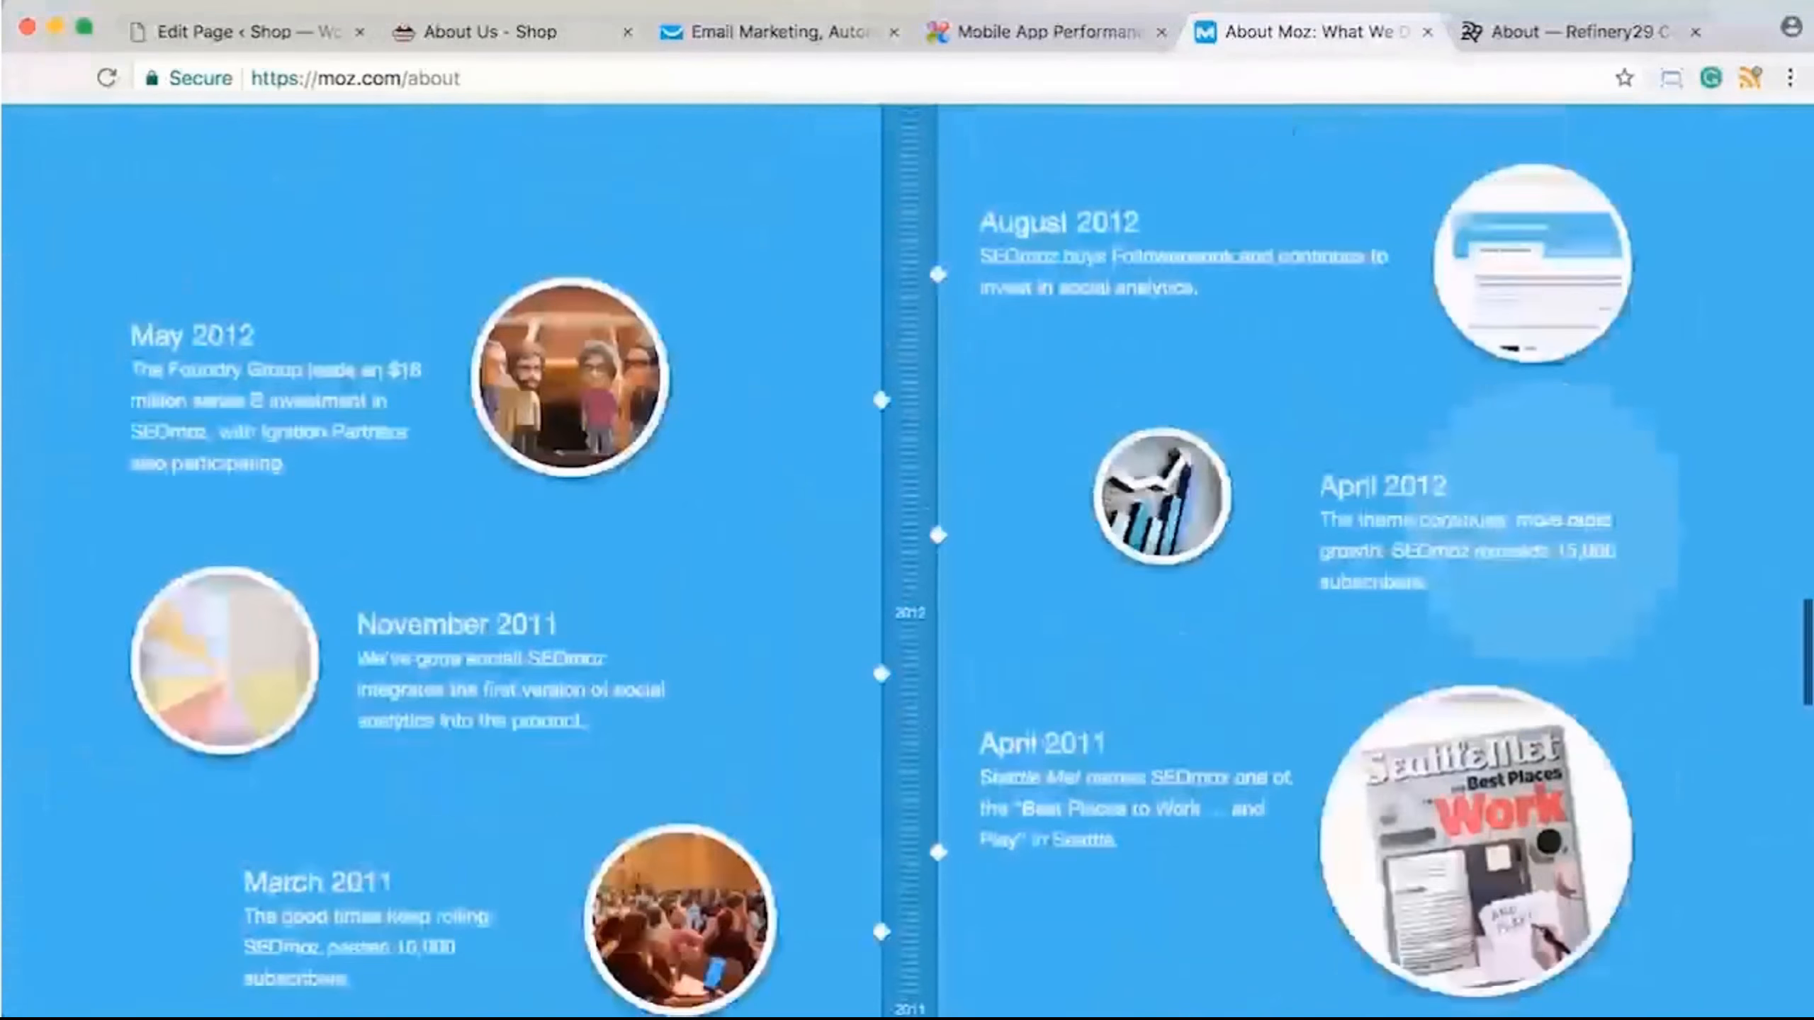
scroll("down", 3)
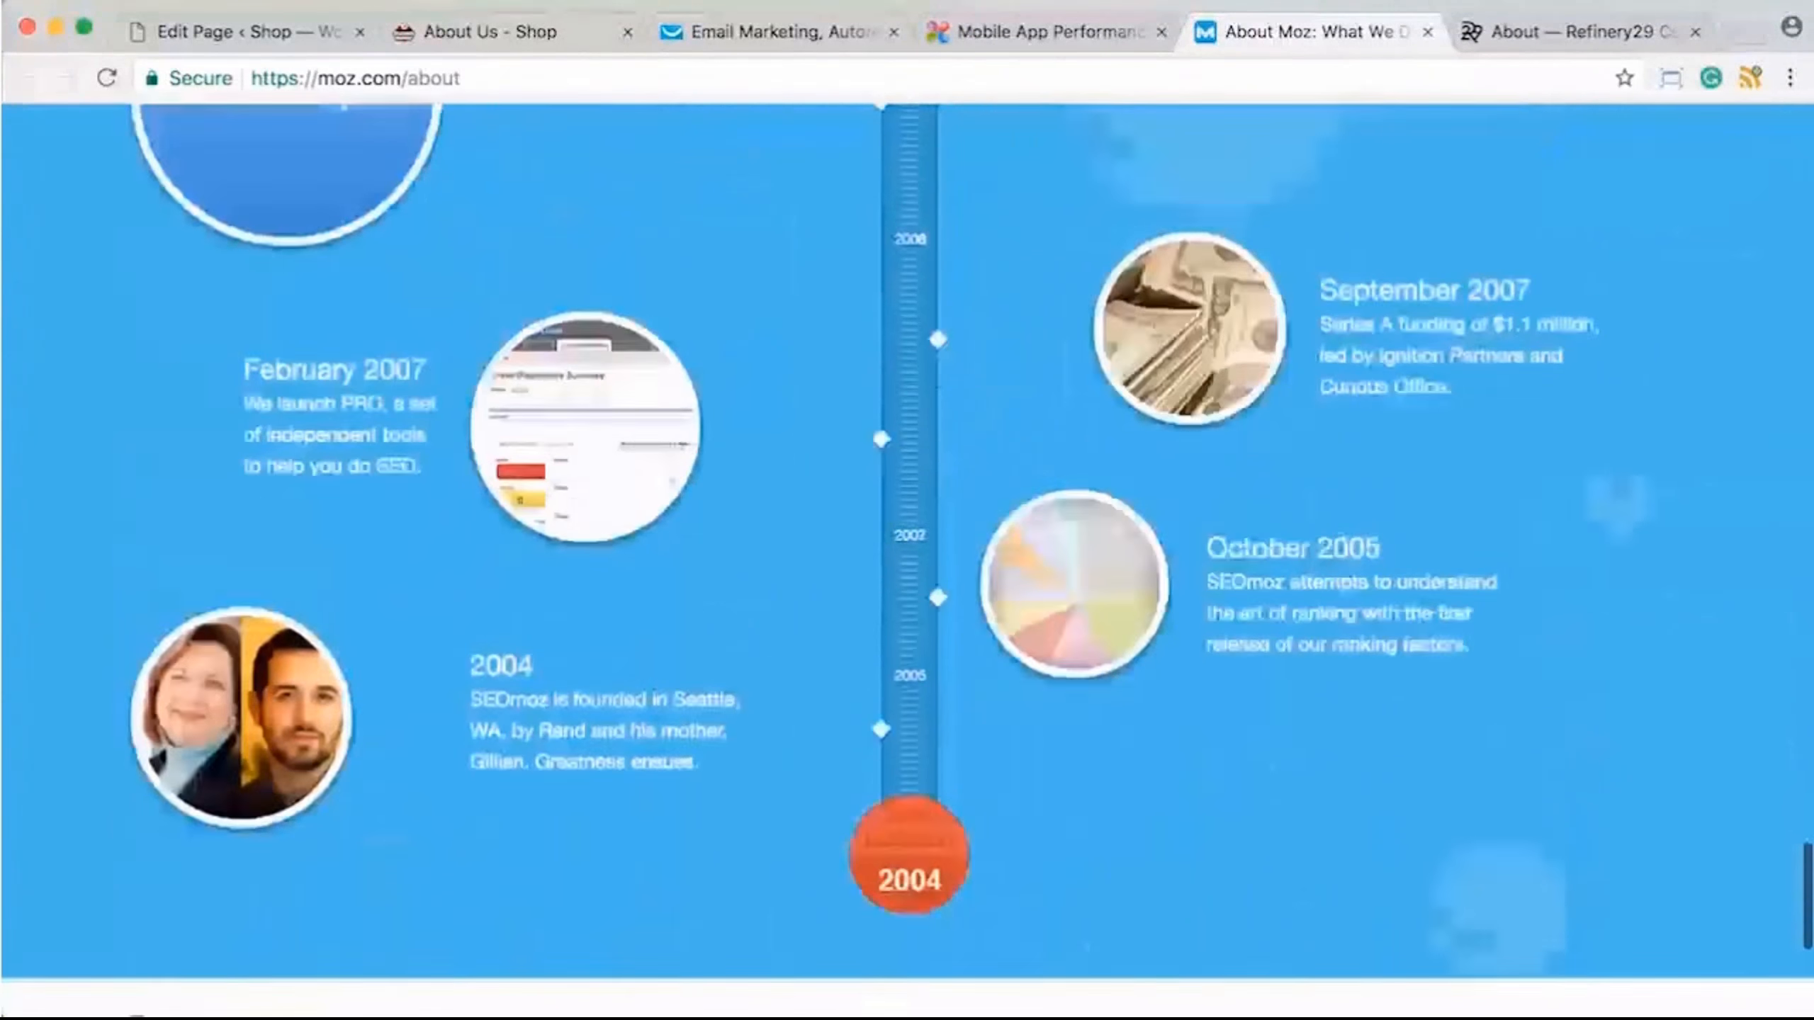
scroll("down", 3)
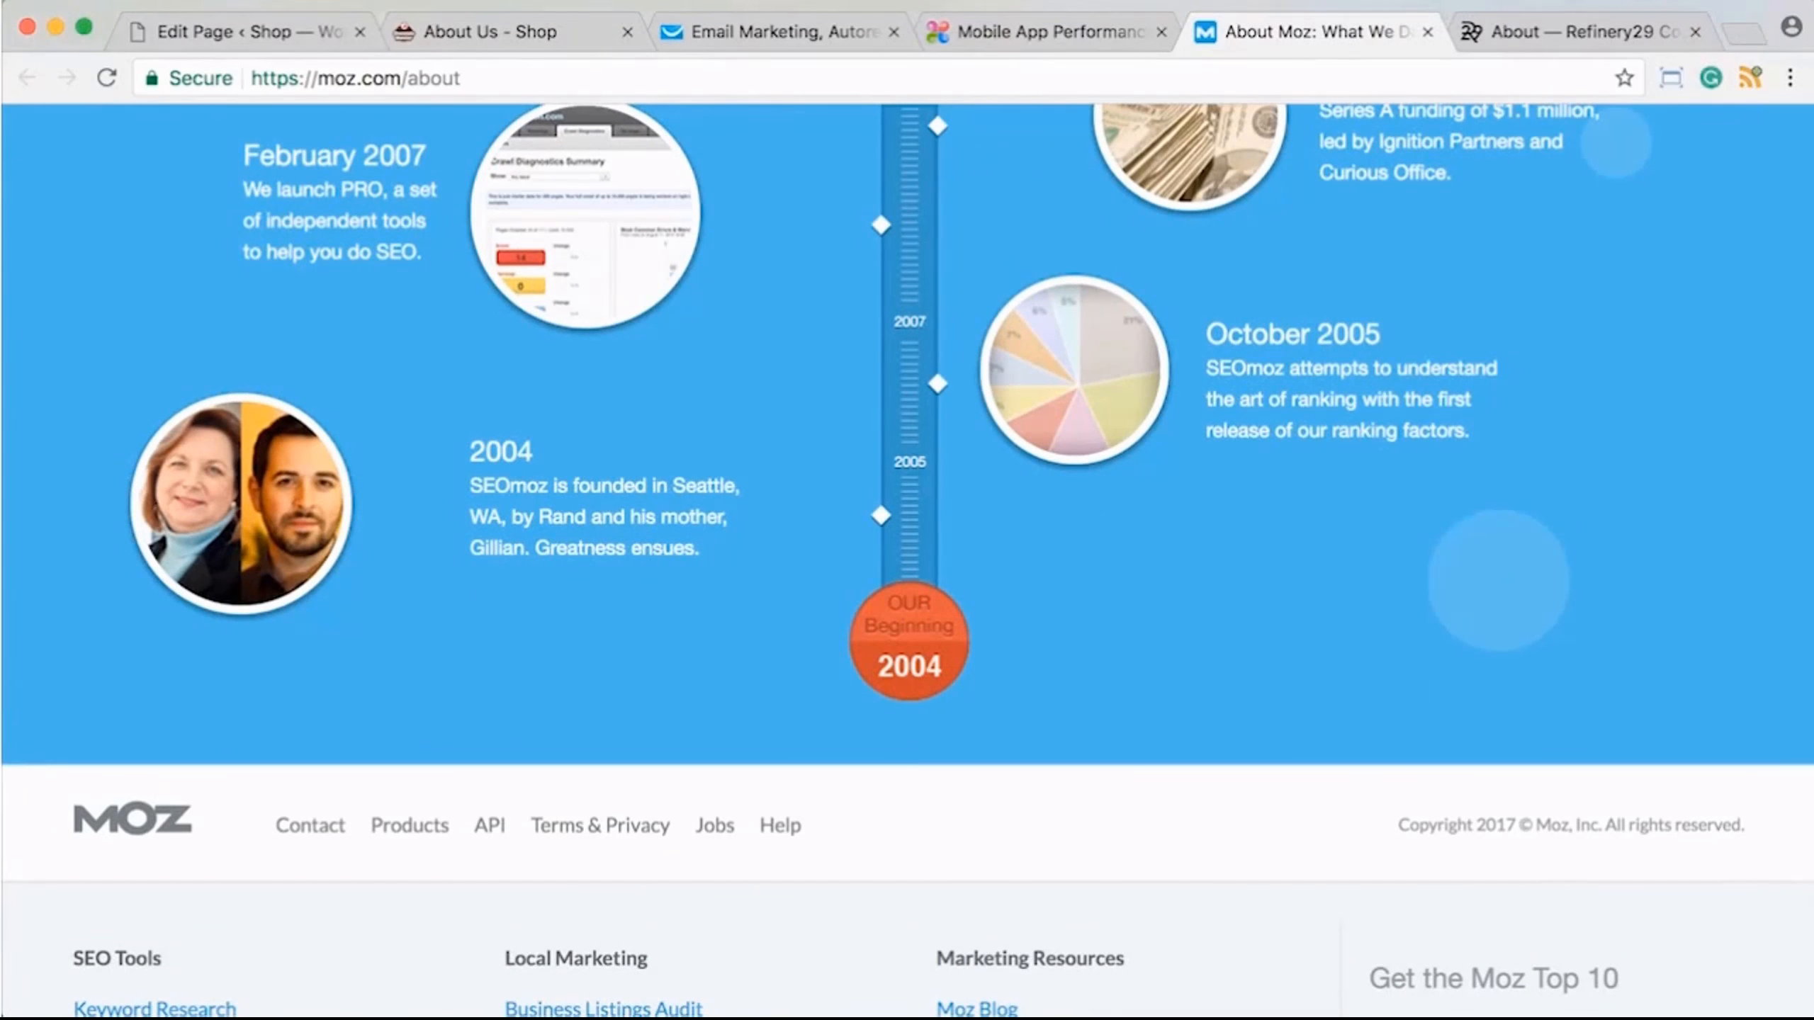
scroll("up", 3)
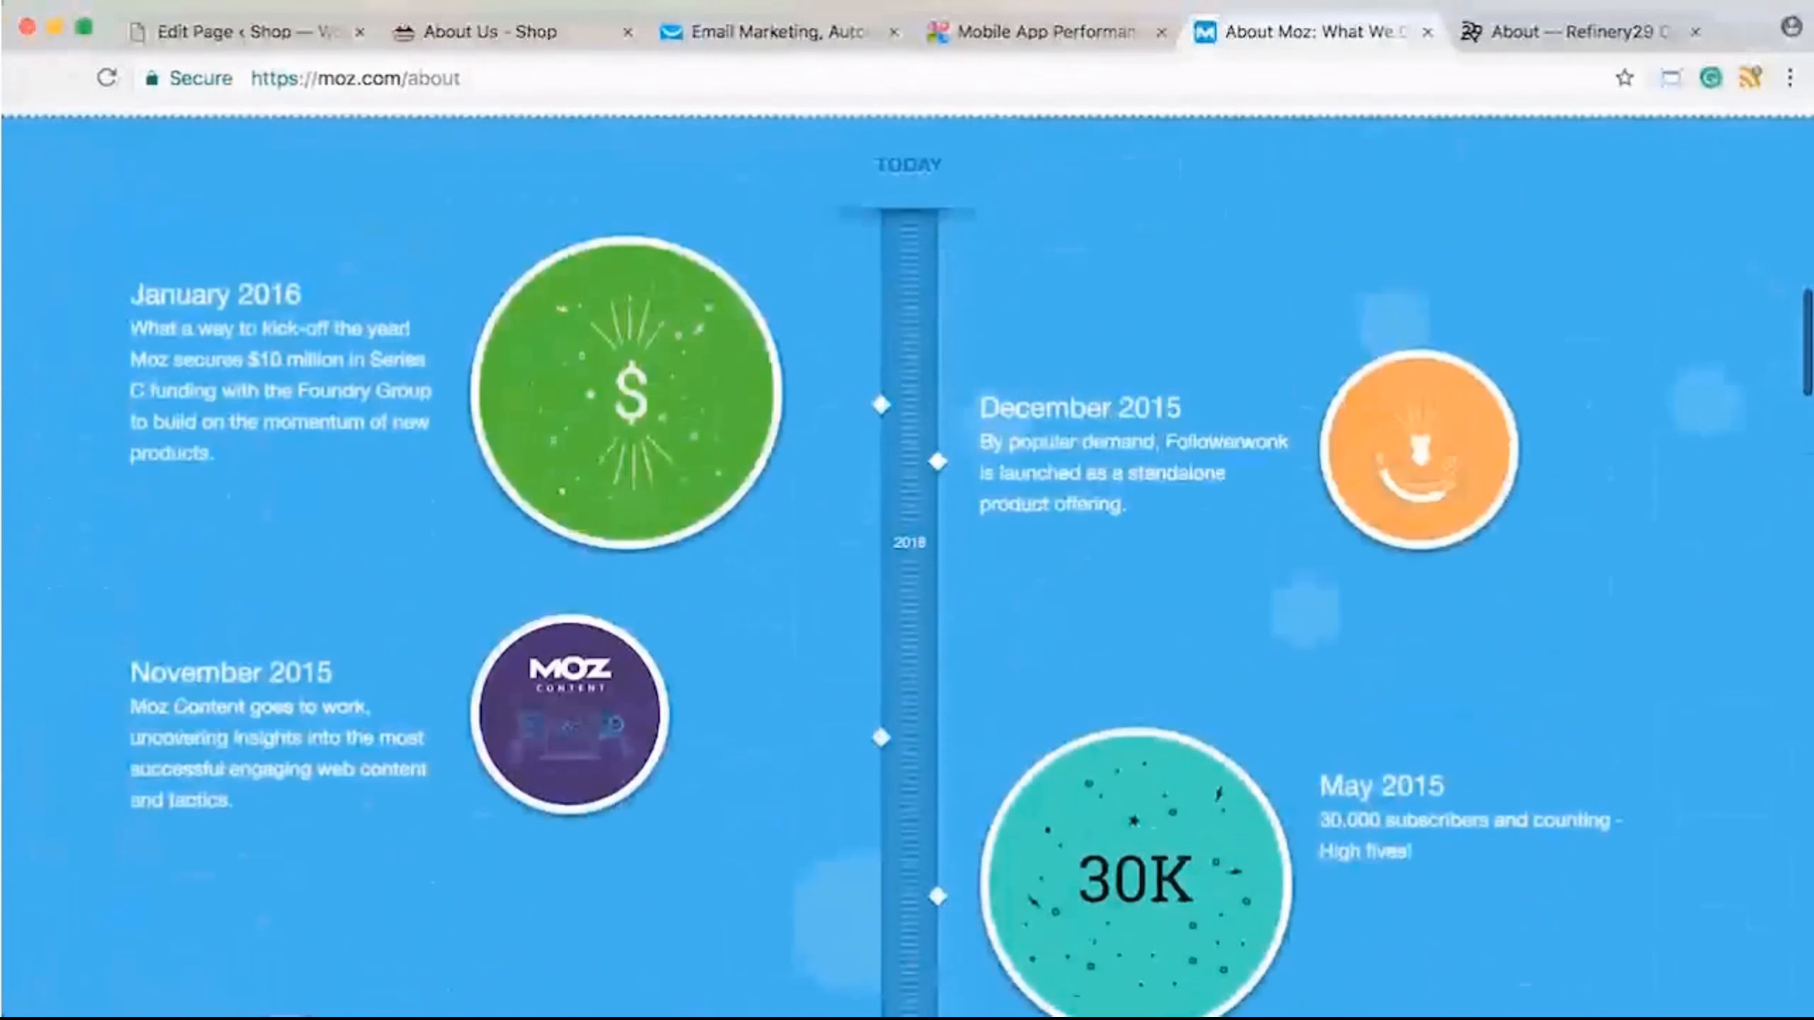
scroll("up", 3)
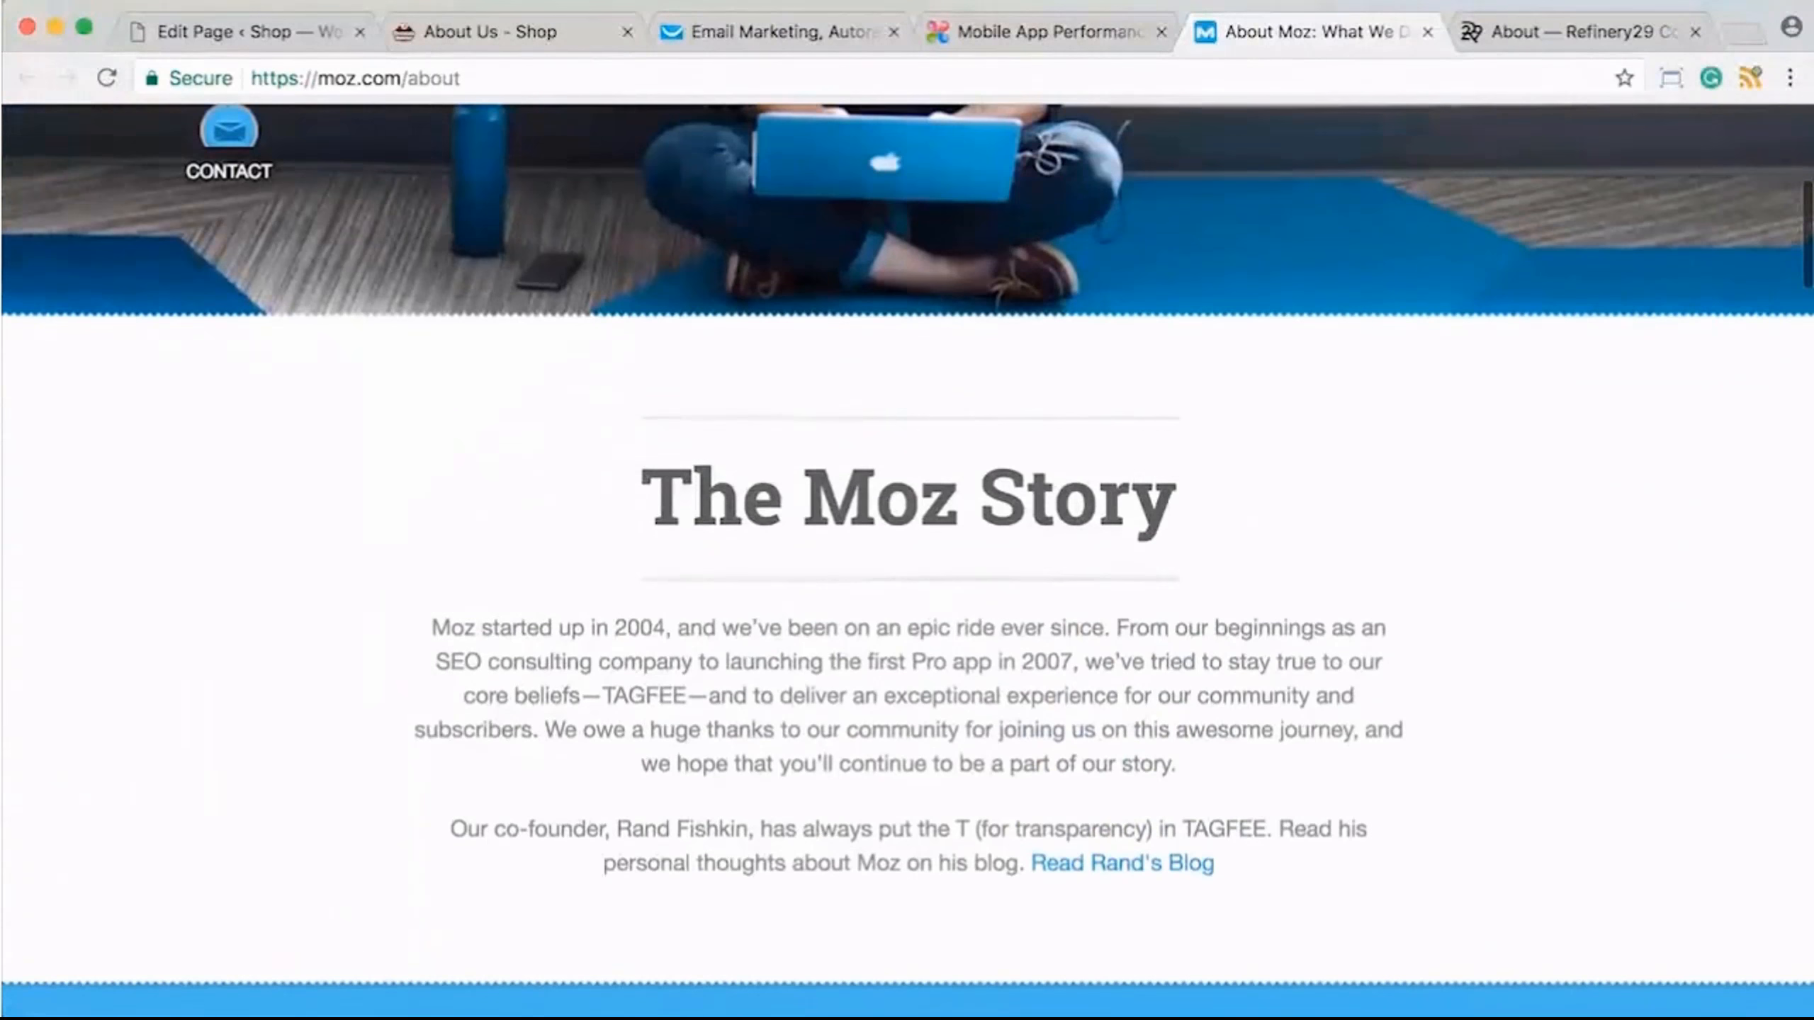
left_click(1573, 31)
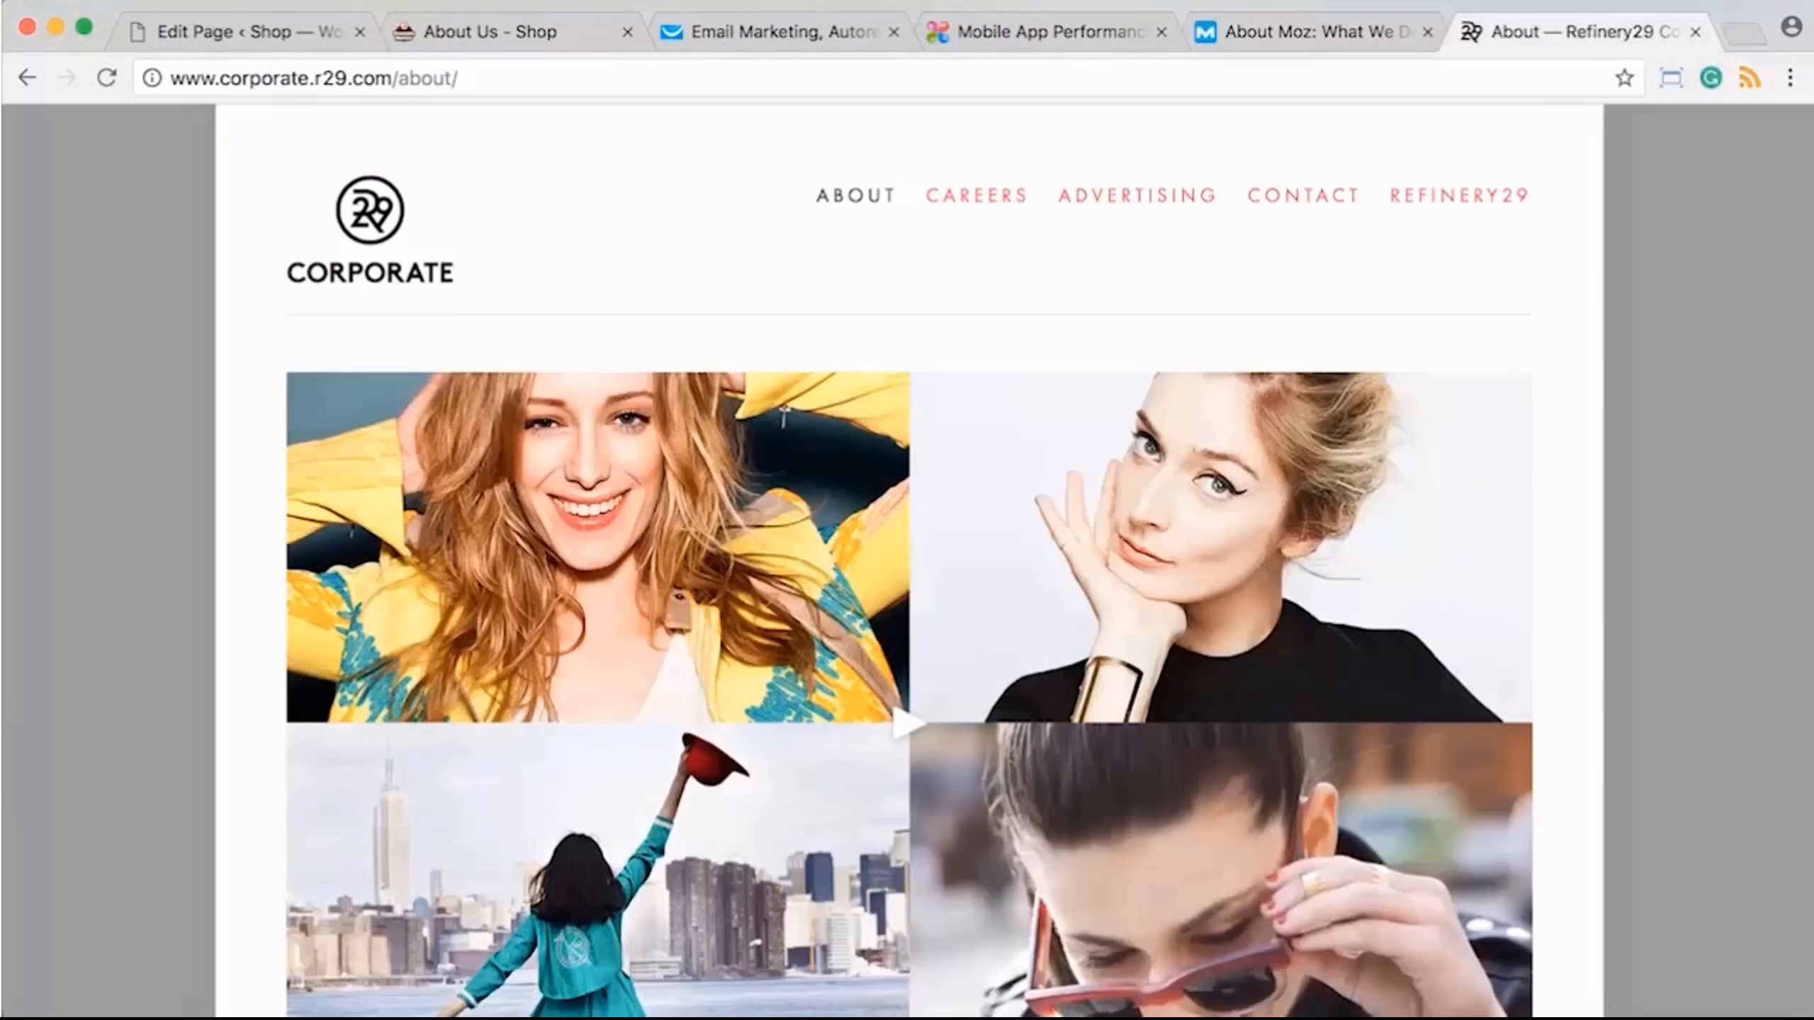
- Read Refinery29's Our Story section, then return to the Chocolate Monster About Us preview
scroll("down", 3)
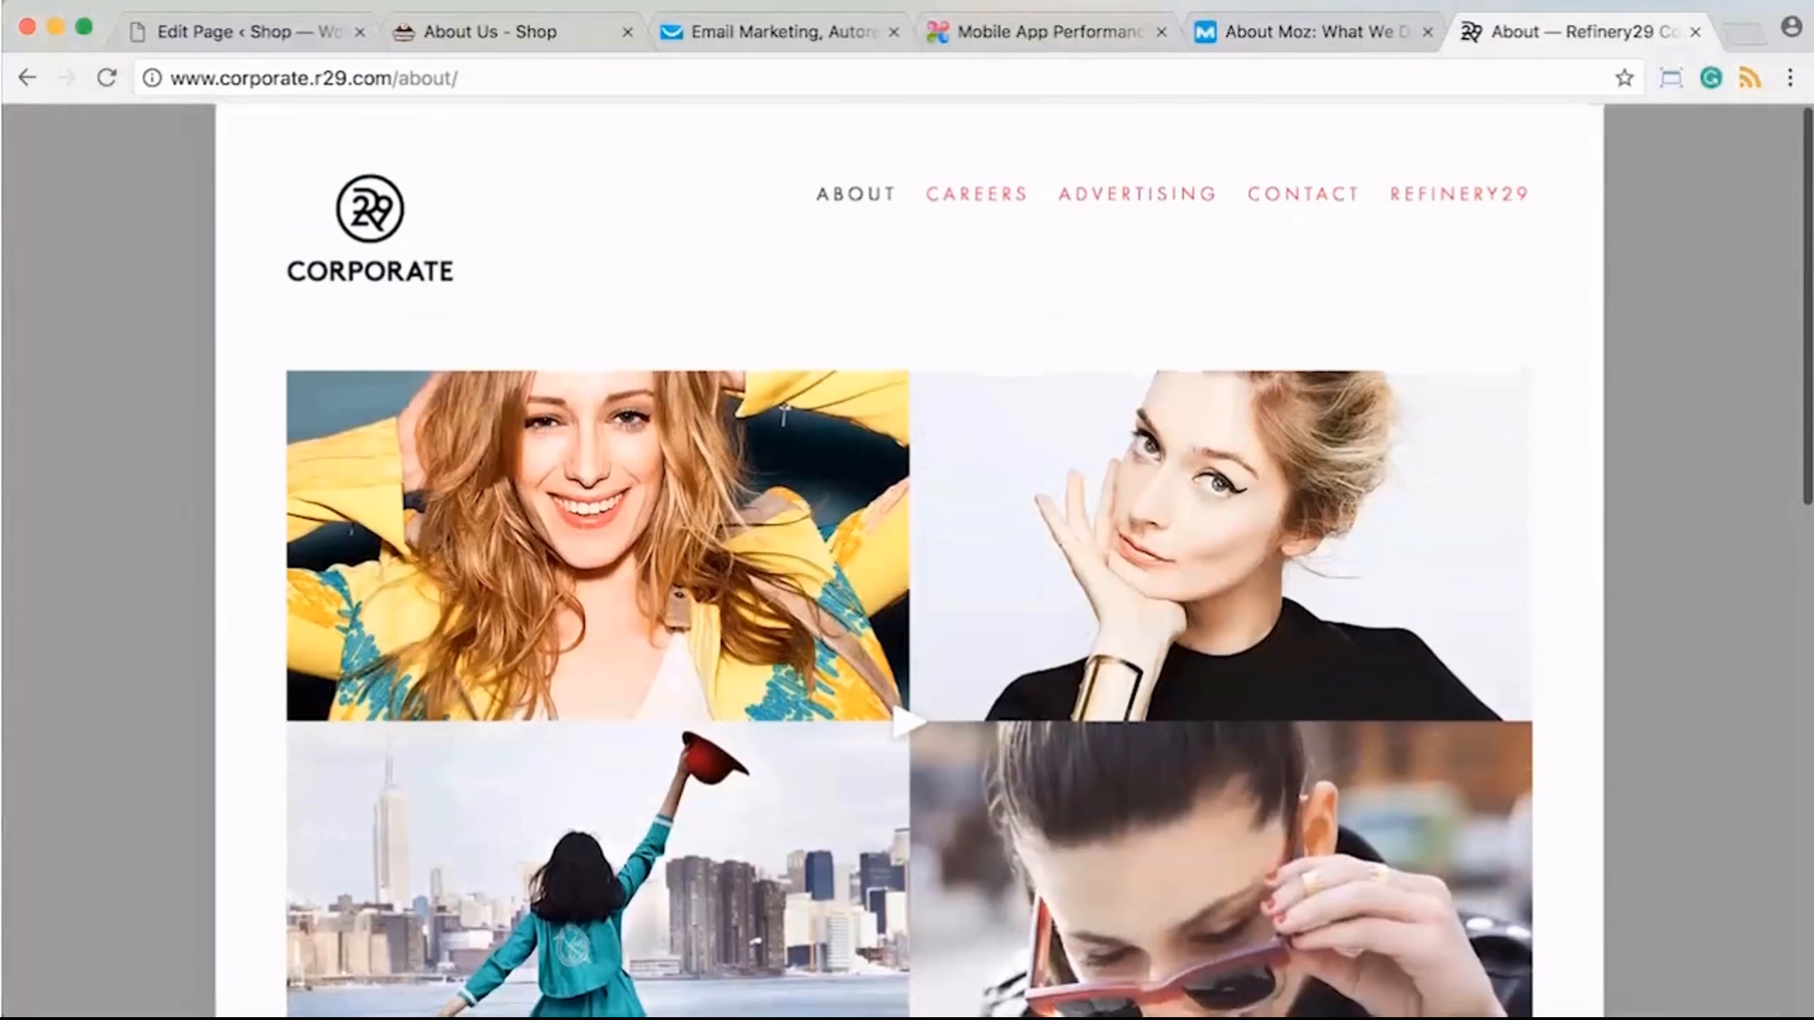
scroll("down", 3)
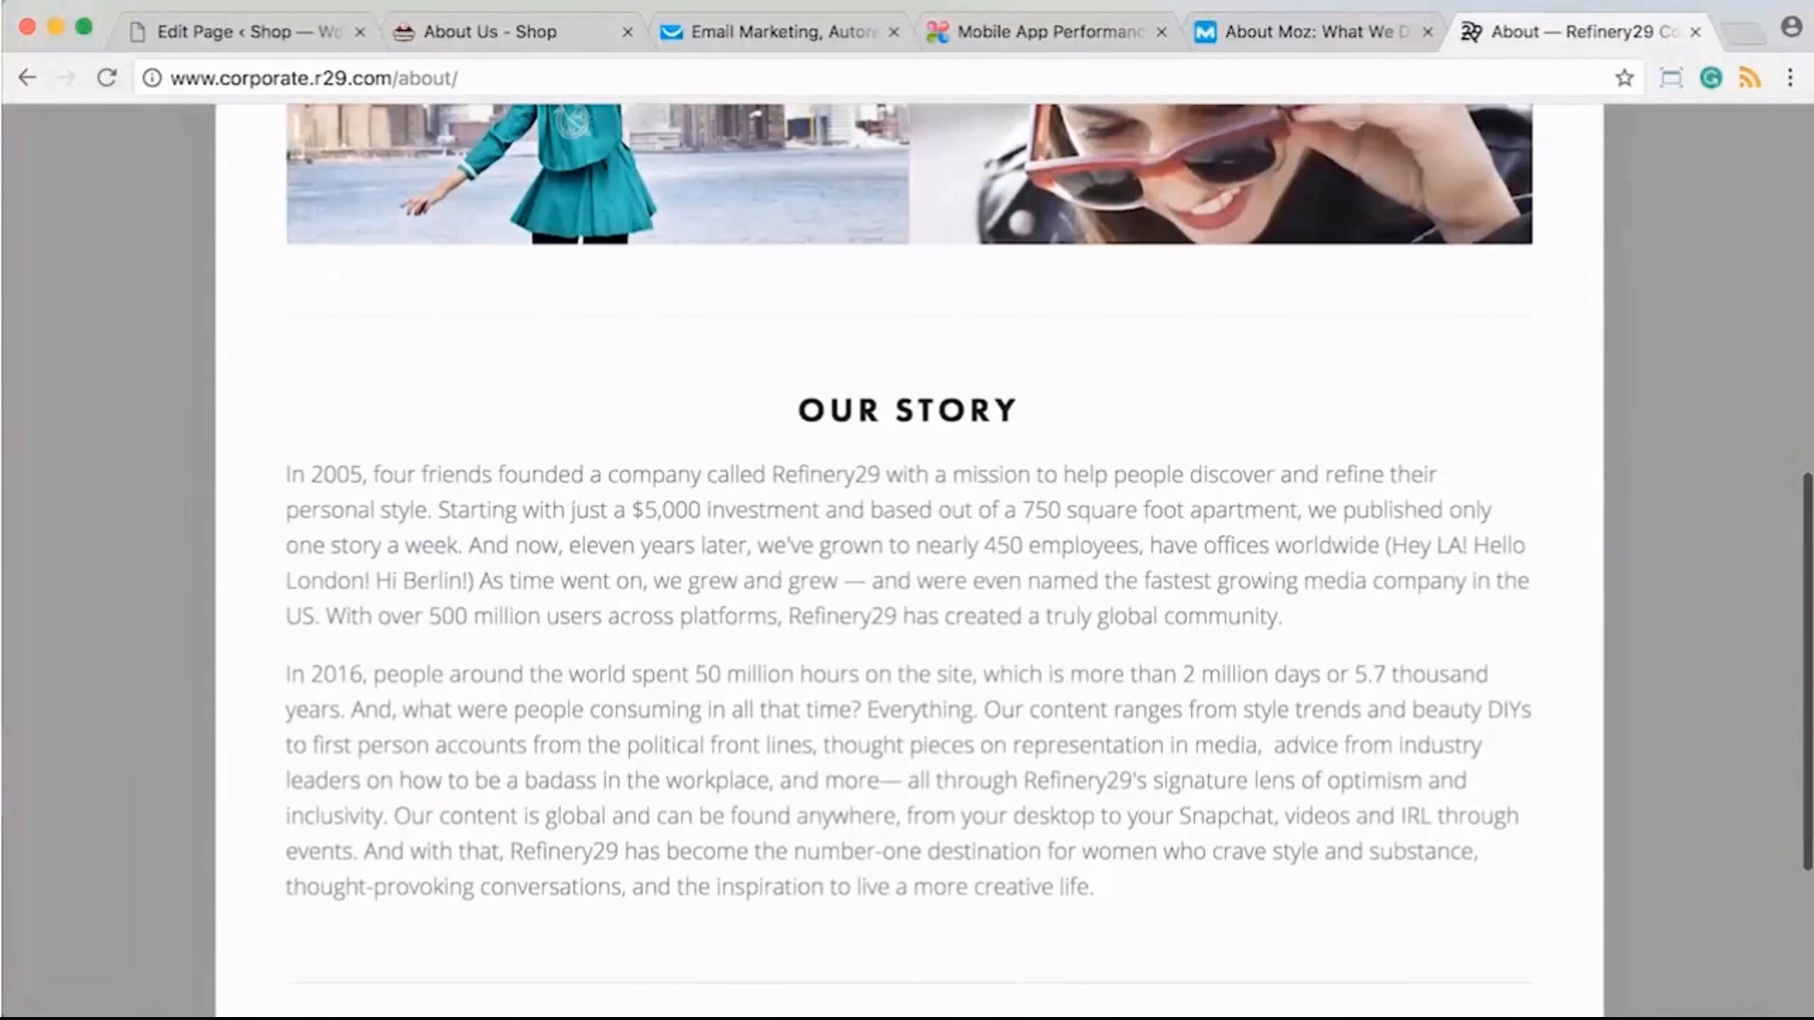
scroll("down", 3)
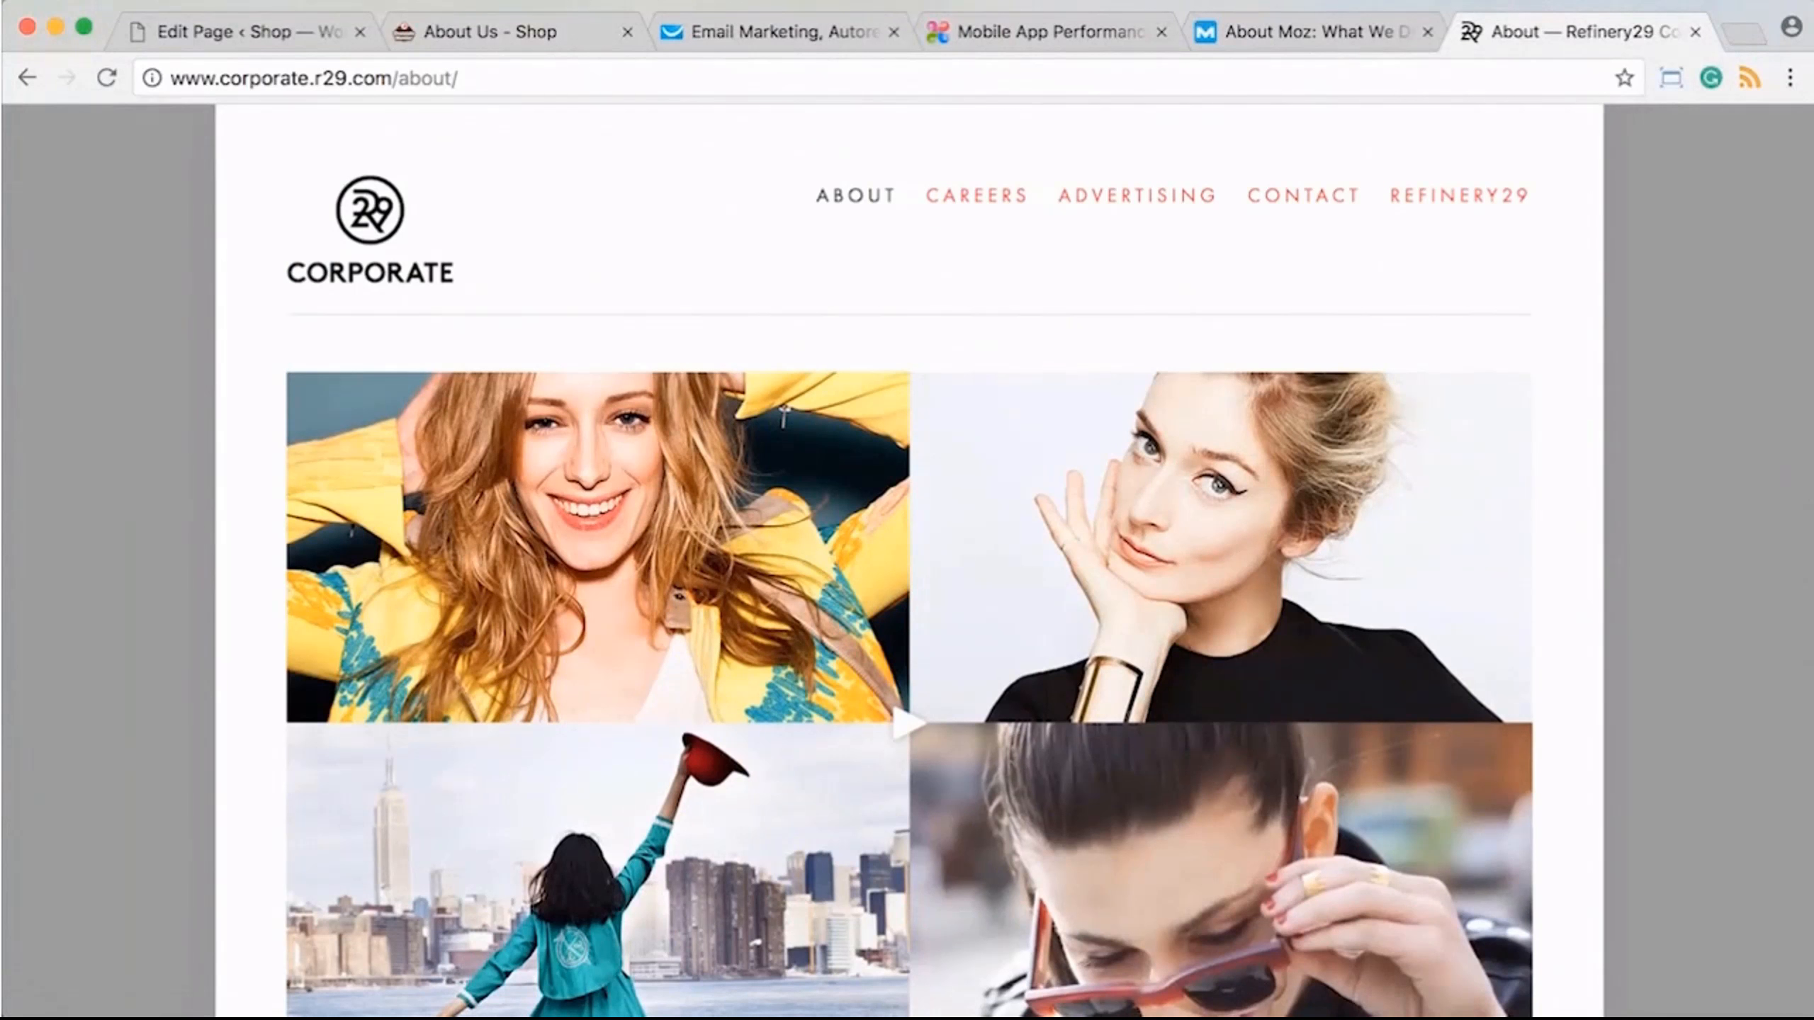
left_click(508, 31)
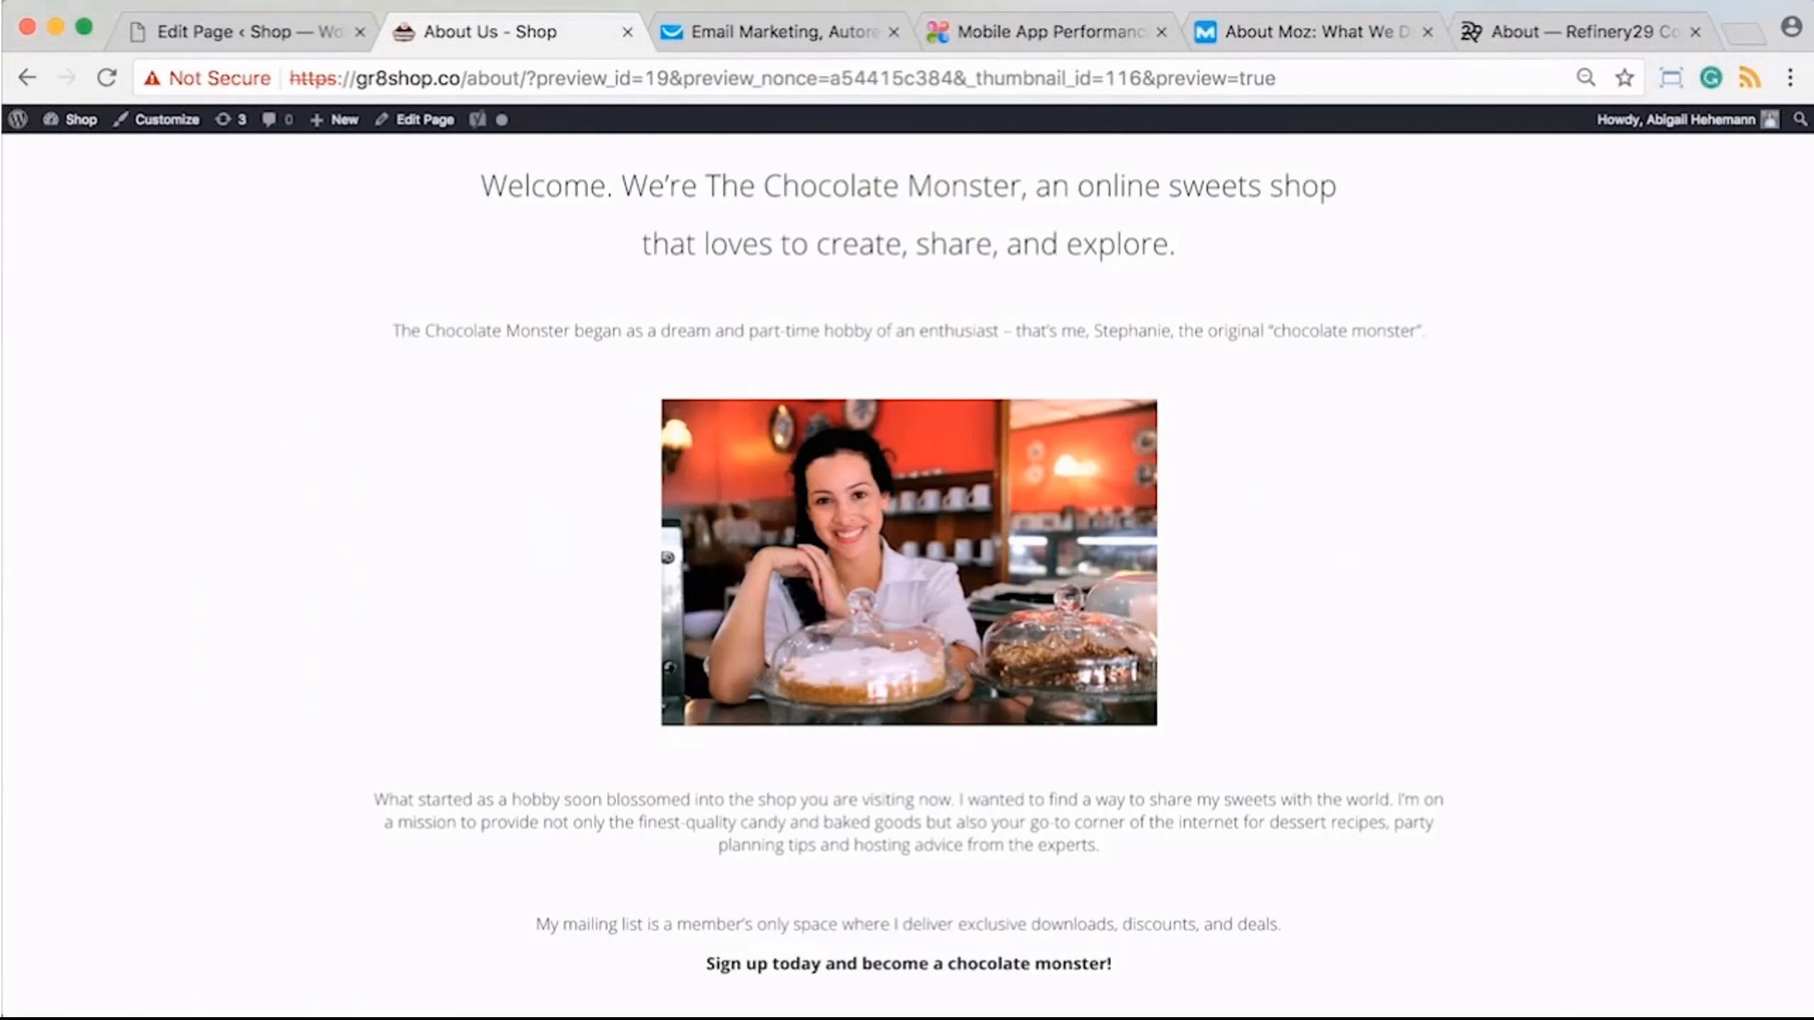
- Scroll the About Us preview to the subscribe form, then view GetResponse's Manage forms list
scroll("down", 3)
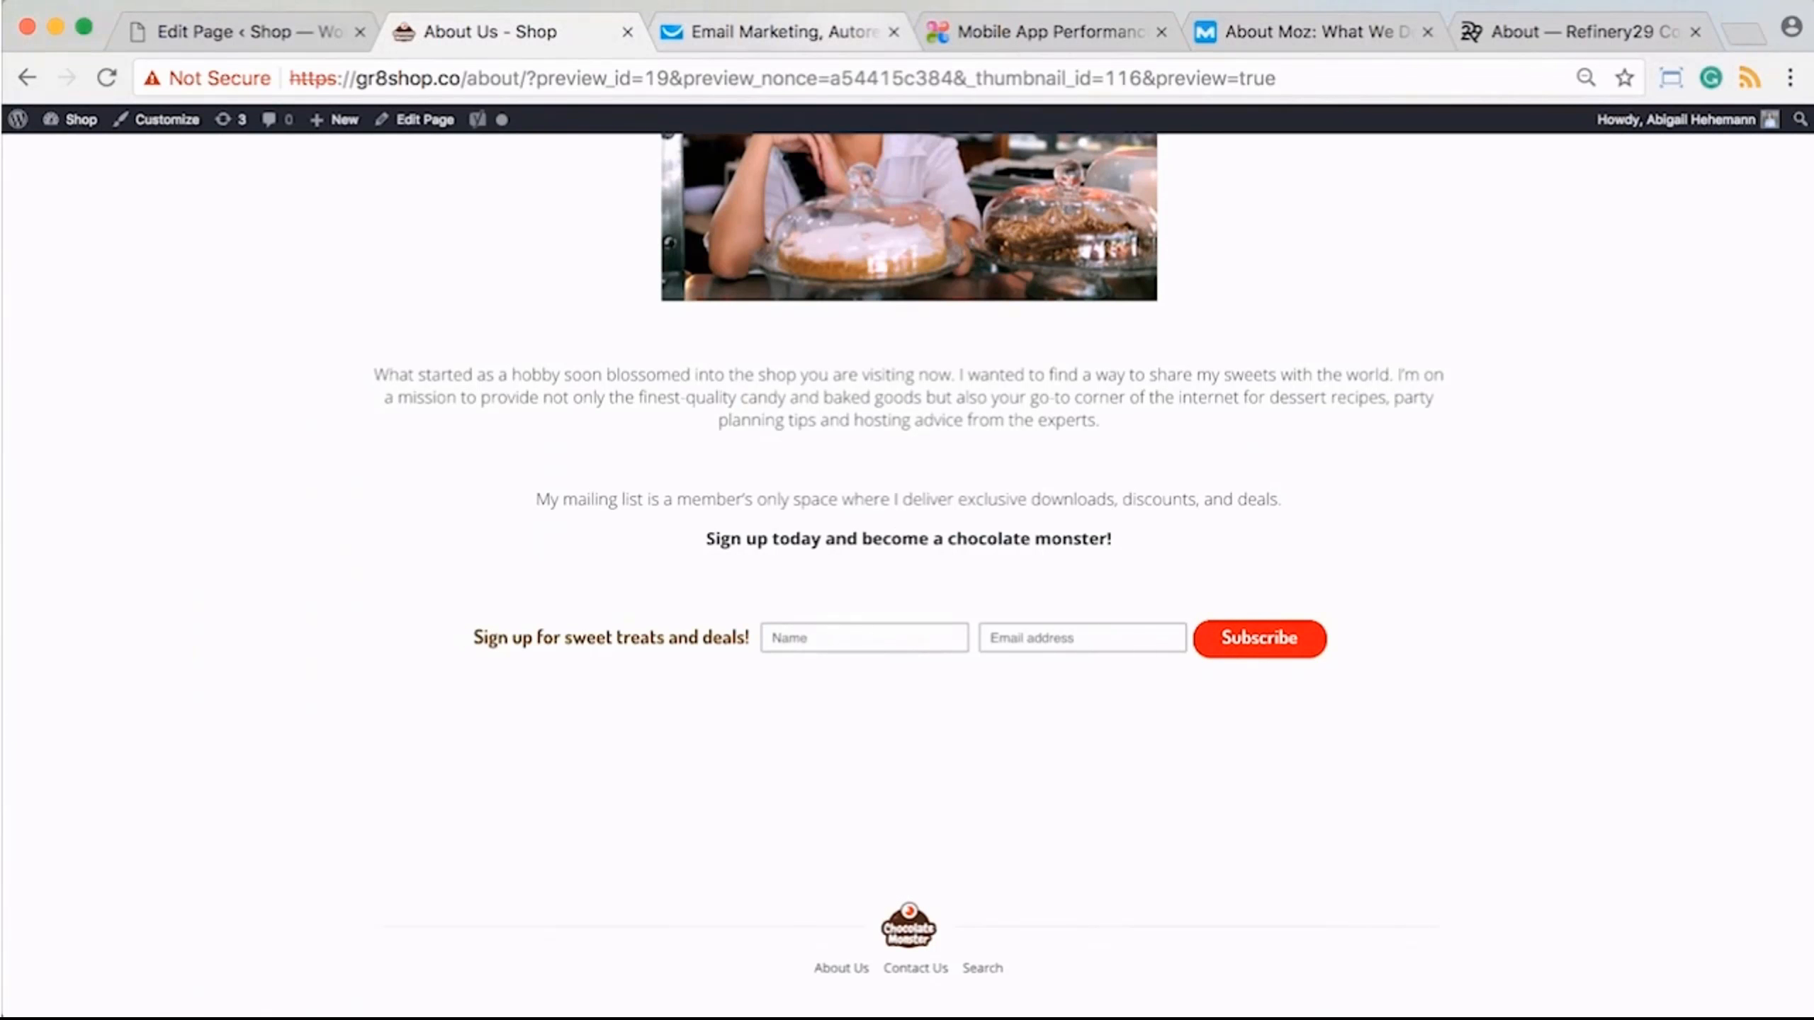
left_click(775, 32)
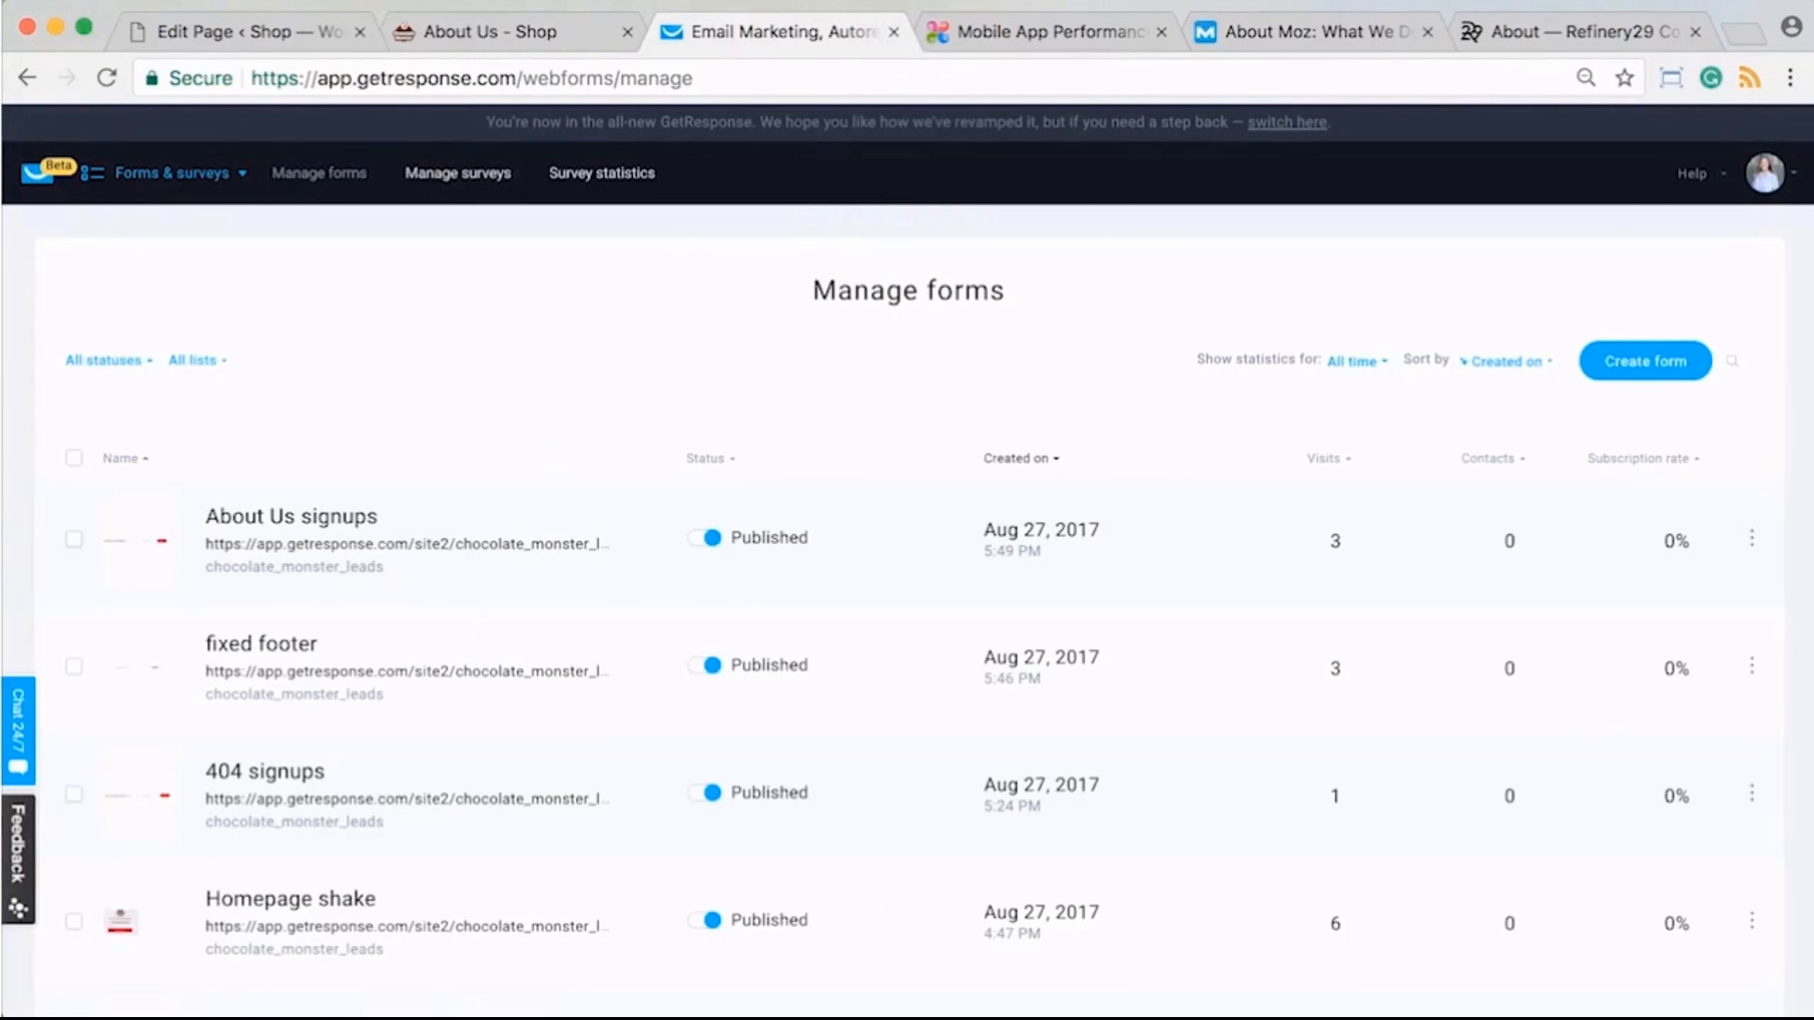
left_click(497, 31)
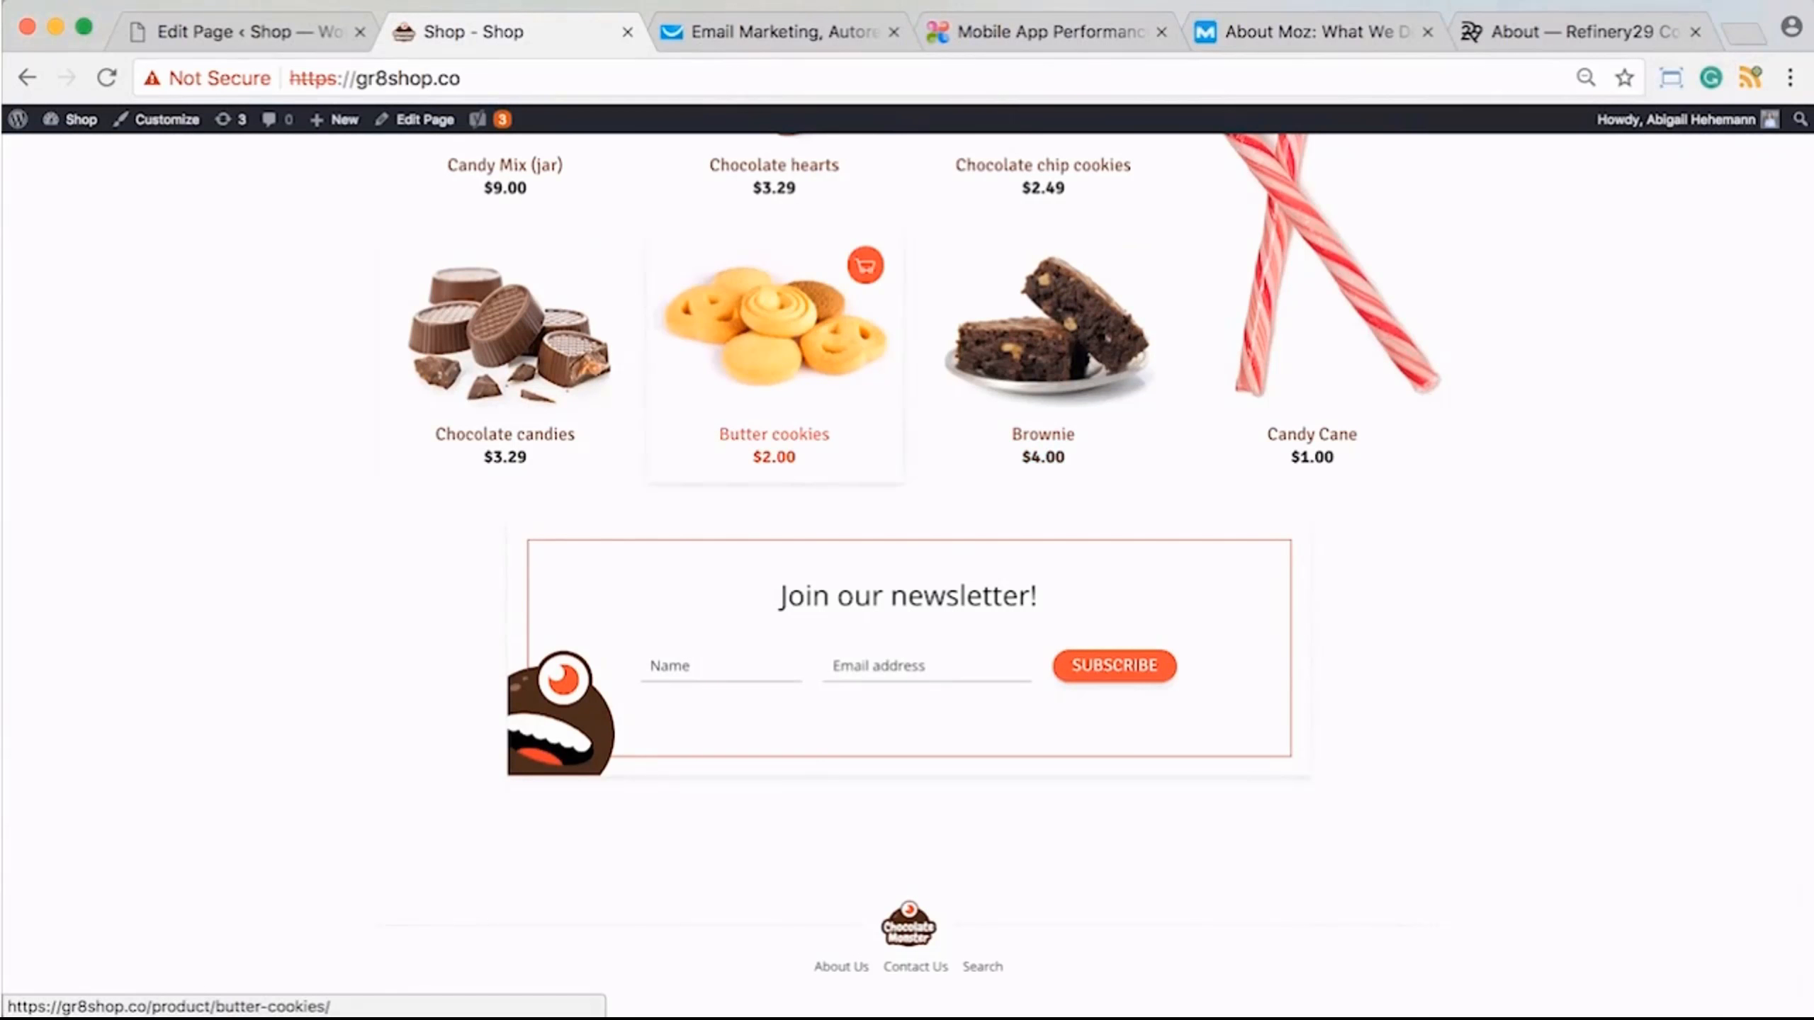
scroll("up", 3)
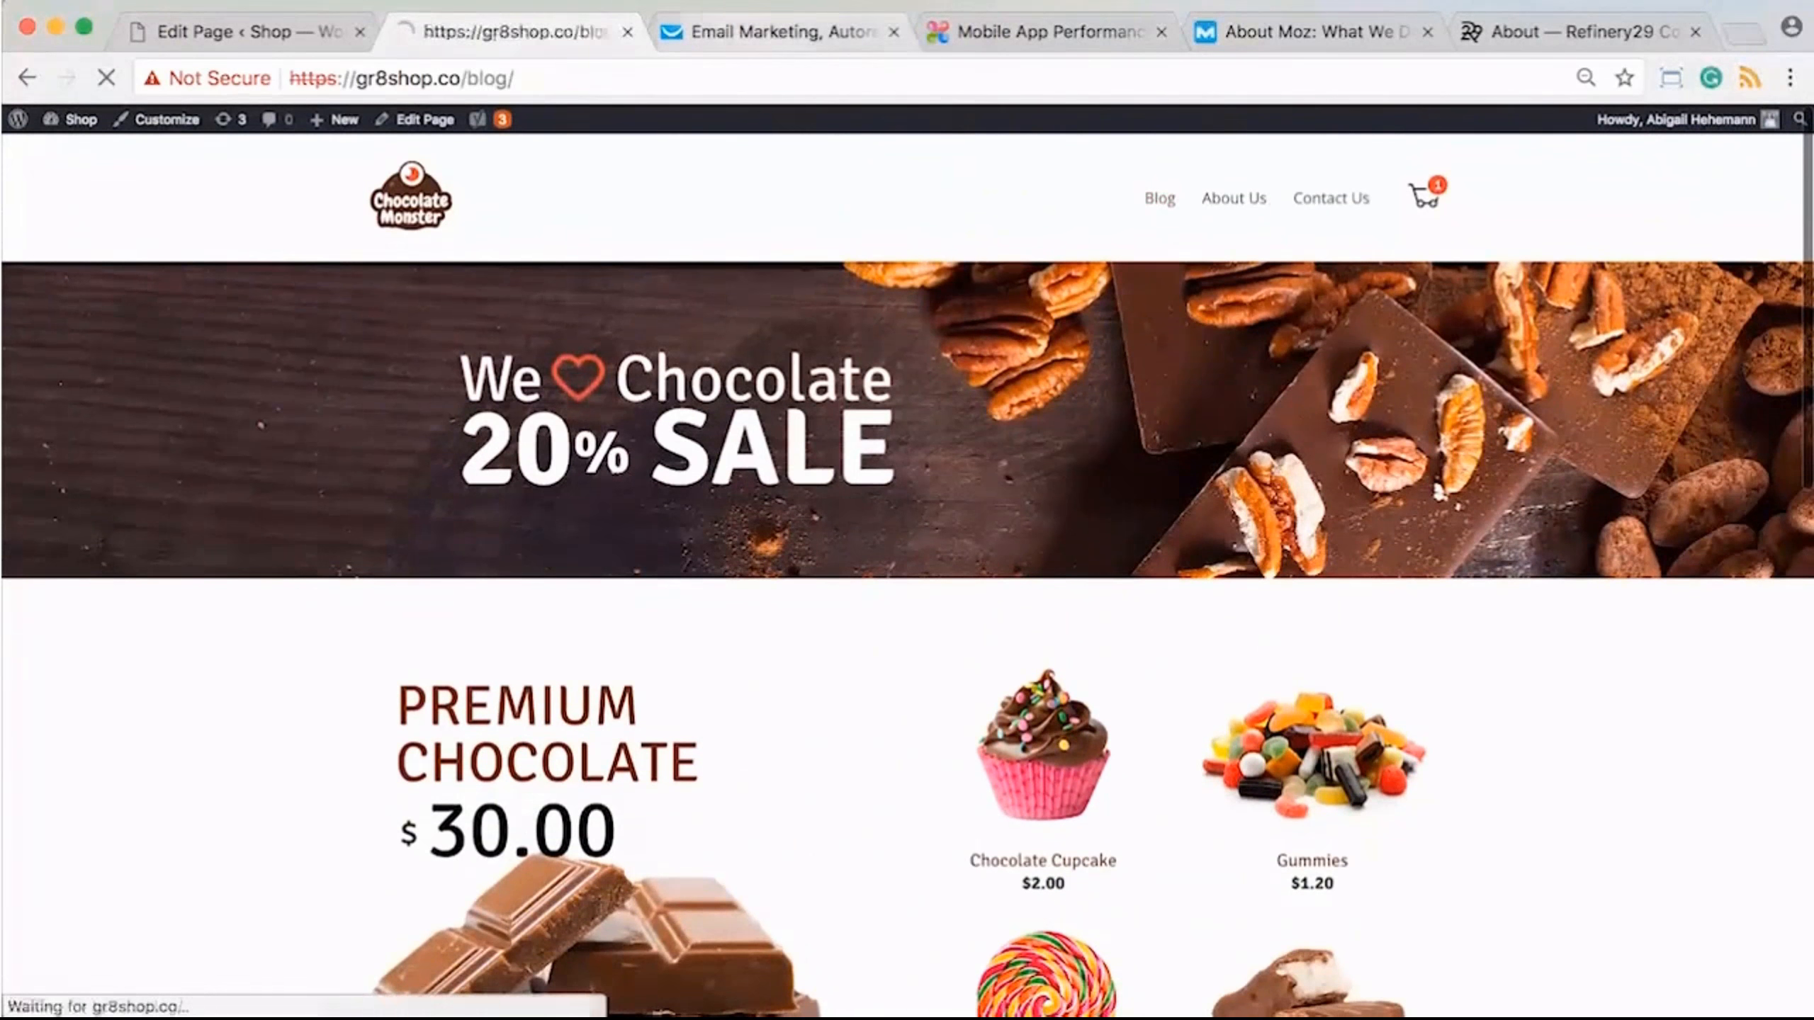
left_click(777, 32)
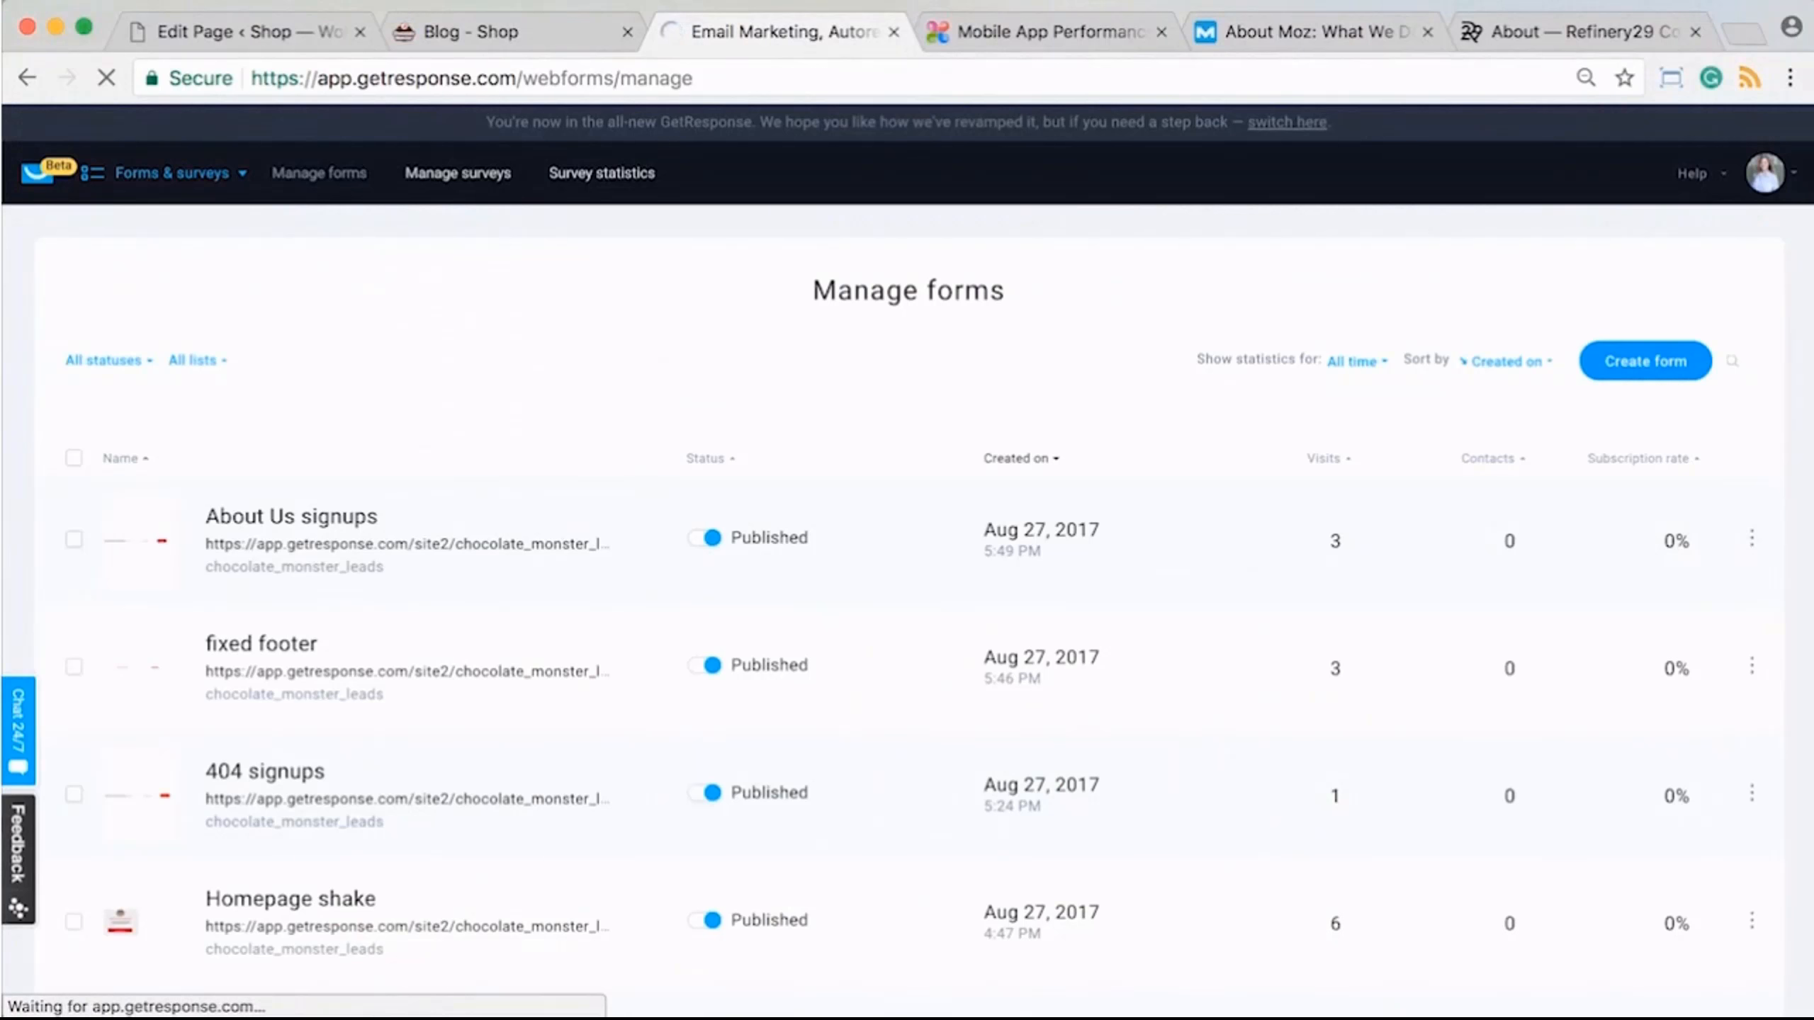
- Start a new GetResponse form via the List Builder Wizard's List Builder Apps, reaching Fixed Bar
left_click(1643, 360)
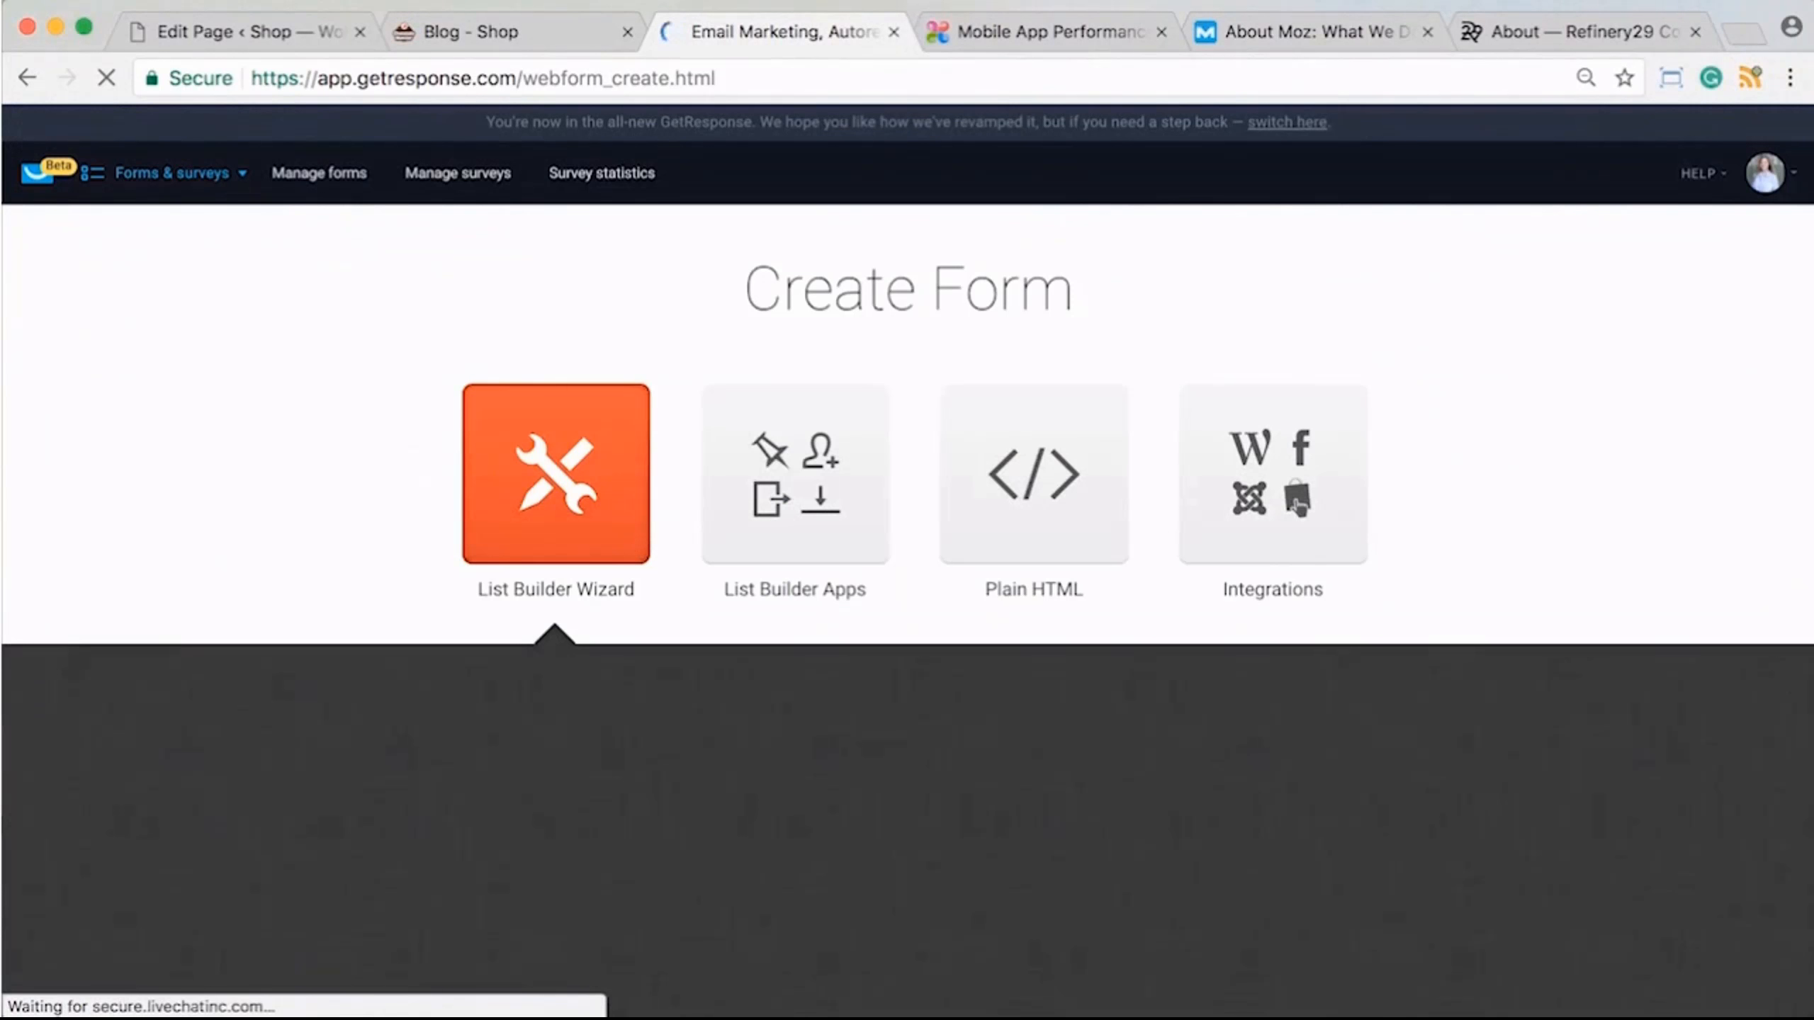
left_click(556, 474)
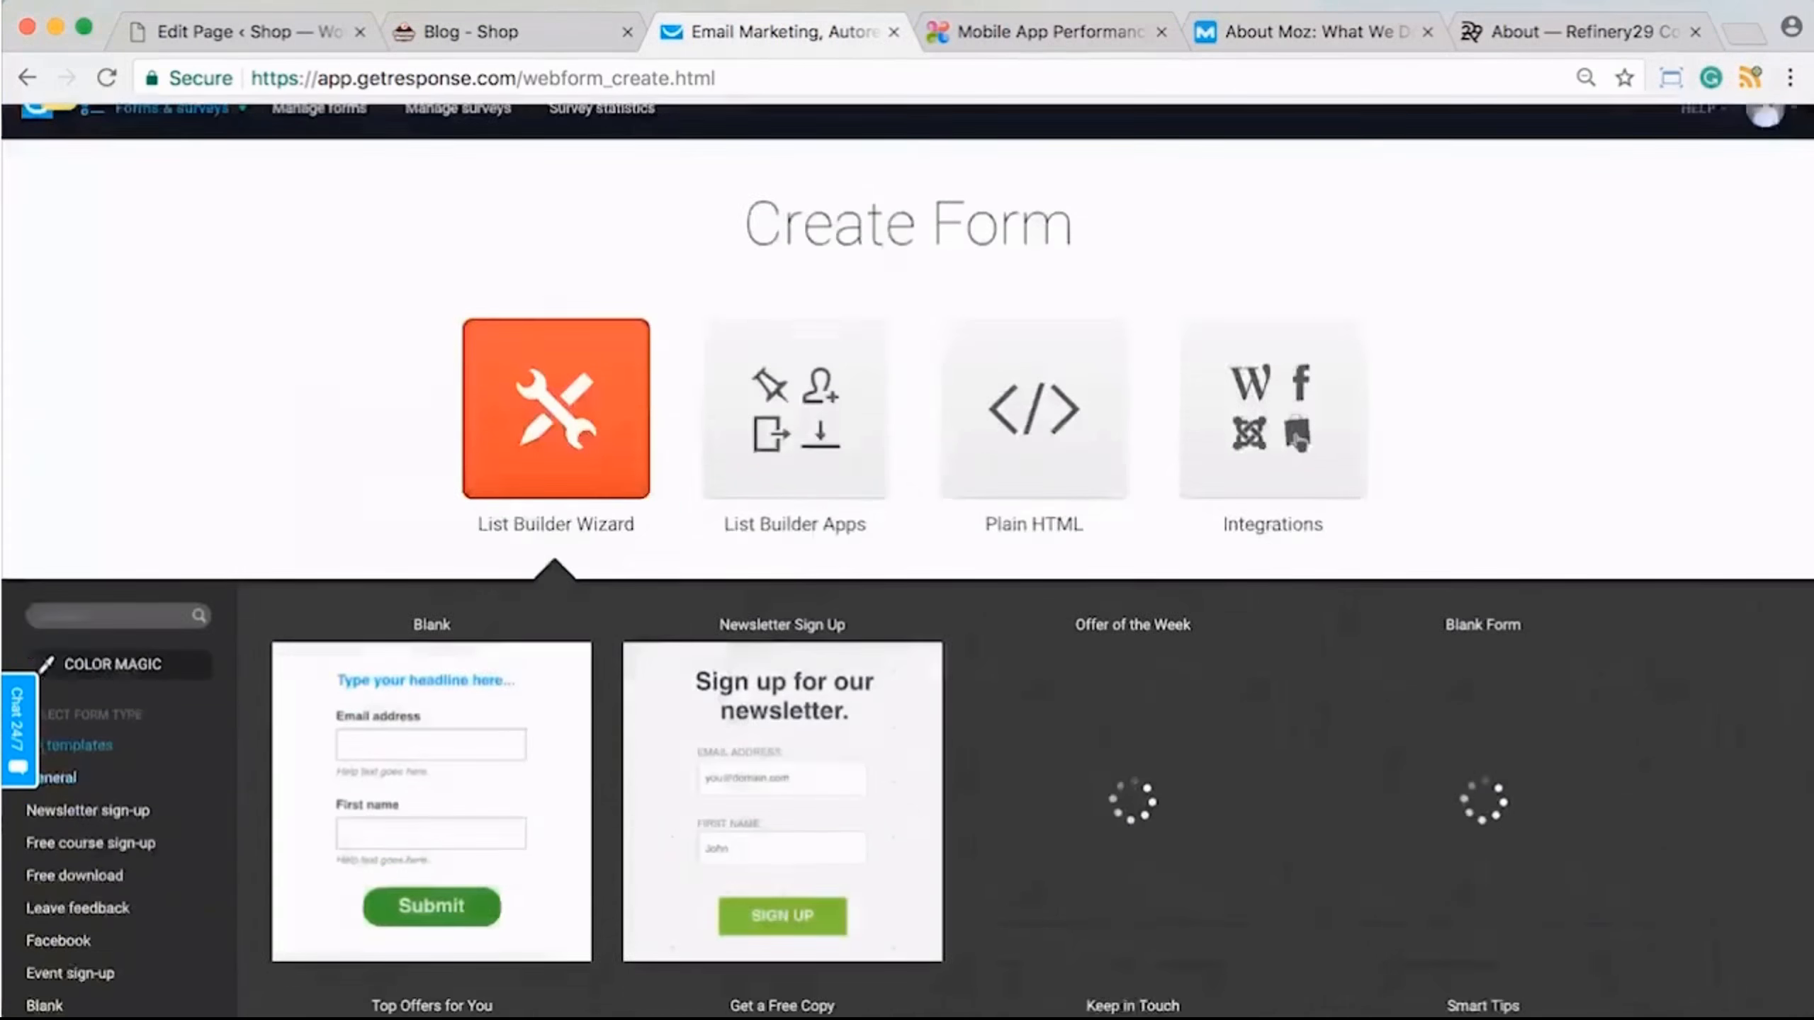
left_click(794, 411)
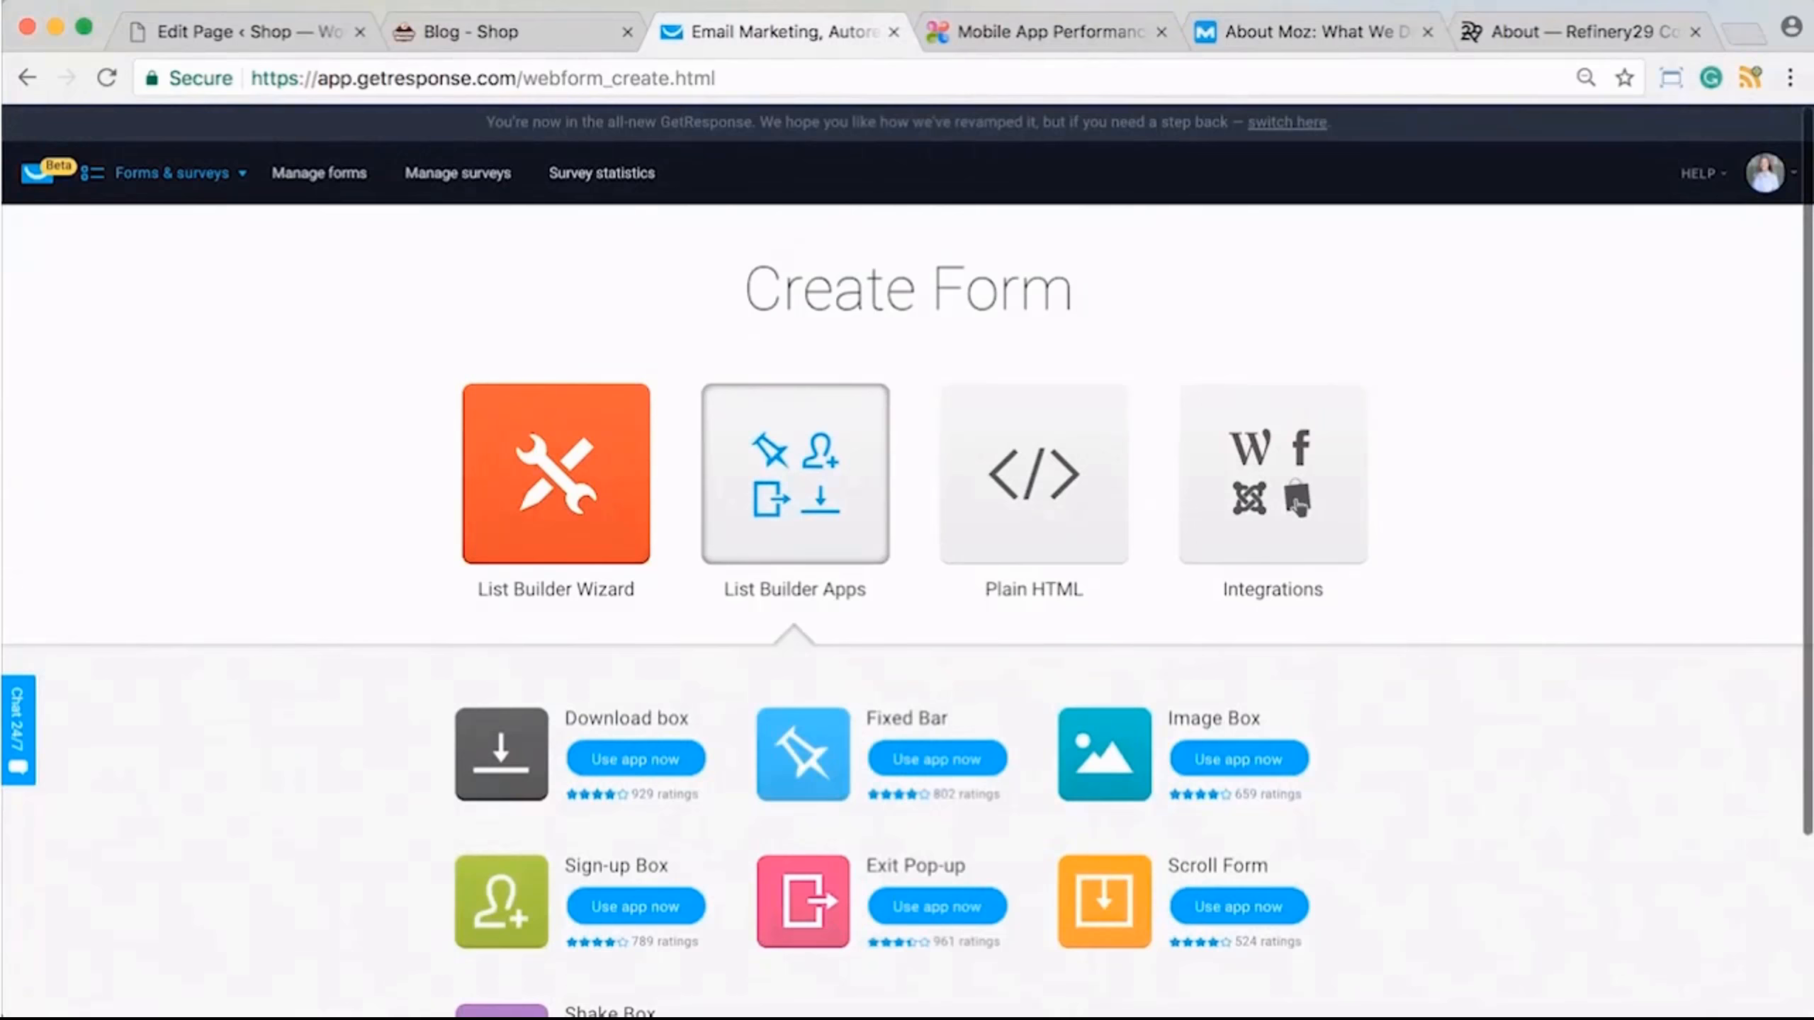
scroll("down", 3)
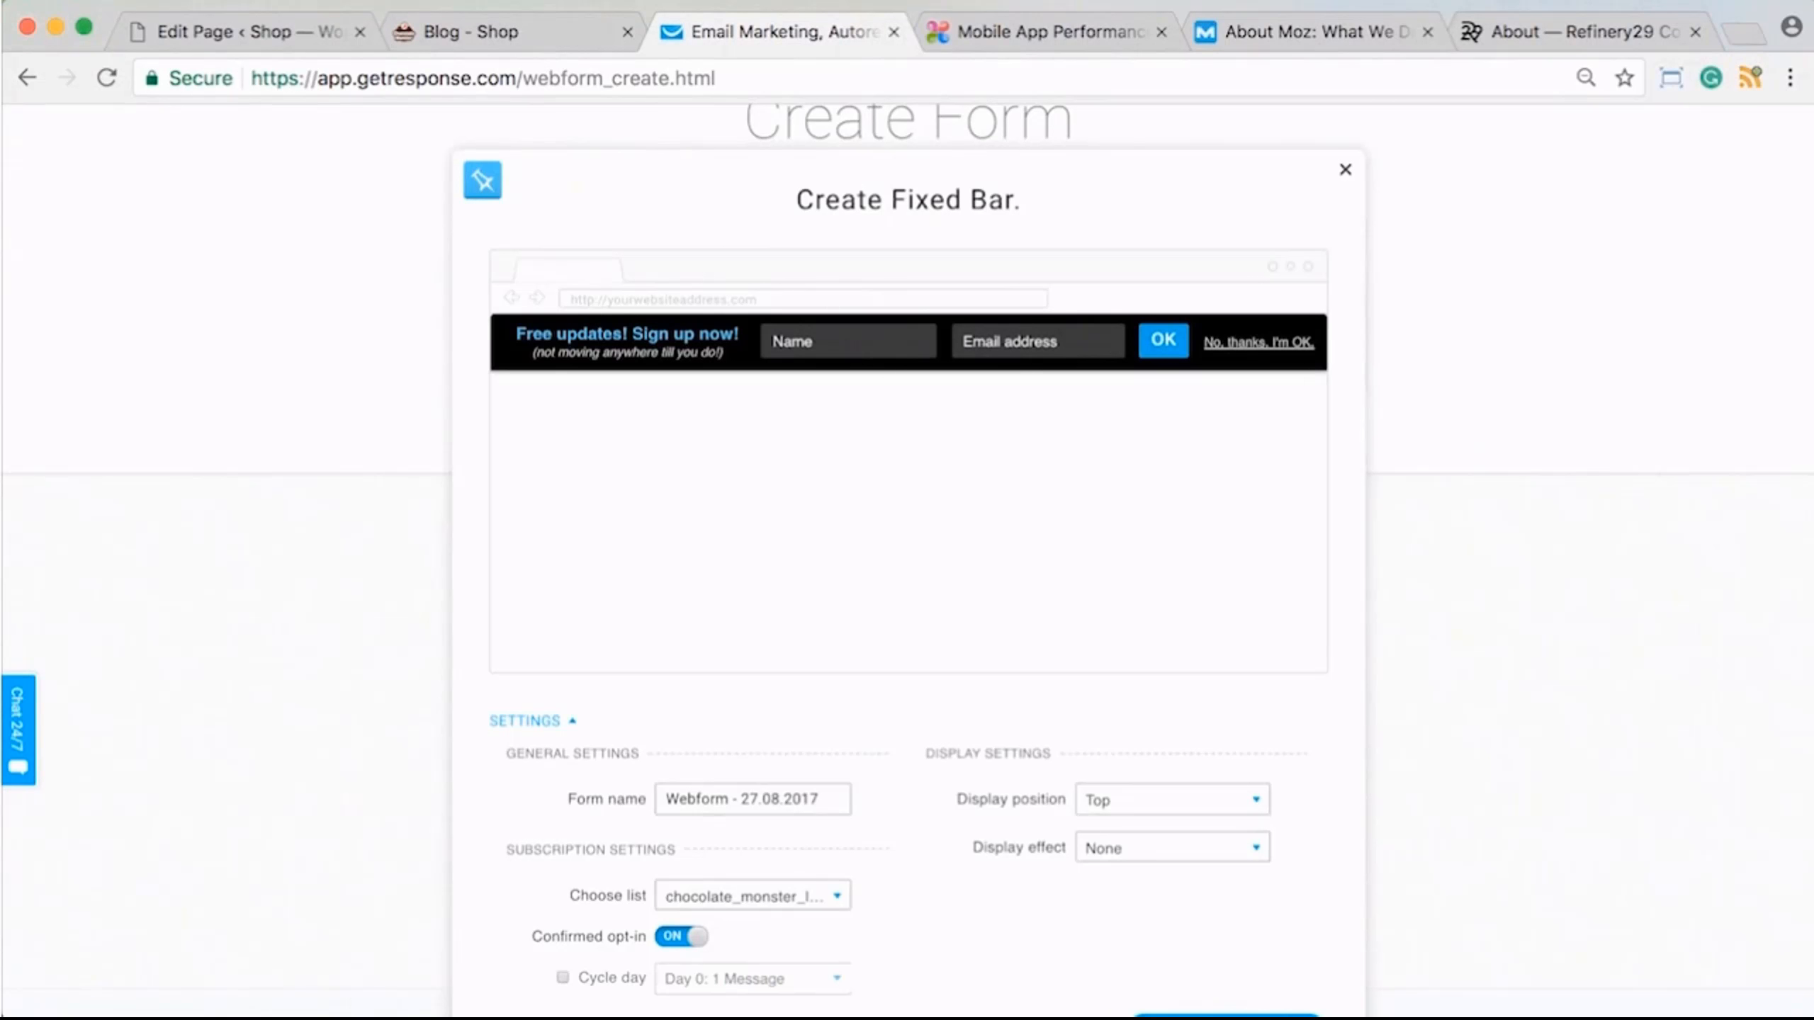
- Set the Fixed Bar's display position to Bottom, leaving its background colour unchanged
left_click(1170, 798)
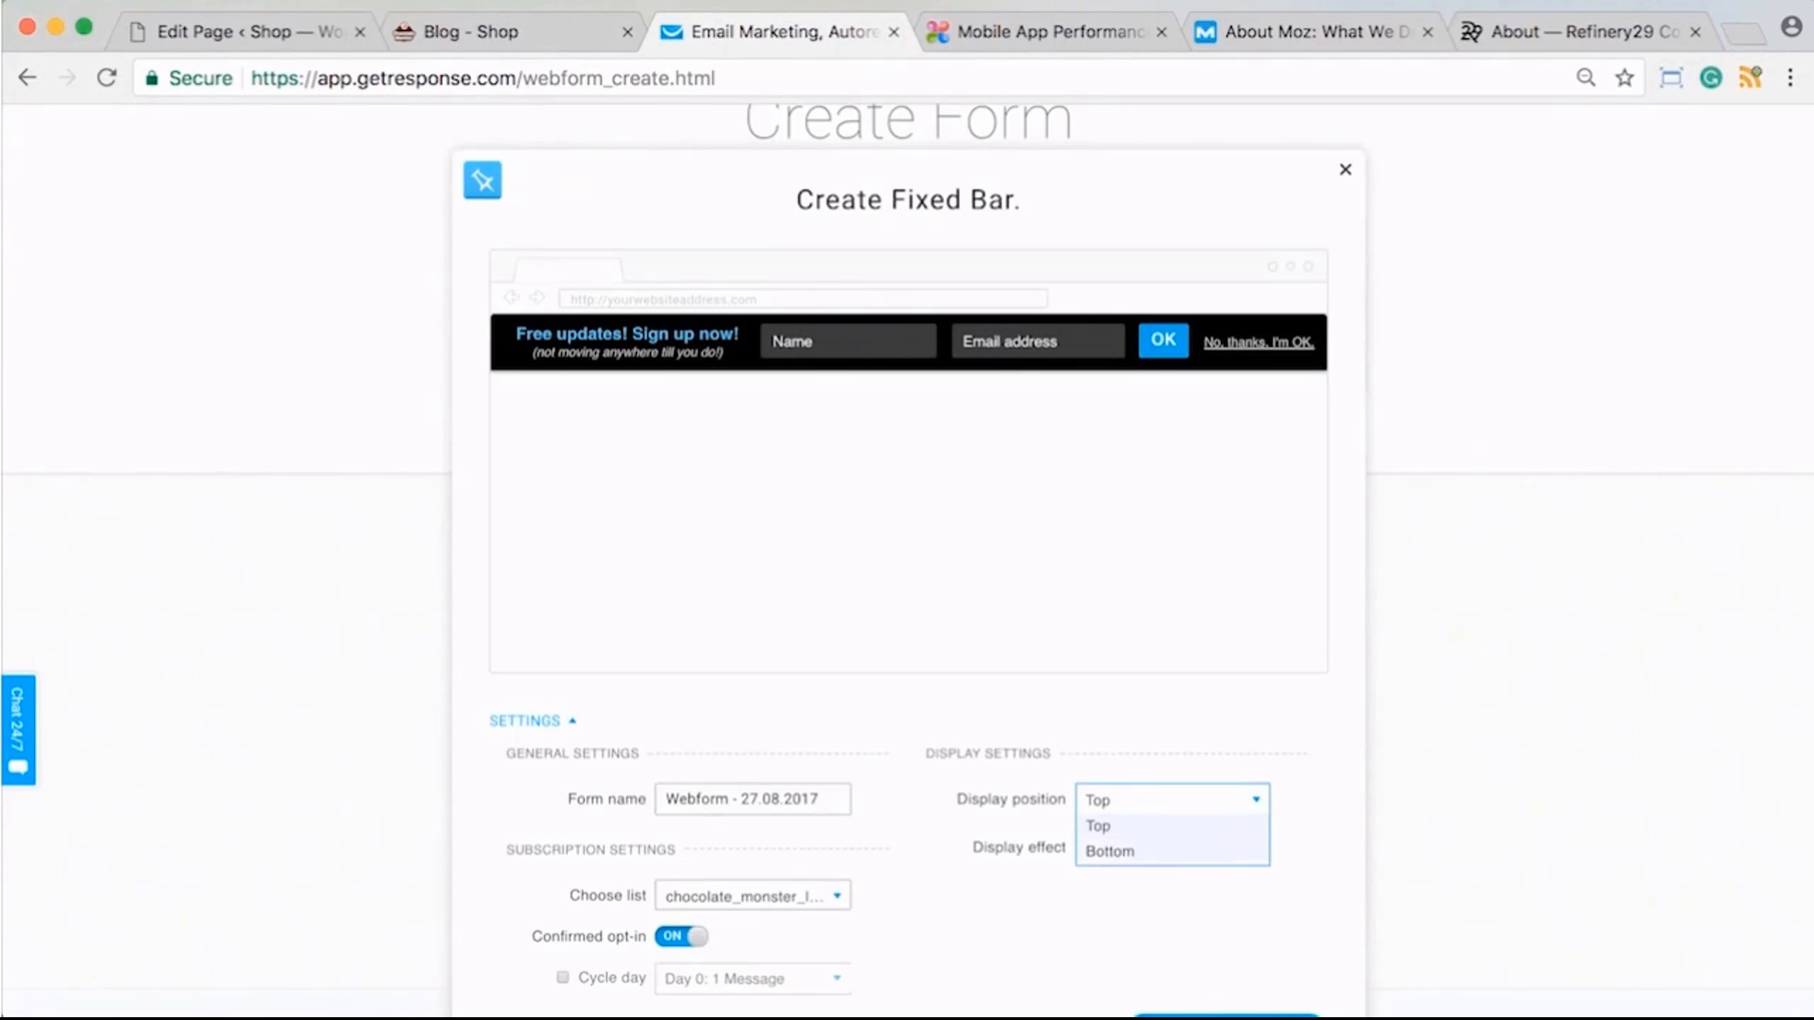
left_click(1106, 850)
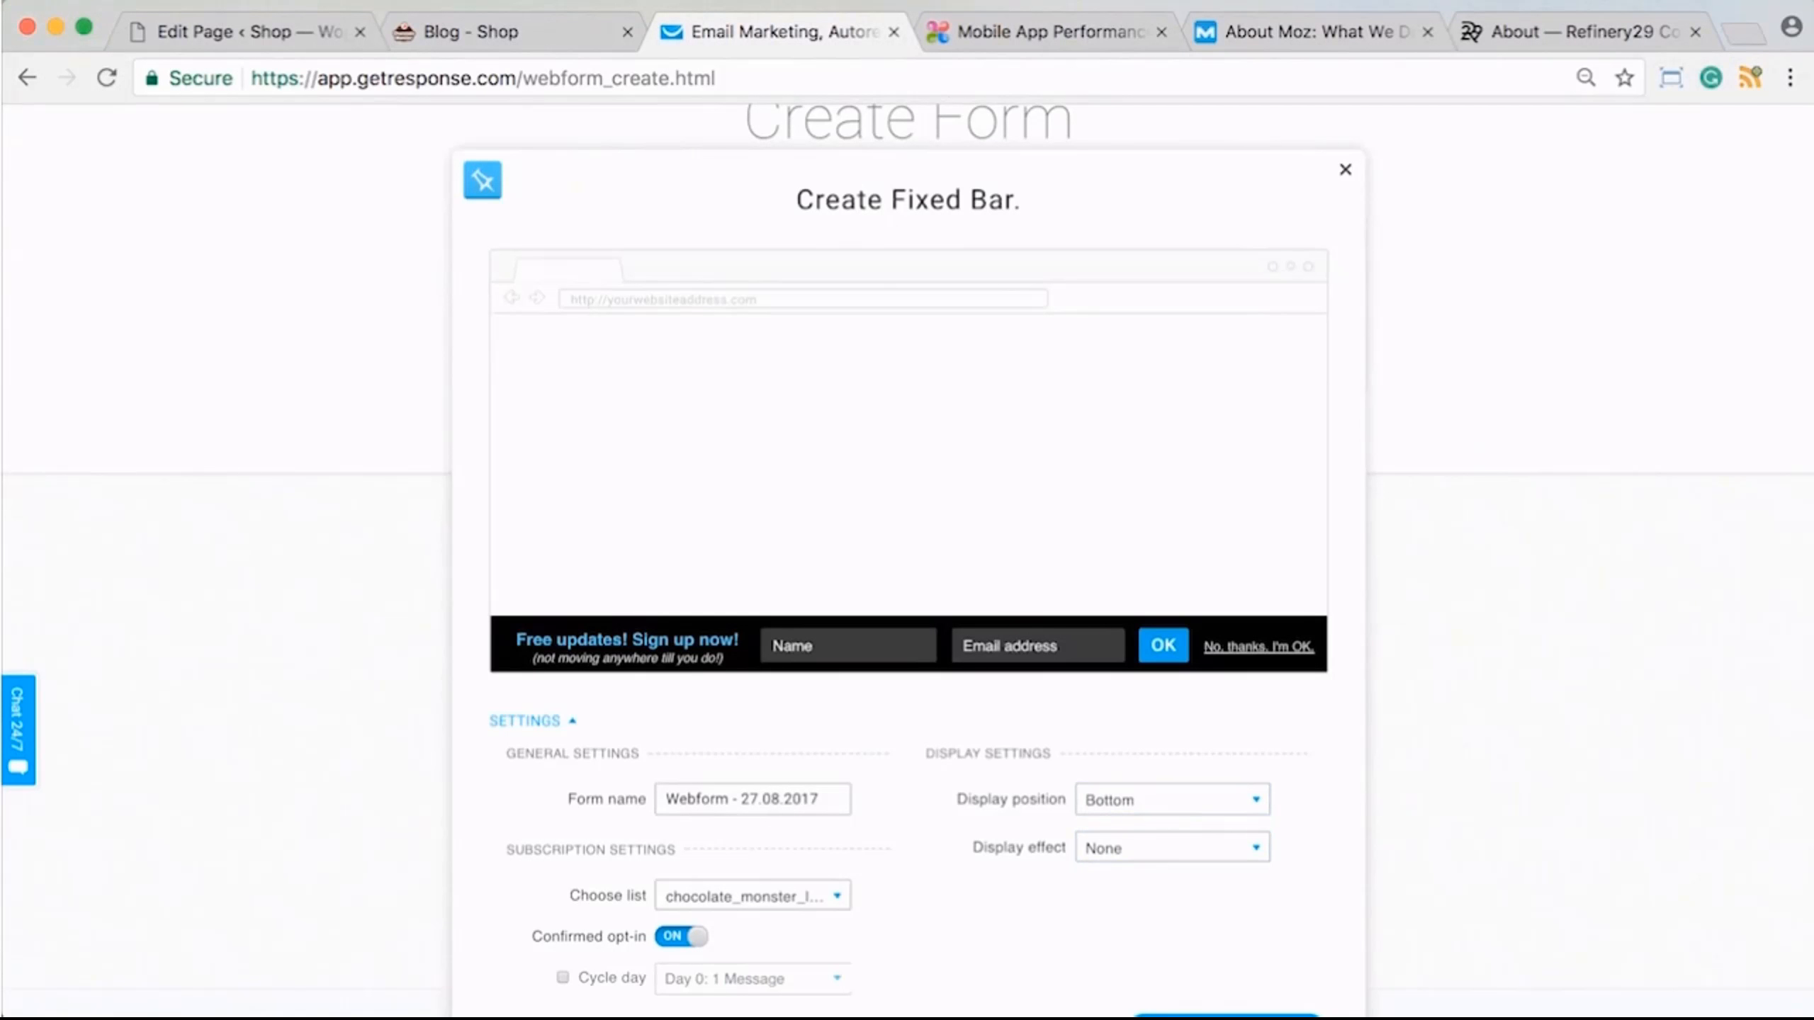
left_click(1169, 846)
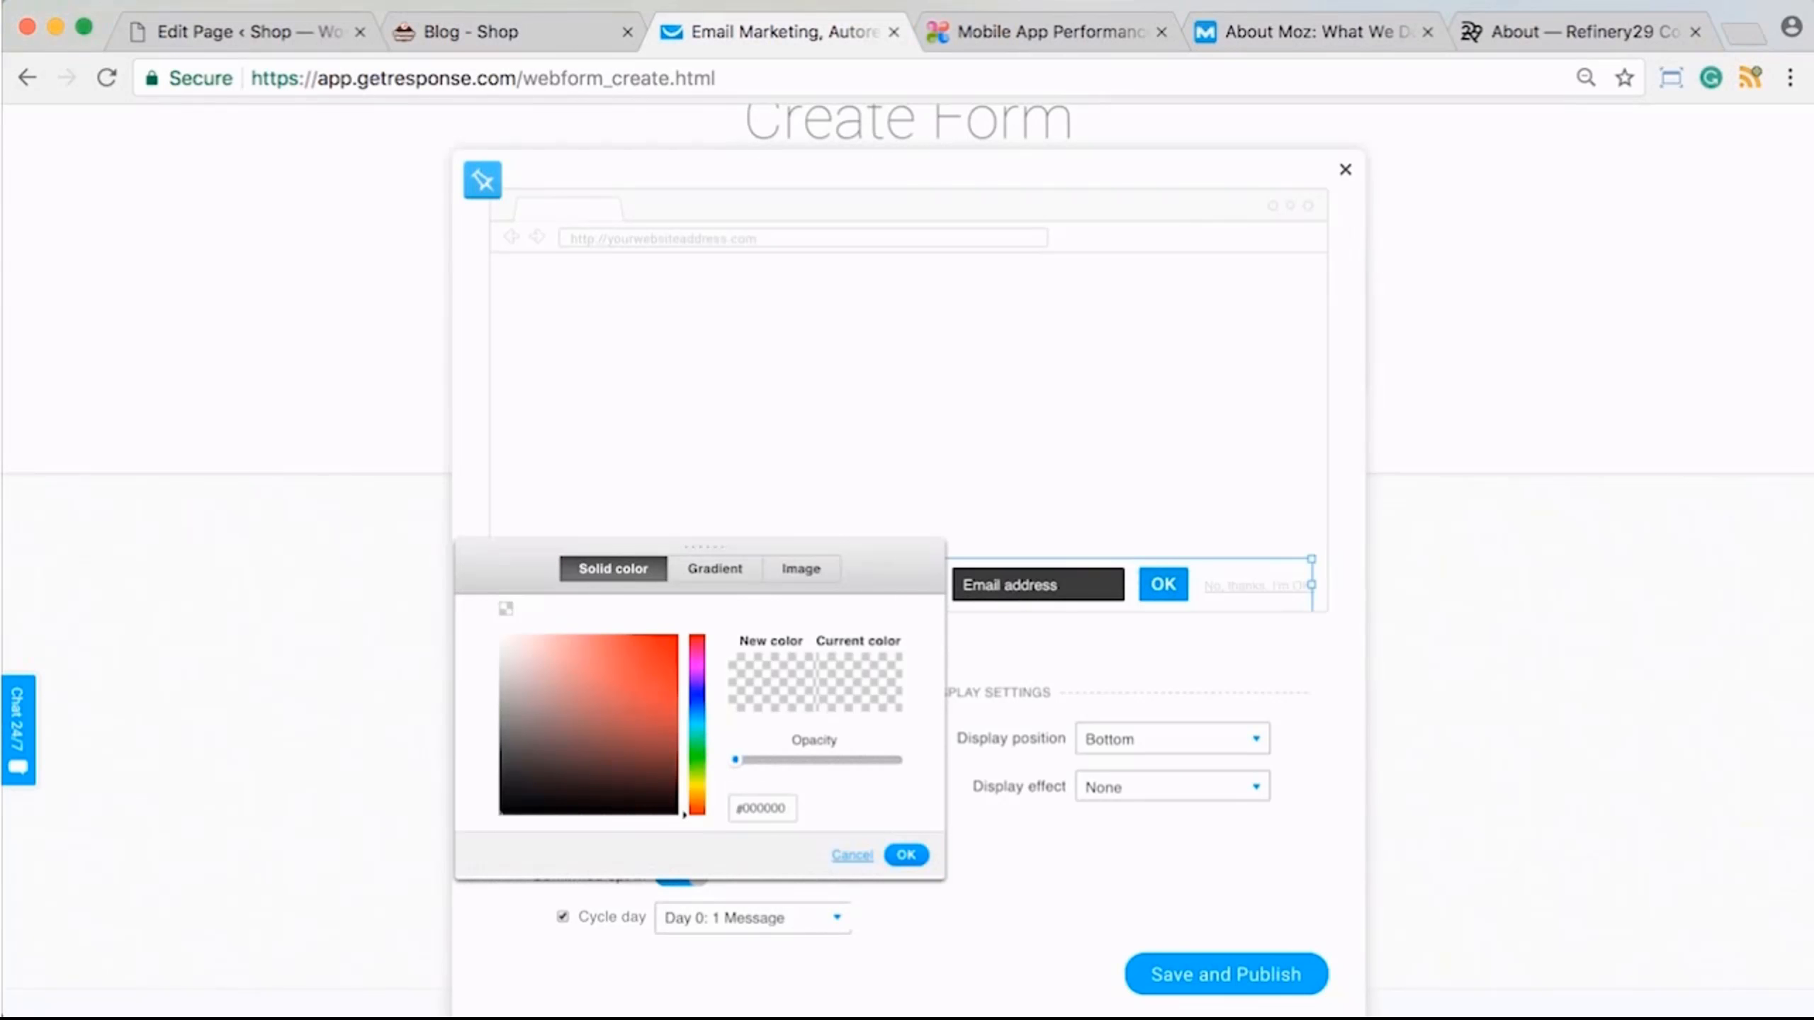
left_click(852, 855)
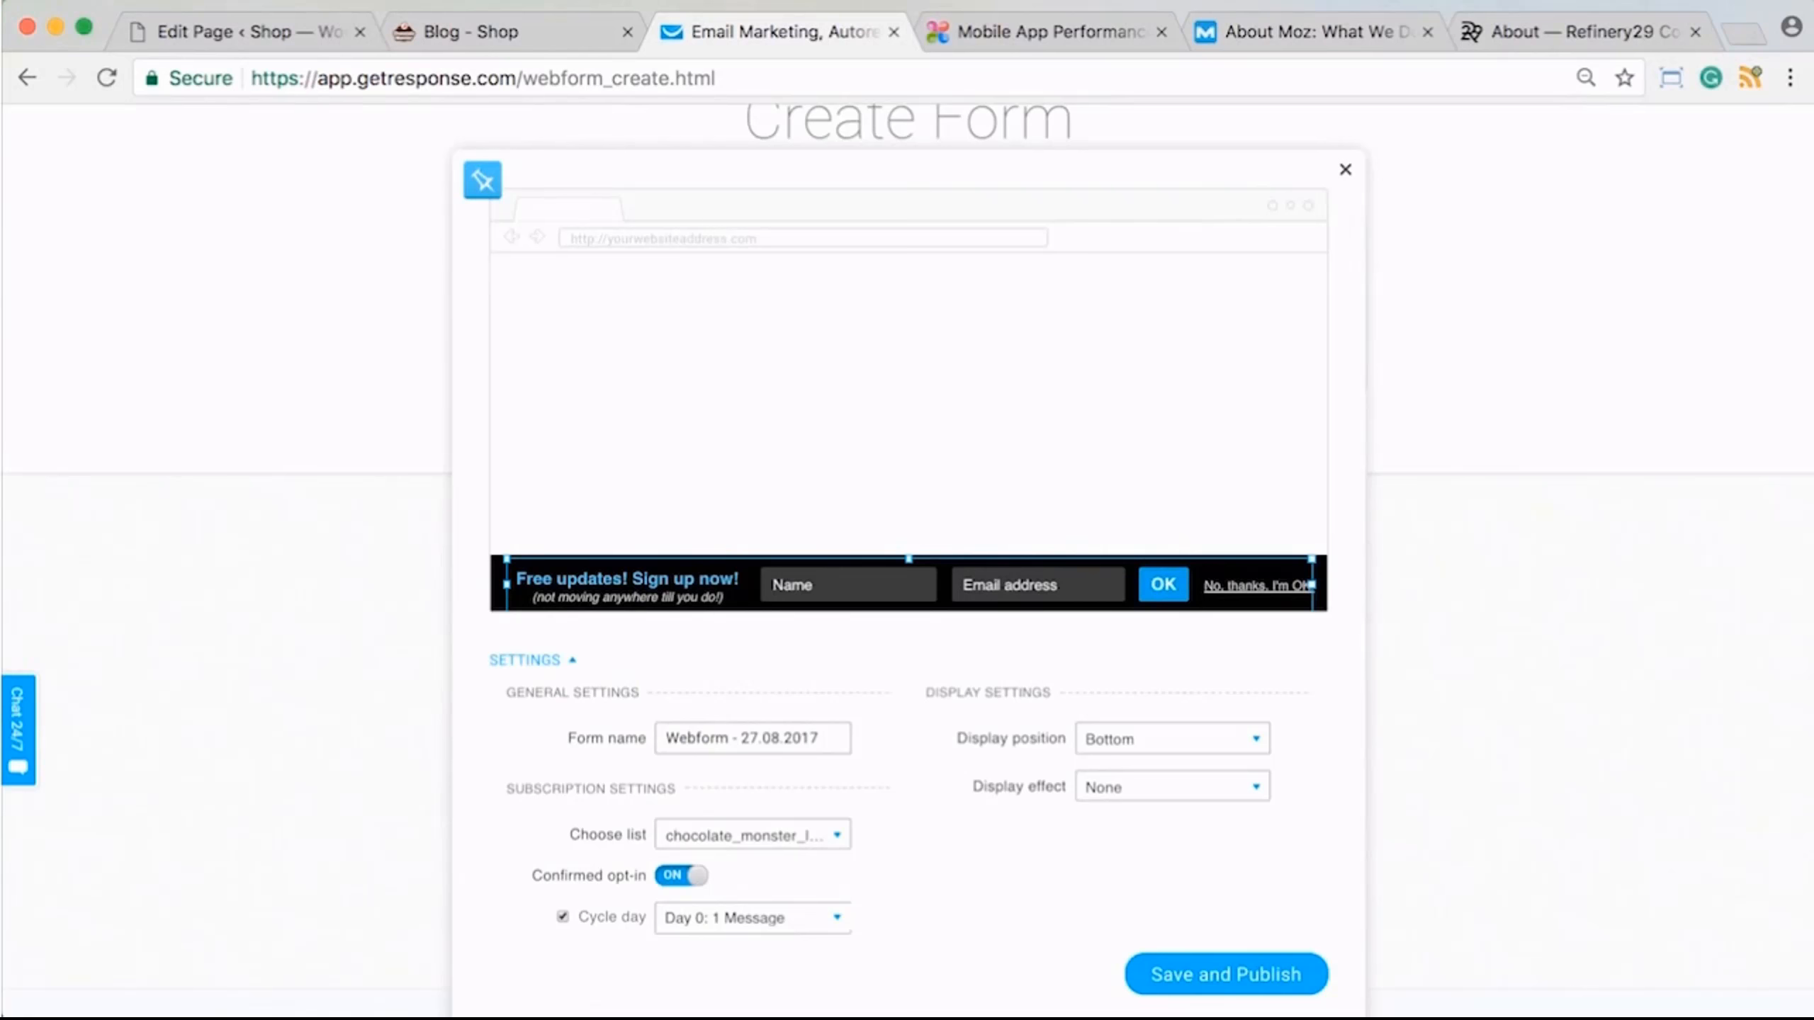
left_click(232, 31)
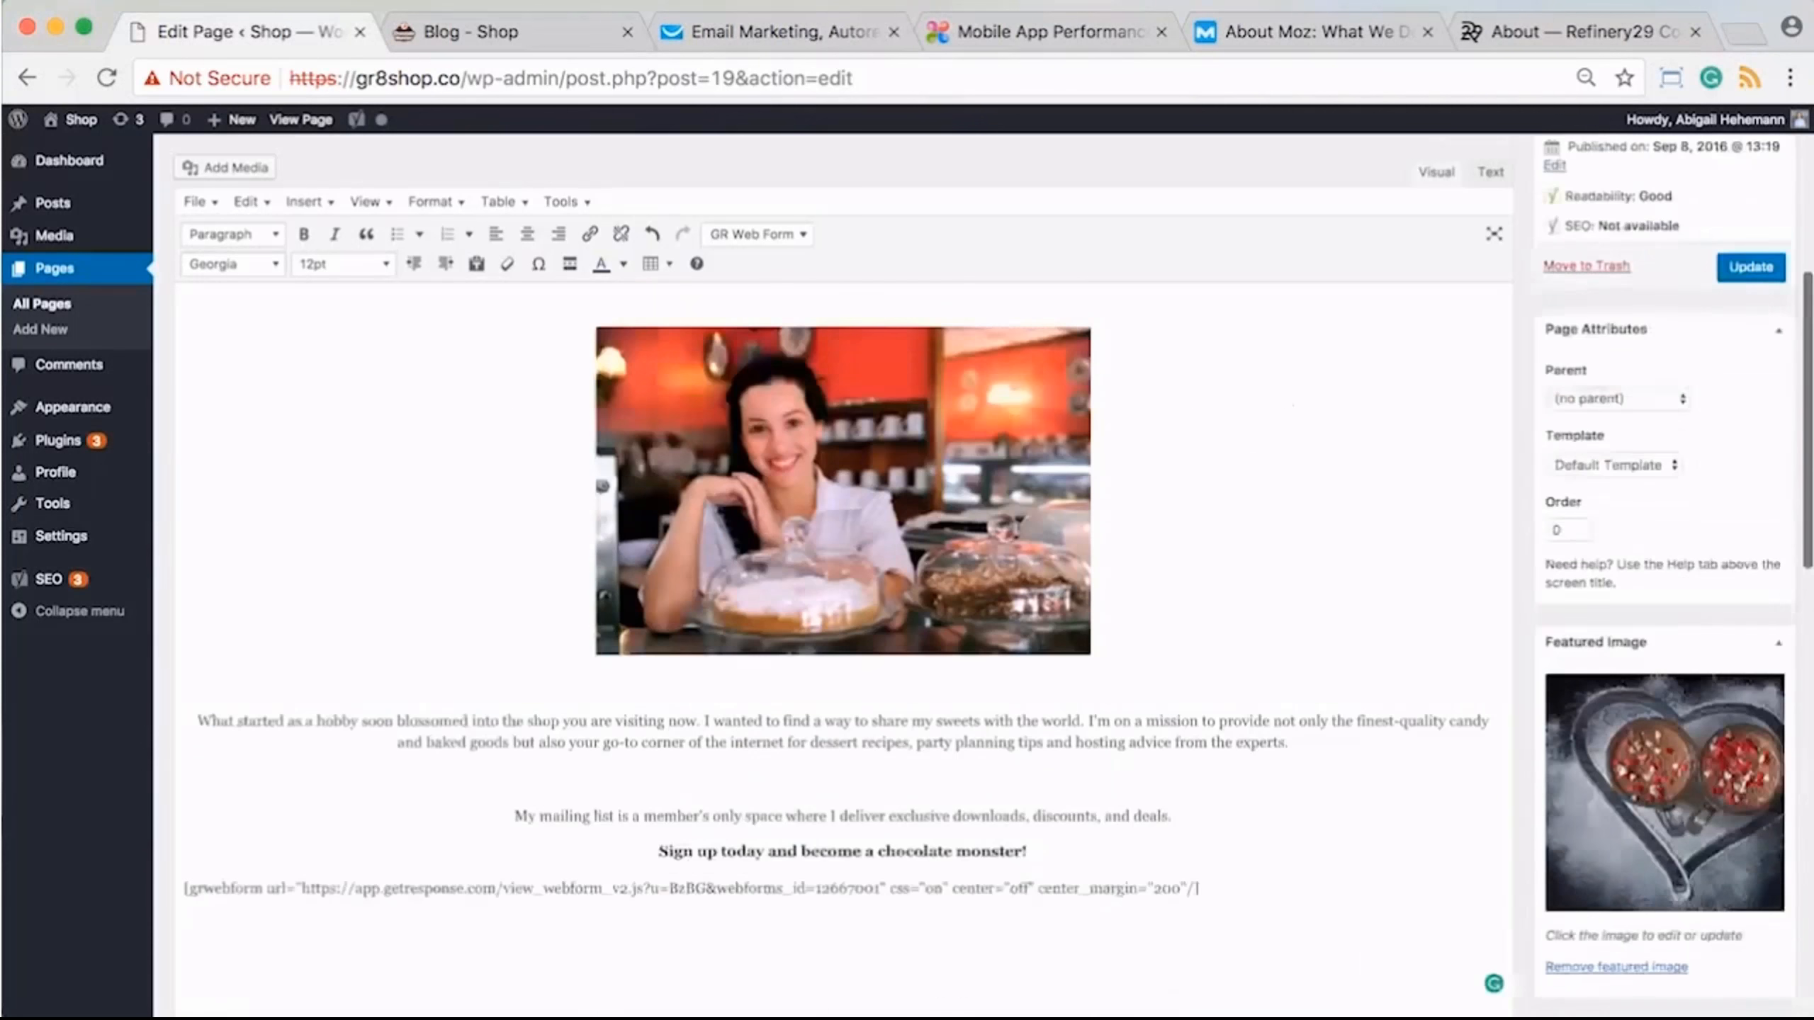
- Leave the page editor for Pages, check the fixed bar form, and open the chocolate pancakes post
scroll("down", 3)
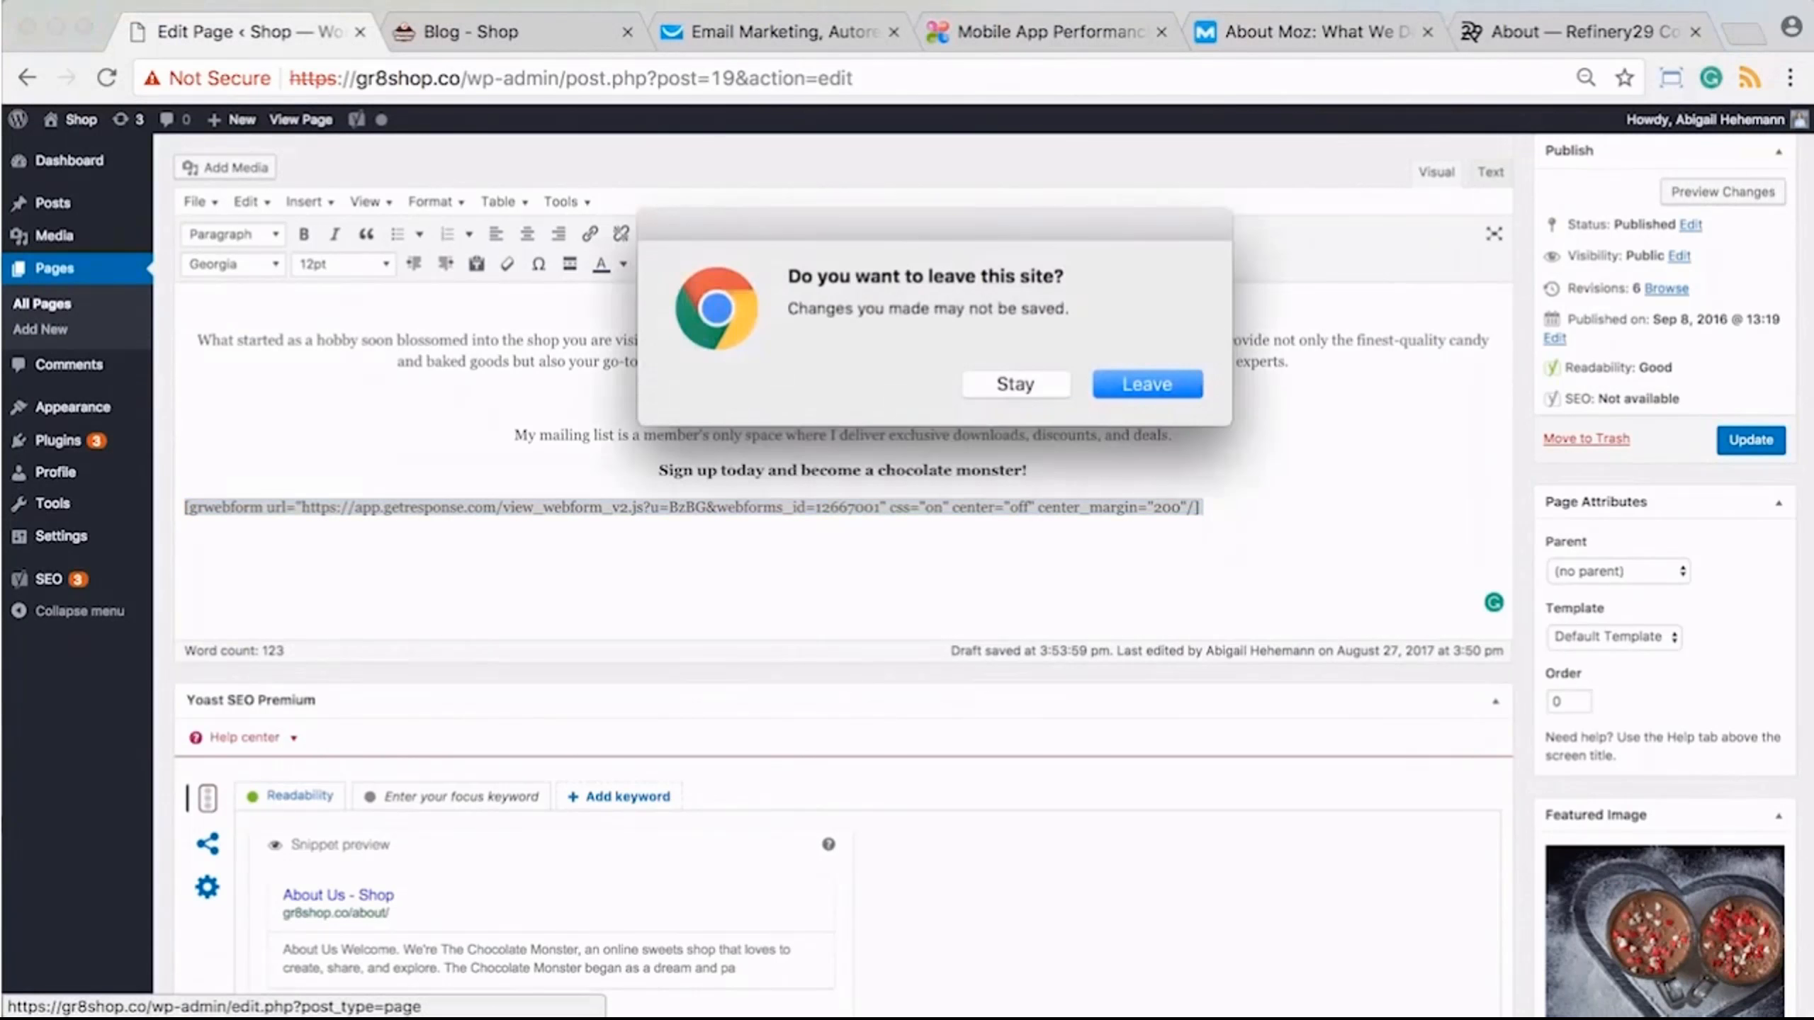
left_click(1145, 382)
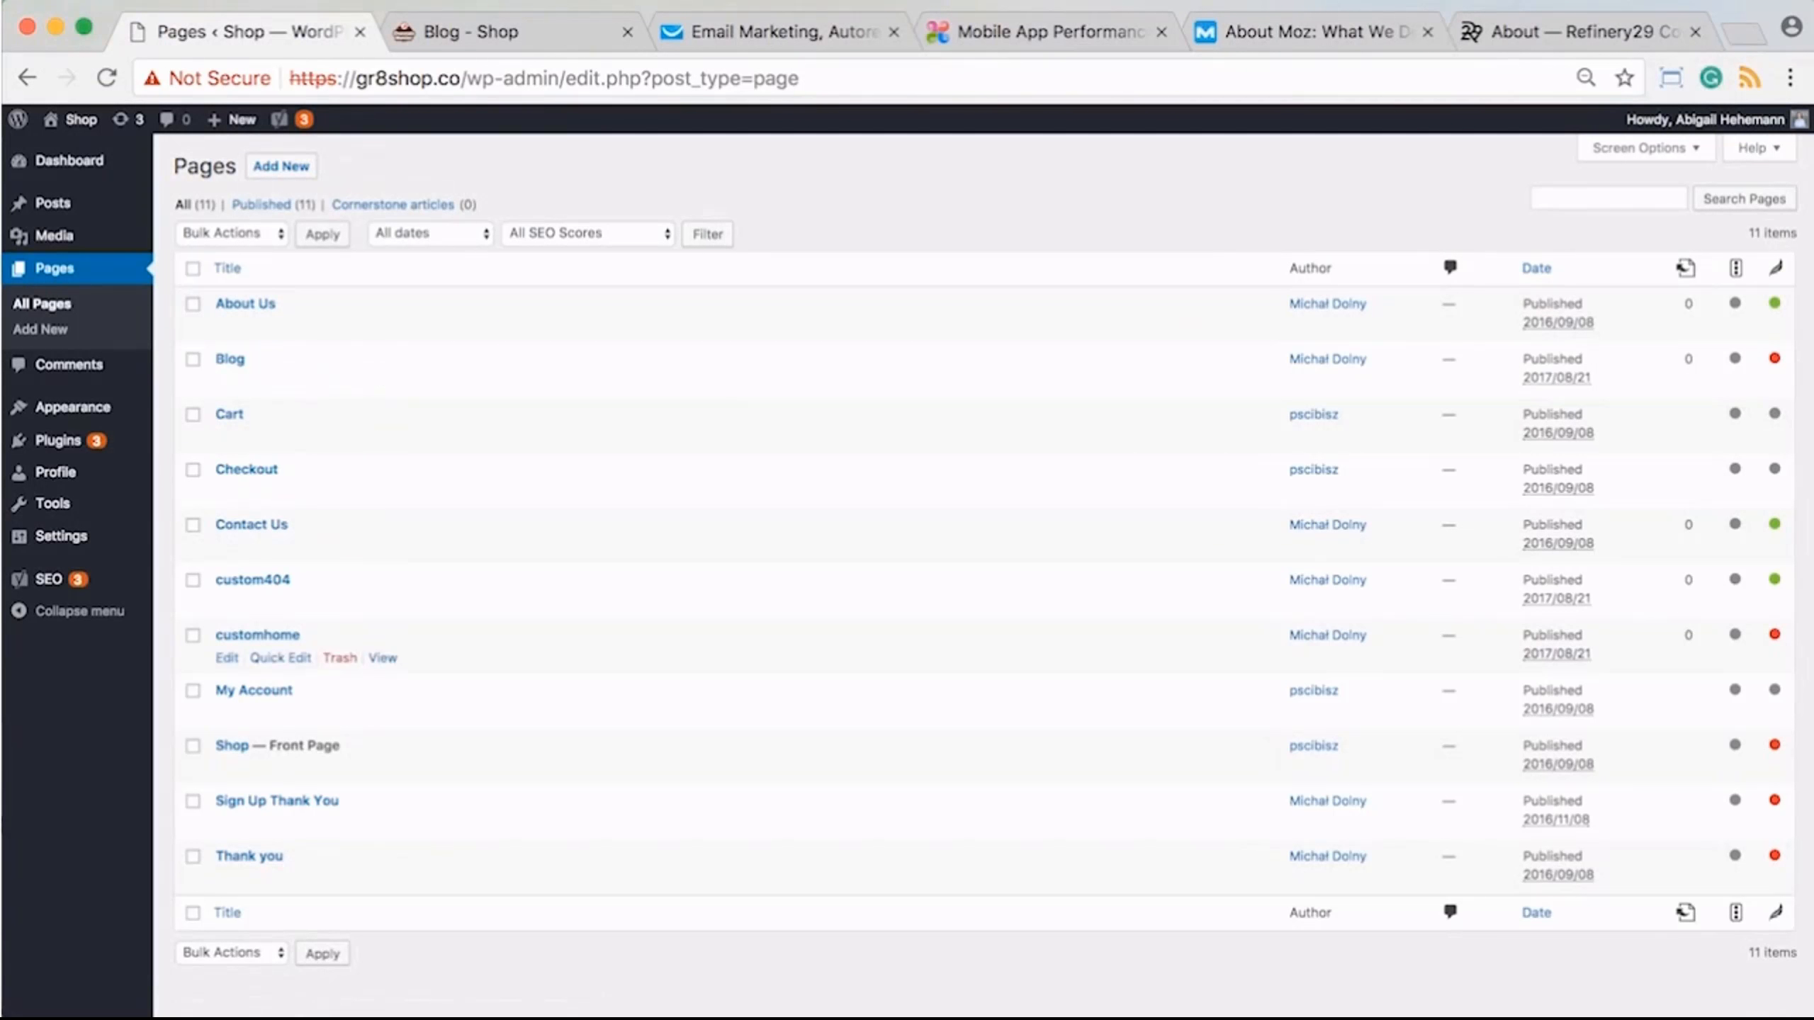
mouse_move(246, 303)
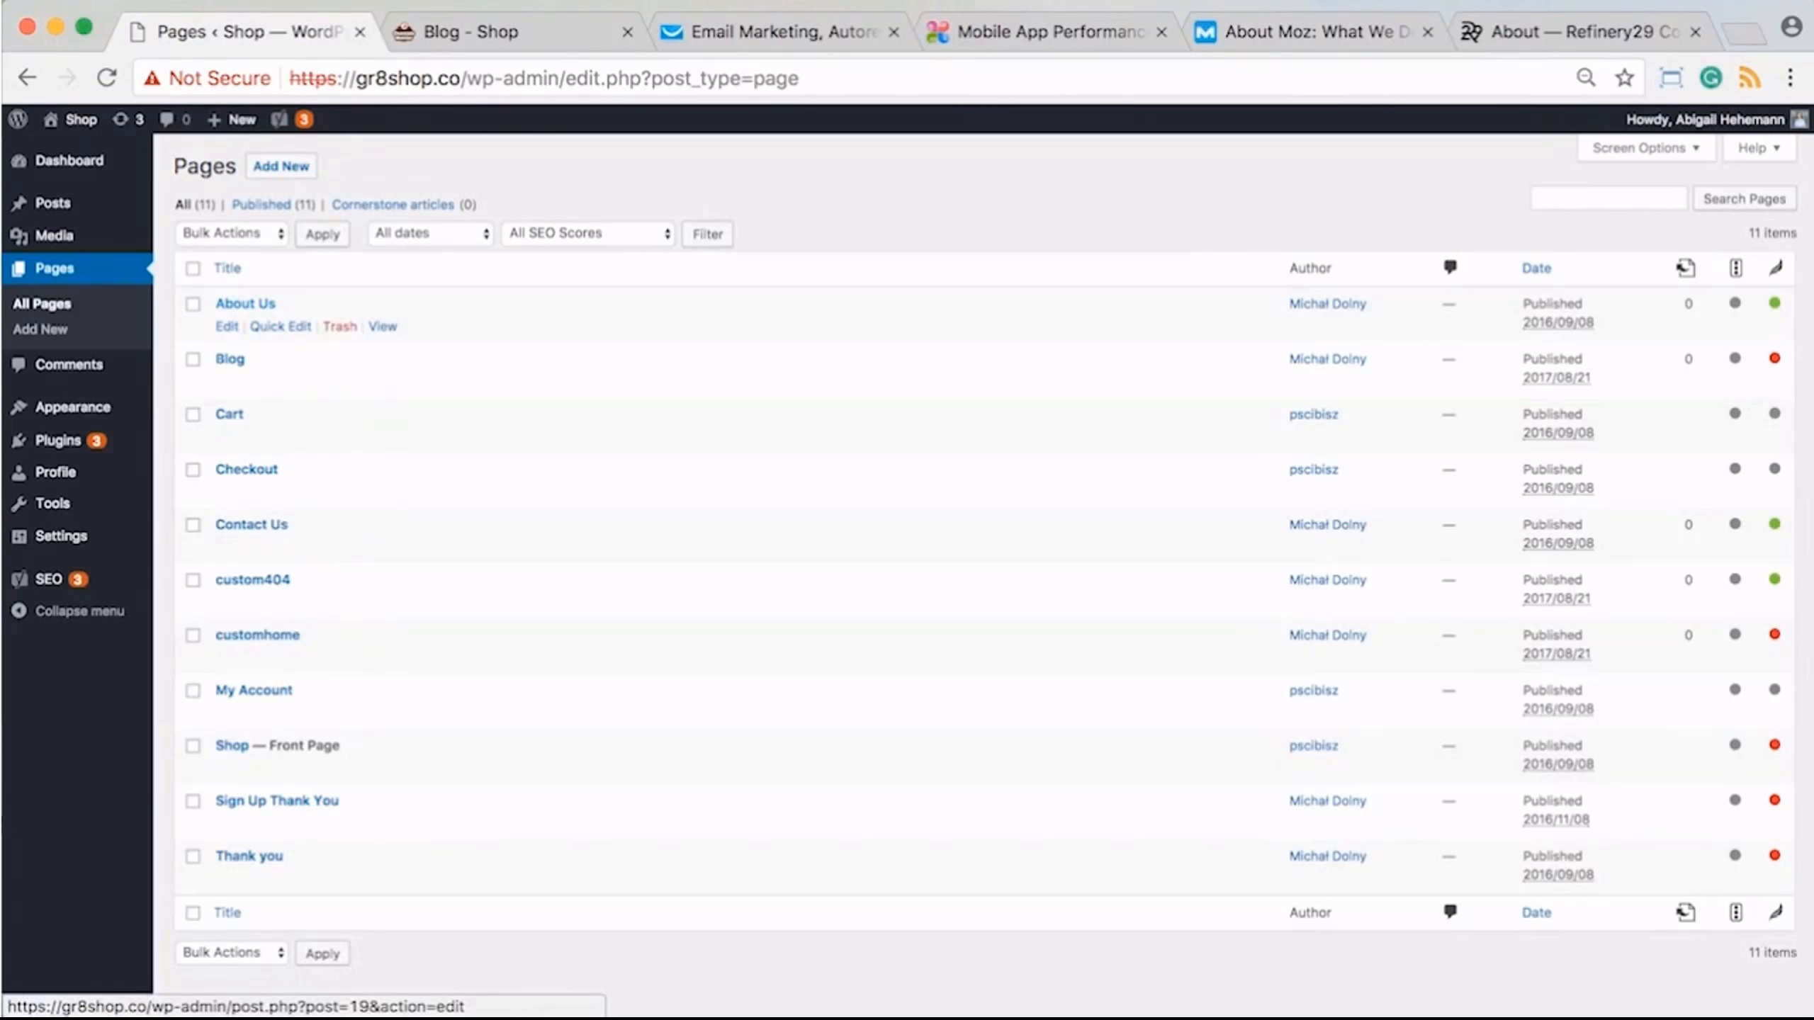
left_click(776, 31)
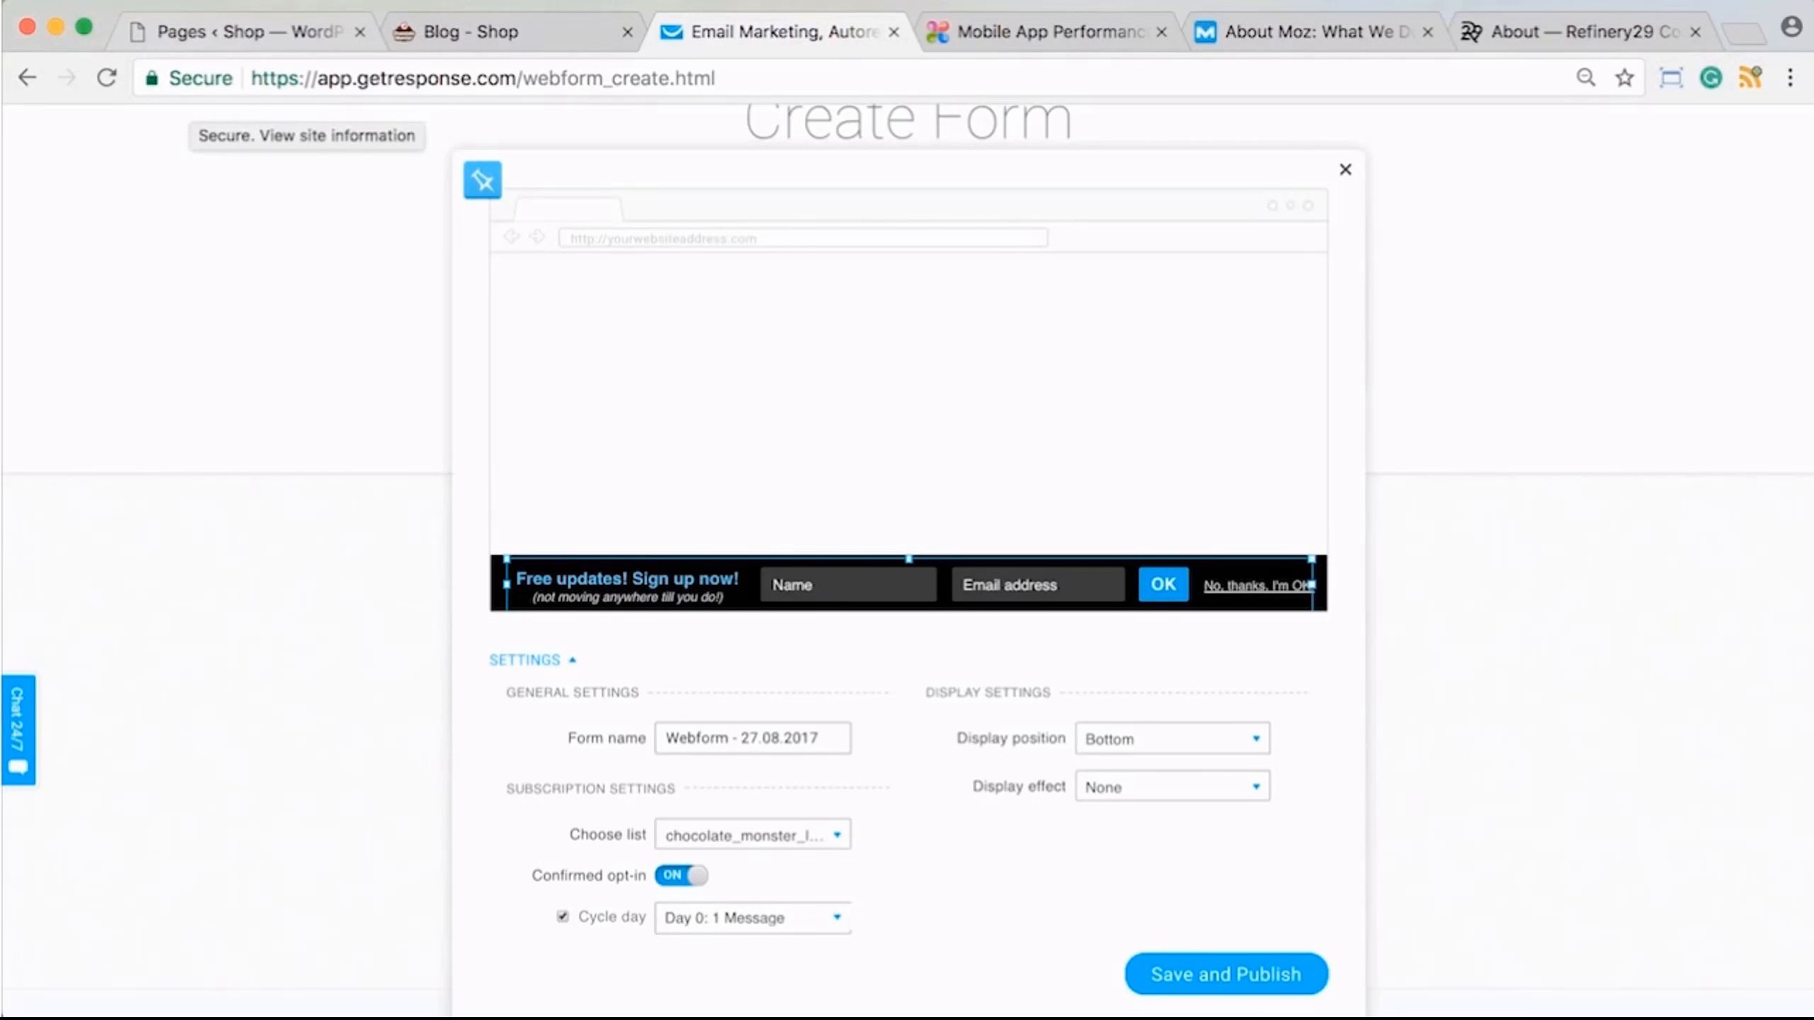
left_click(508, 31)
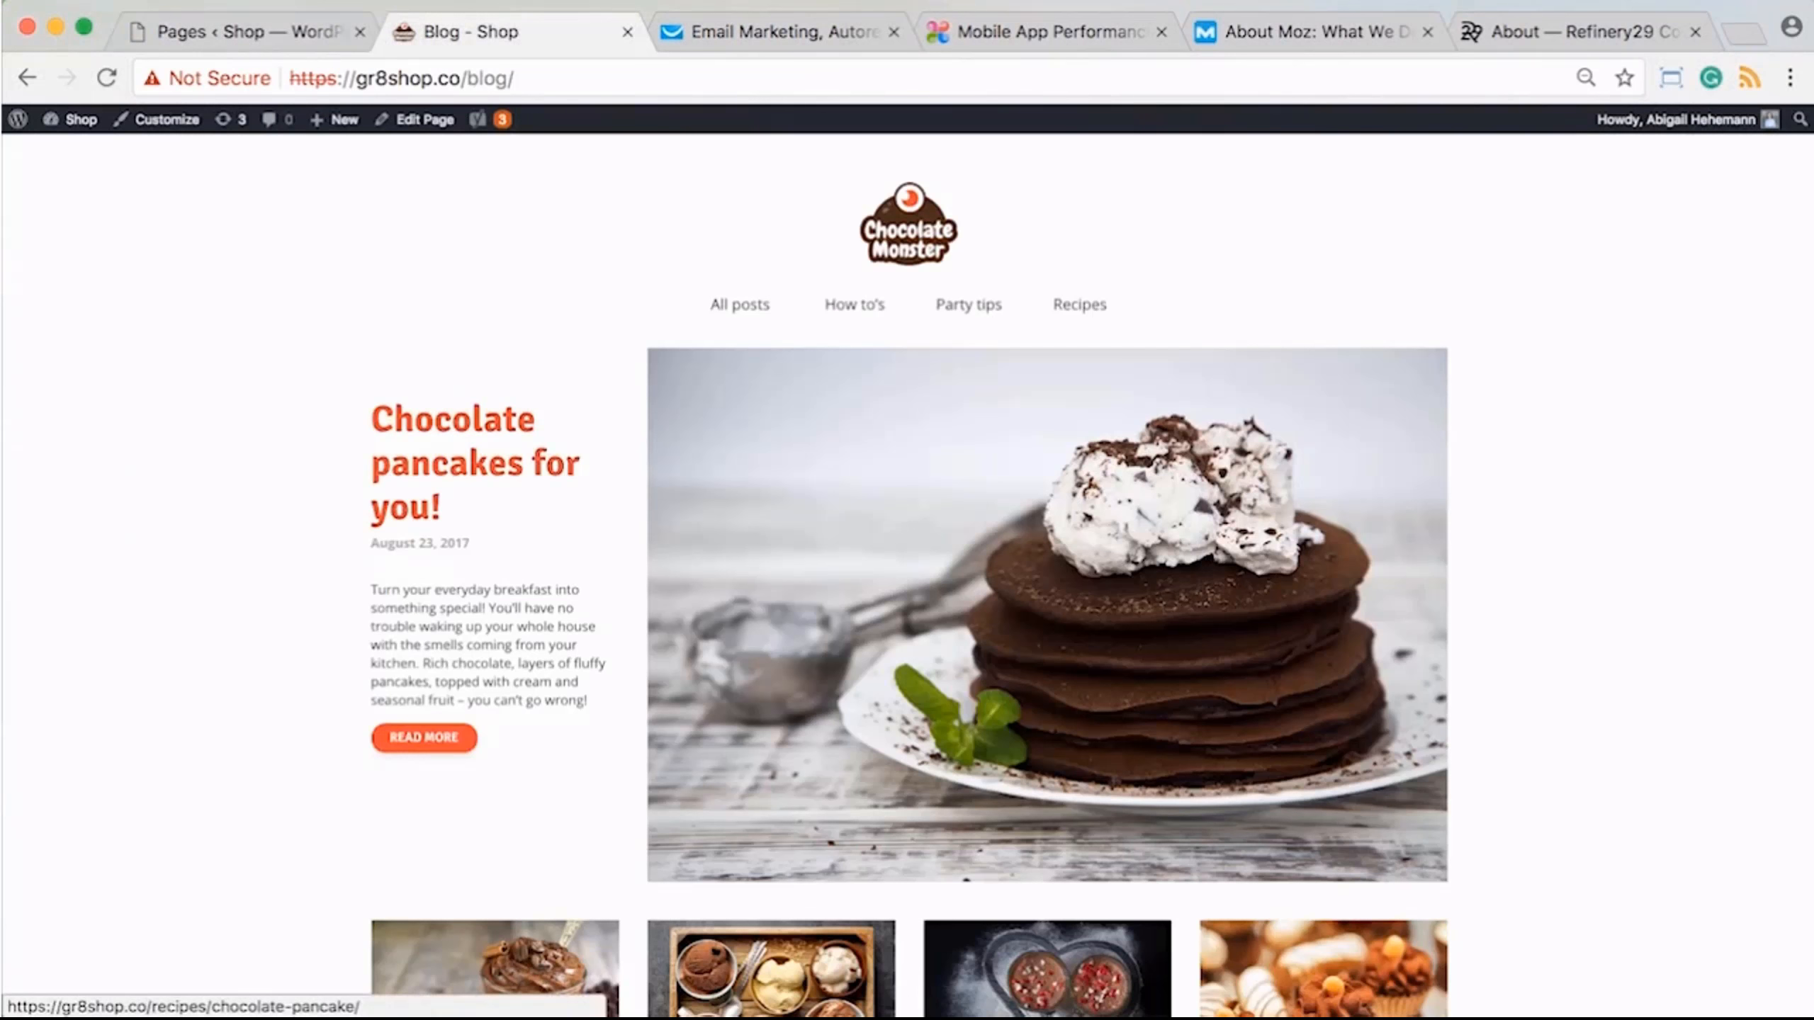
left_click(422, 737)
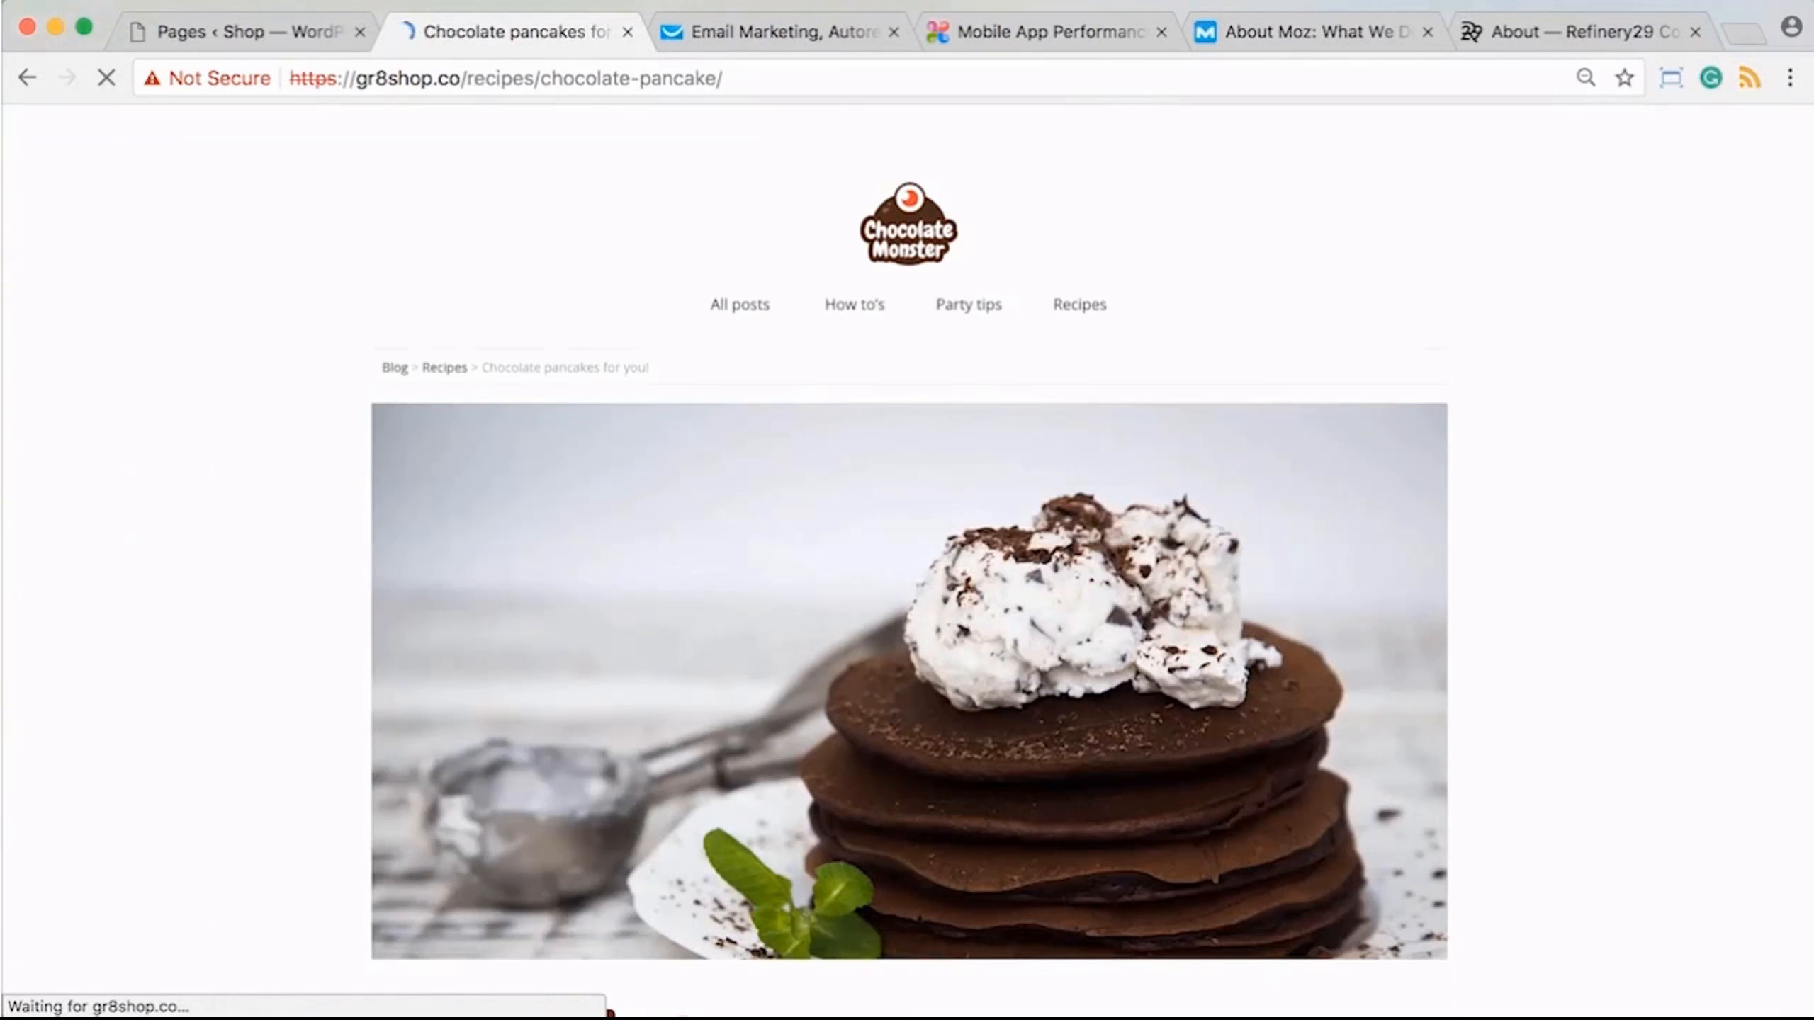